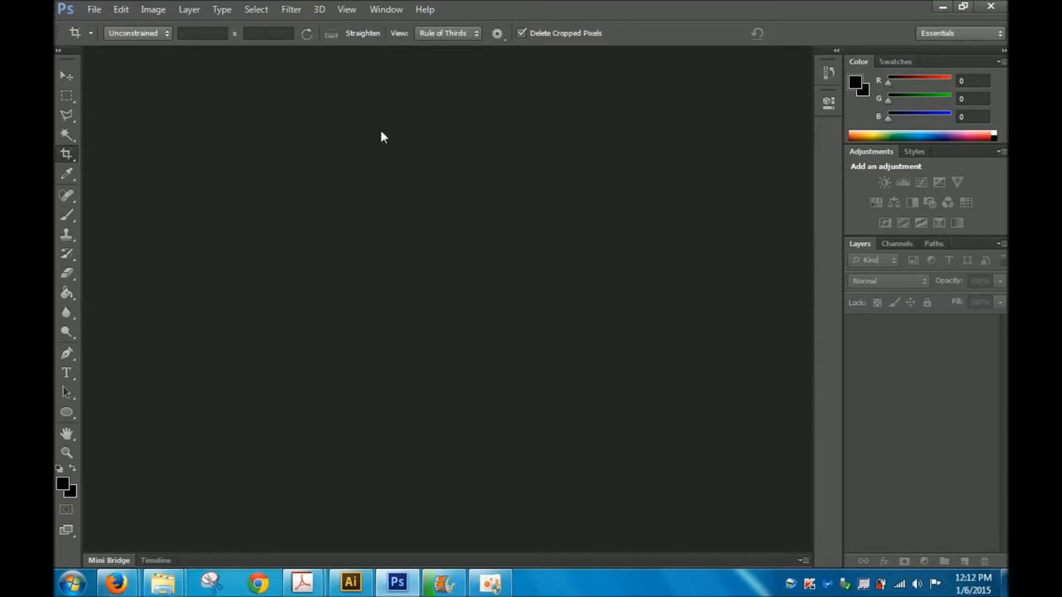
{"action": "mouse_move", "coordinate": [319, 160]}
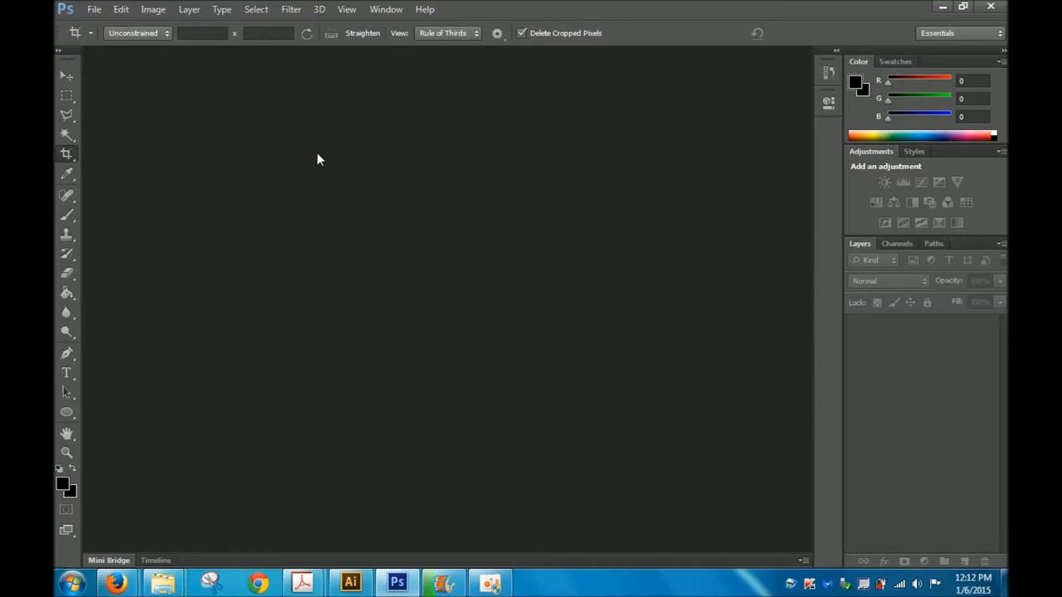
{"action": "mouse_move", "coordinate": [170, 176]}
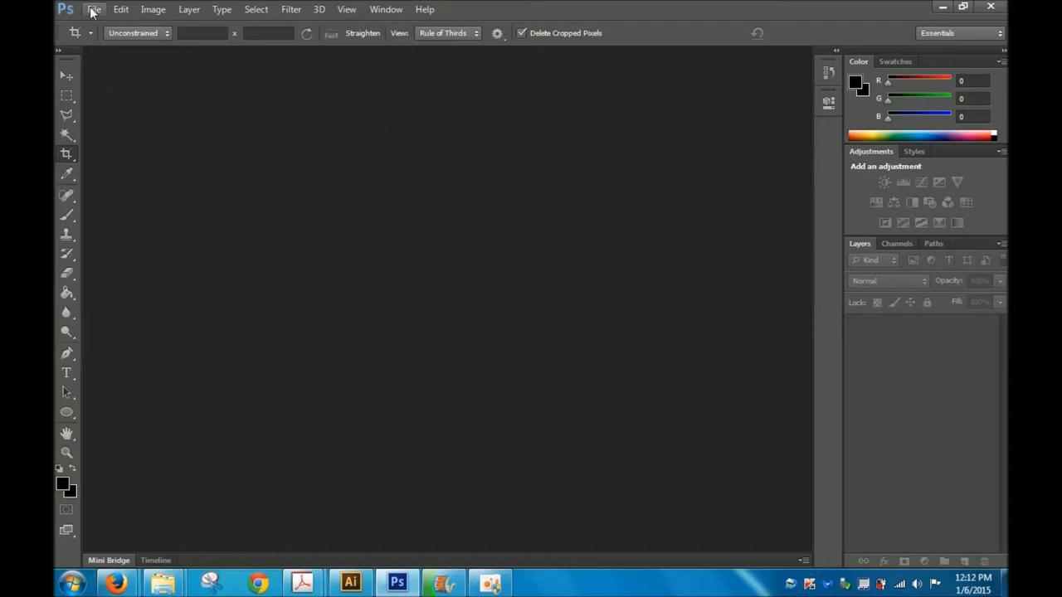
Open the zoo photo DSC02763.JPG of the elephant and woman in Photoshop.
{"action": "left_click", "coordinate": [94, 9]}
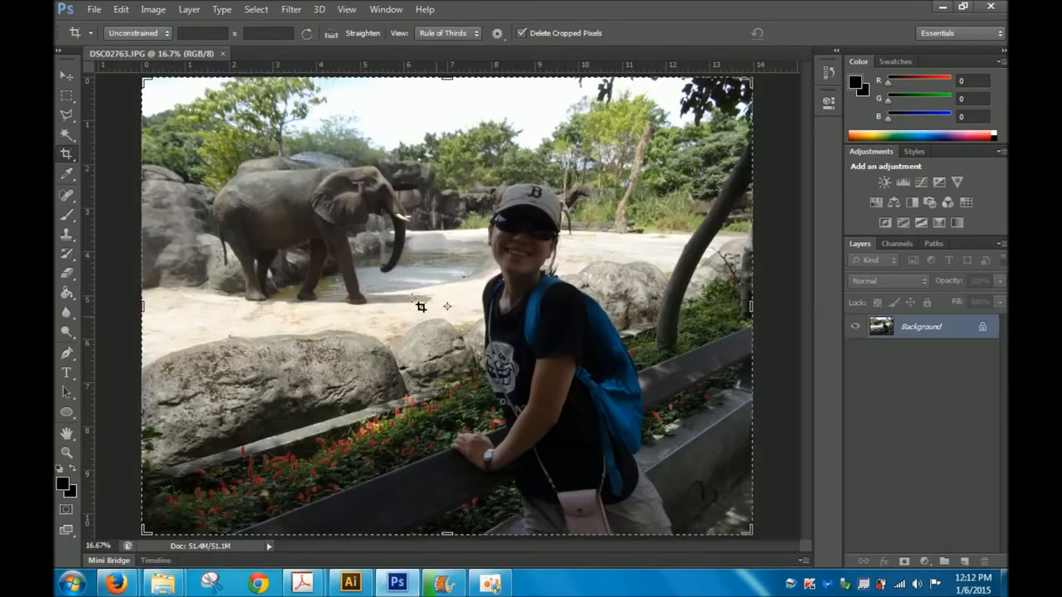
{"action": "mouse_move", "coordinate": [505, 319]}
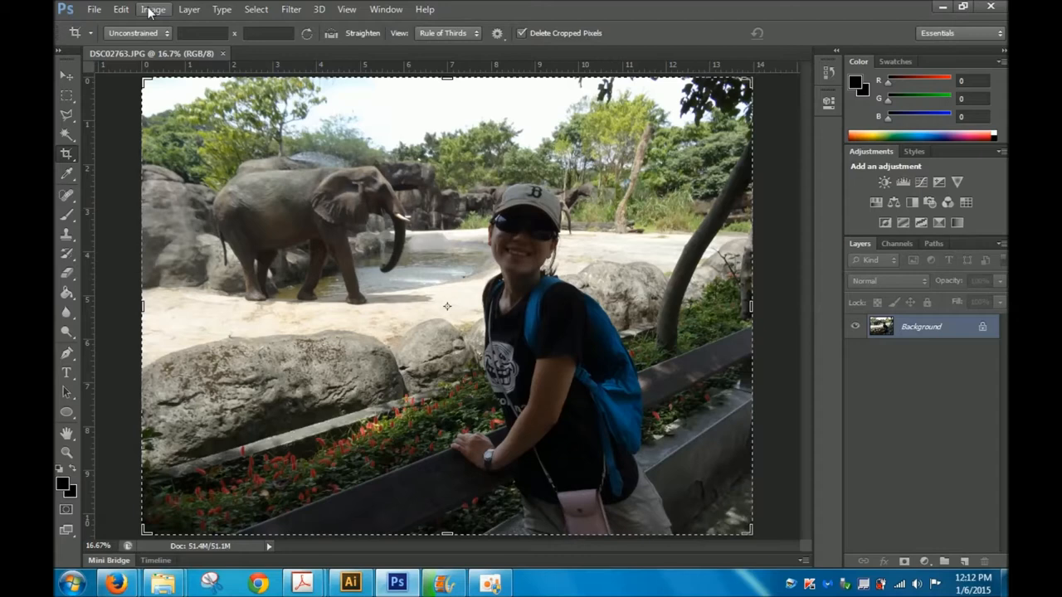
Switch the zoo photo's mode to Grayscale, discarding its colour information.
{"action": "left_click", "coordinate": [153, 9]}
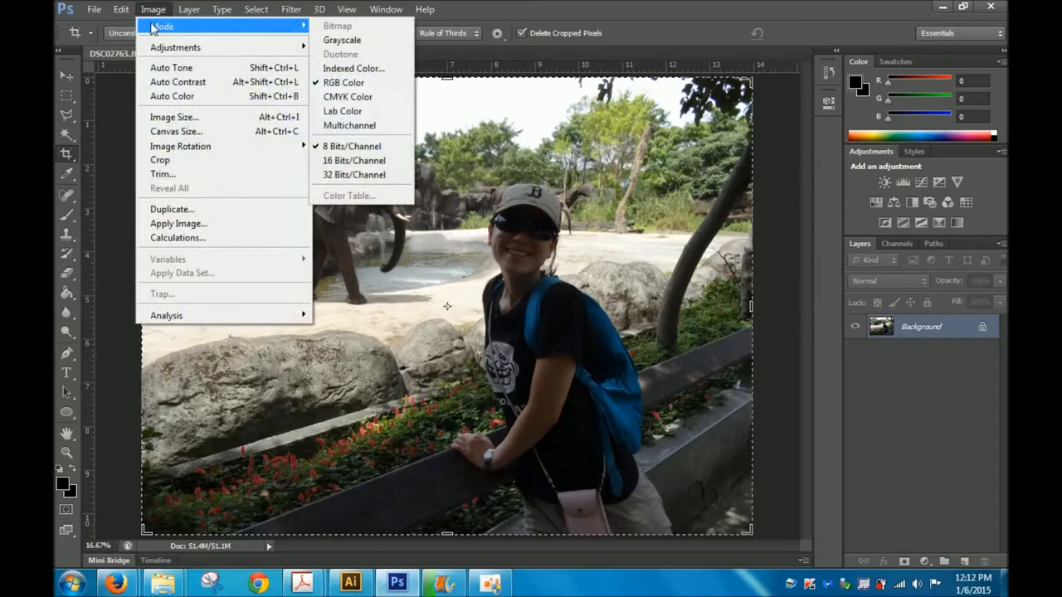
{"action": "left_click", "coordinate": [342, 39]}
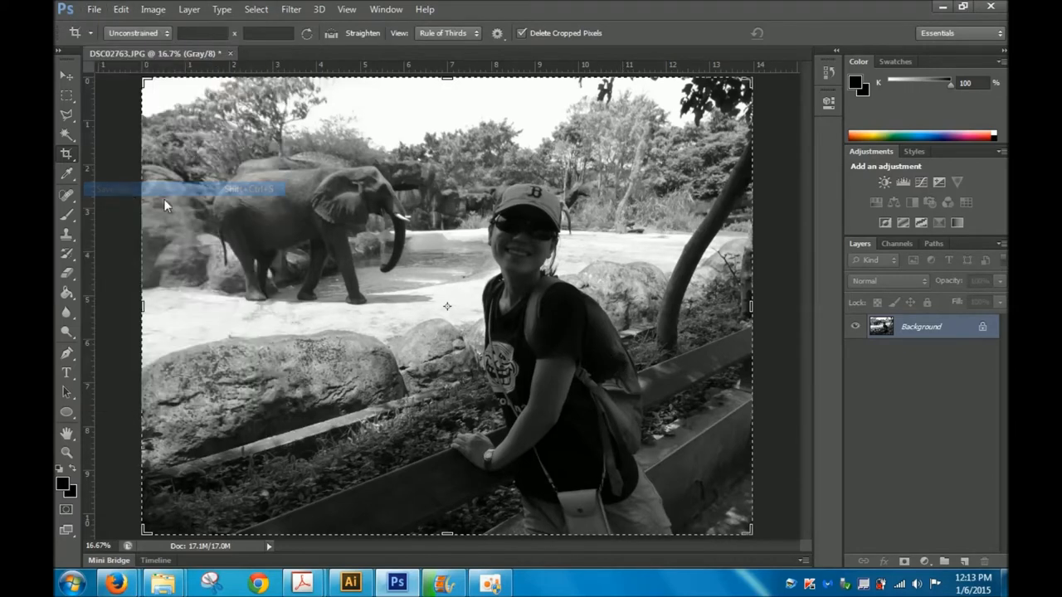
Save the grayscale photo in Photoshop (*.PSD) format as DSC02763grayscale.
{"action": "left_click", "coordinate": [560, 364]}
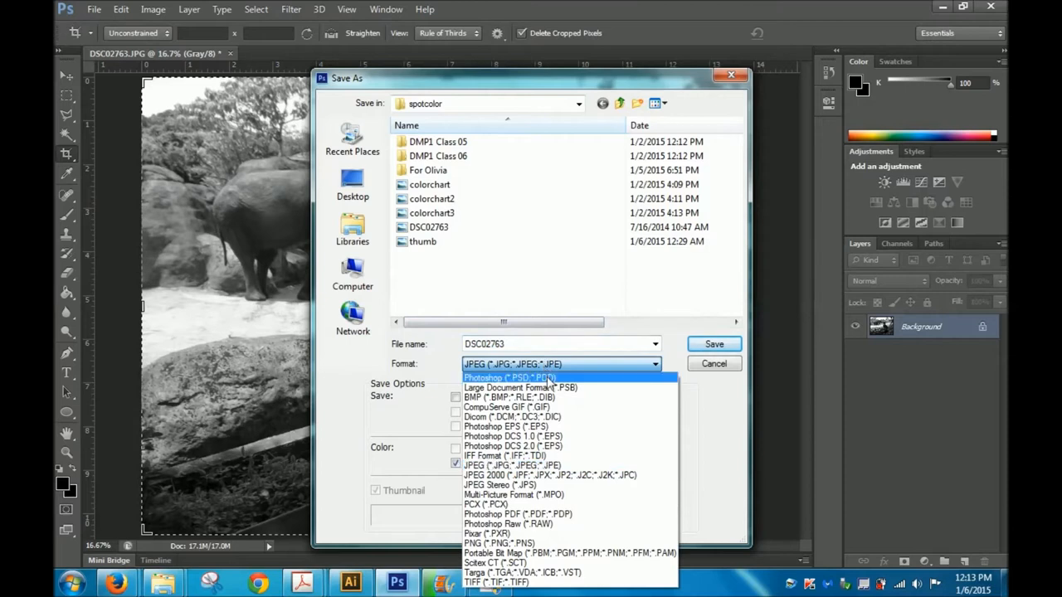
{"action": "left_click", "coordinate": [511, 377]}
{"action": "type", "text": "grays.psd"}
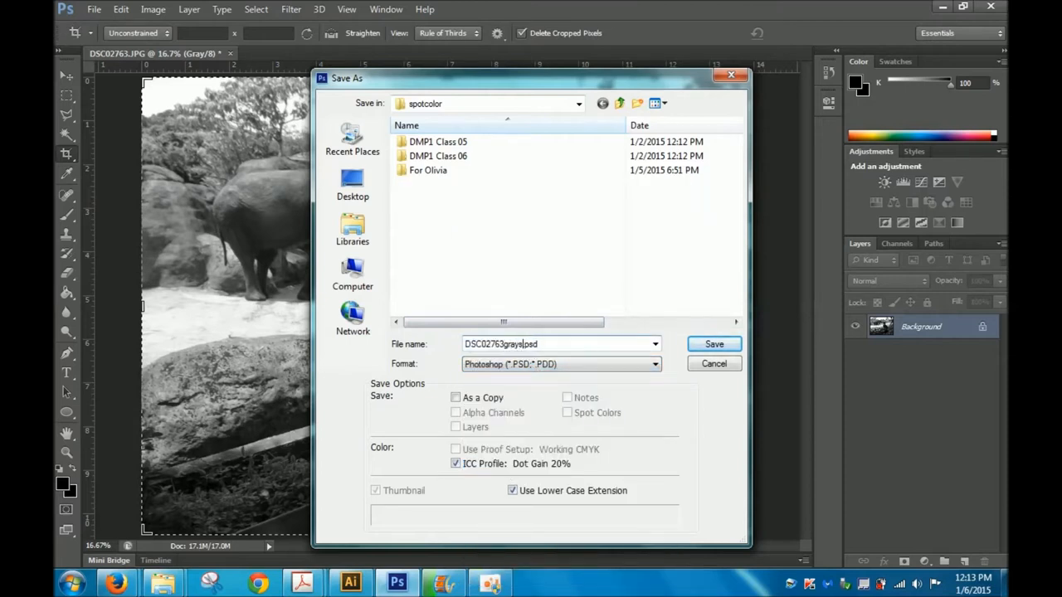
{"action": "left_click", "coordinate": [713, 343]}
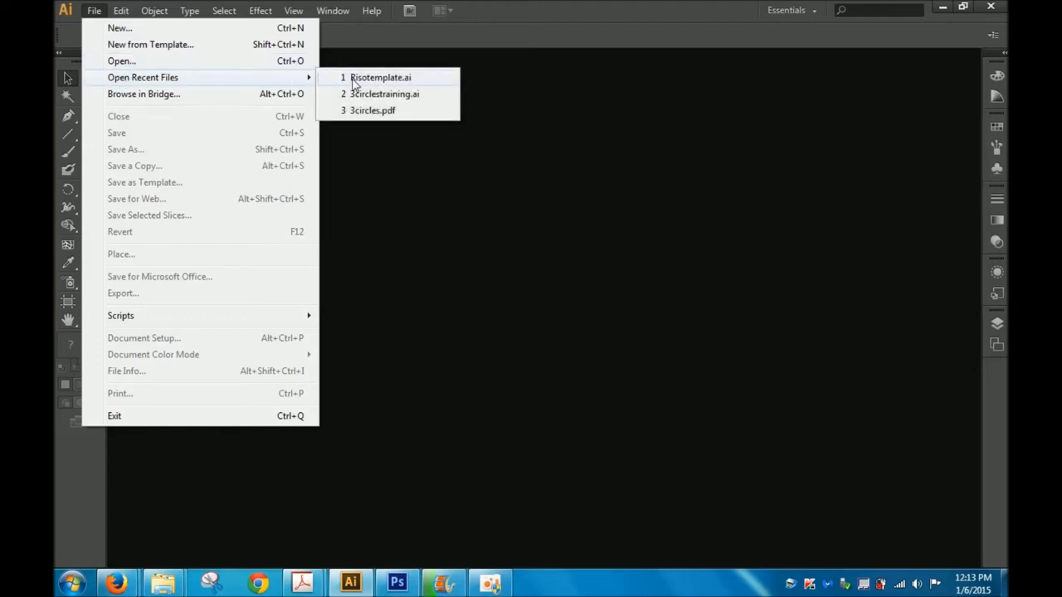
Open Risotemplate.ai from recent files and turn on Overprint Preview.
{"action": "left_click", "coordinate": [380, 77]}
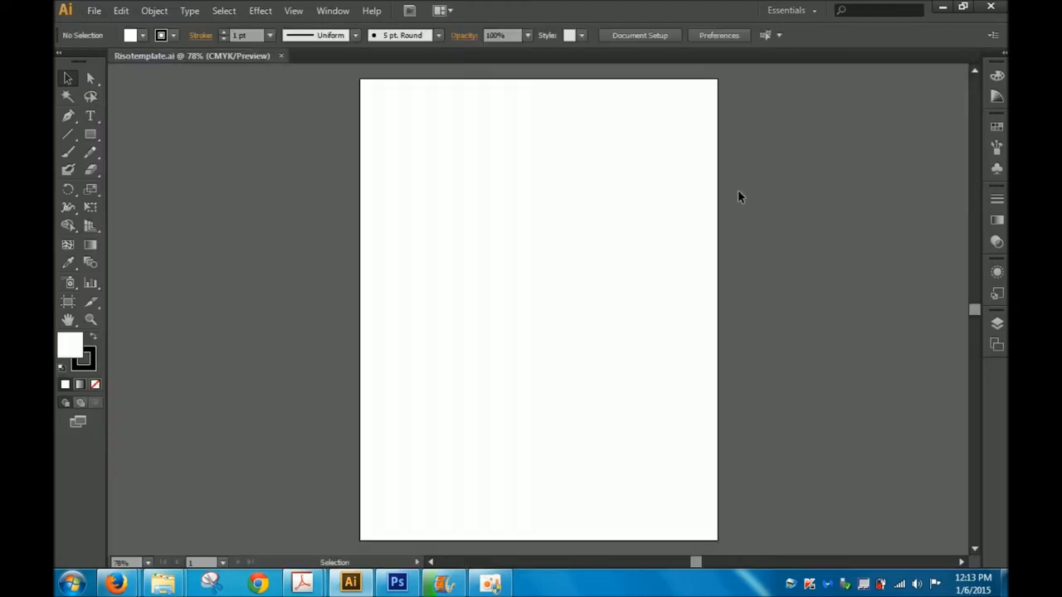
{"action": "left_click", "coordinate": [333, 10]}
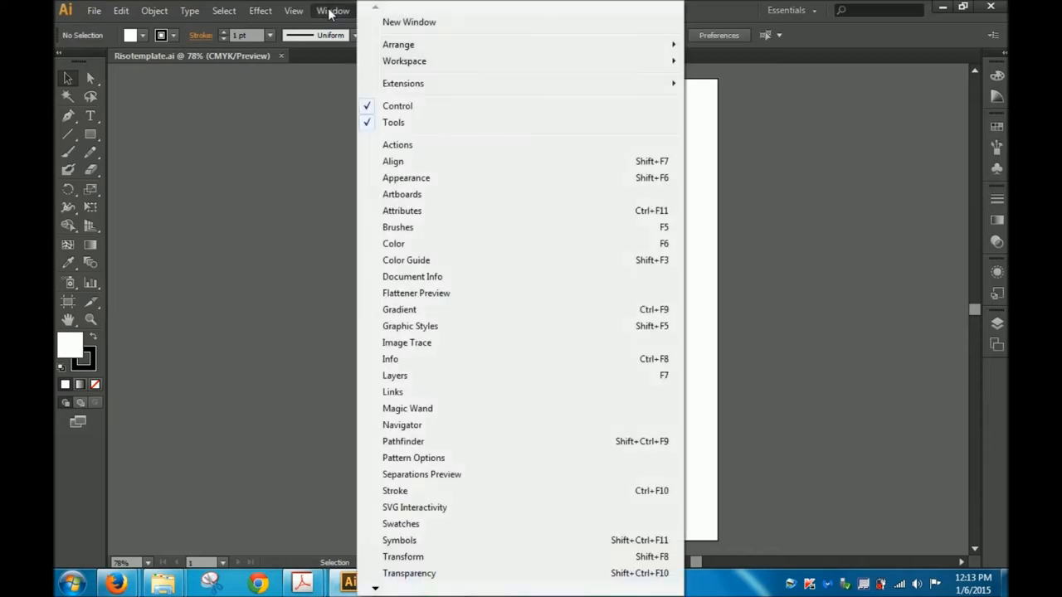
{"action": "left_click", "coordinate": [294, 9]}
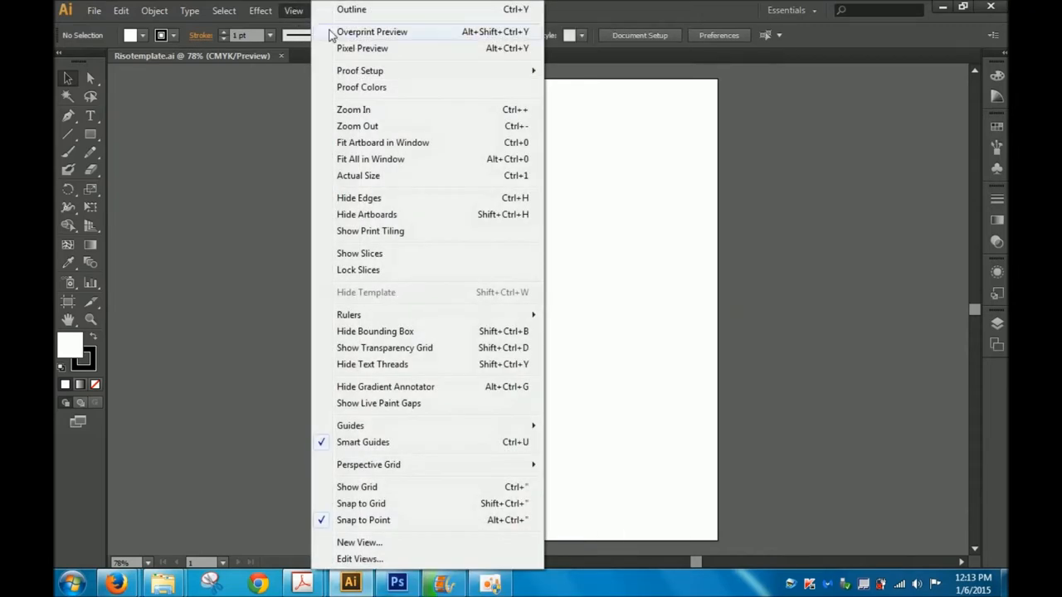
{"action": "left_click", "coordinate": [371, 31]}
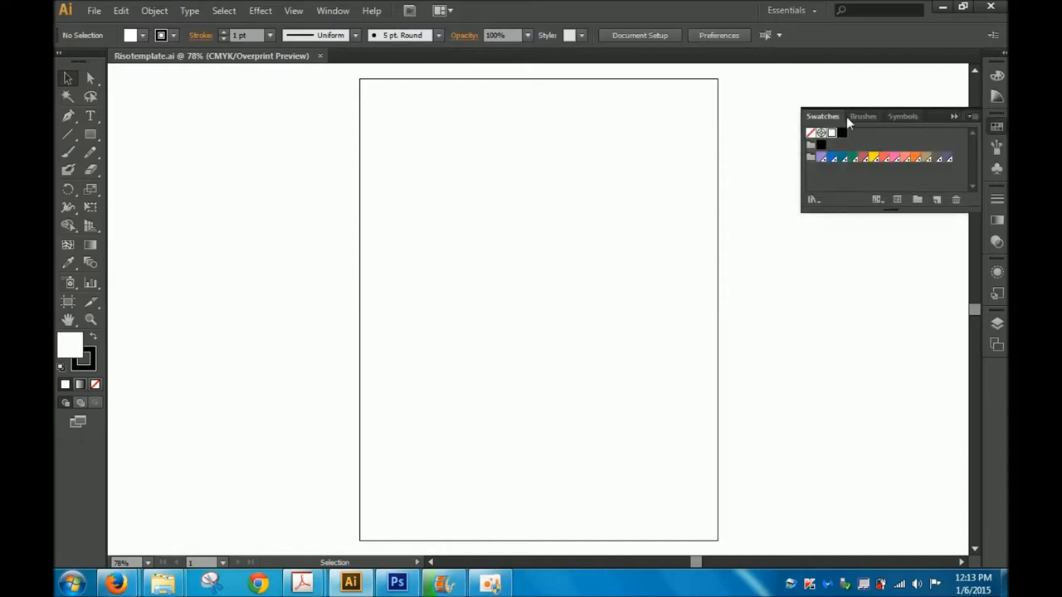
Arrange the Swatches panel and show the Separations Preview and Attributes panels.
{"action": "left_click_drag", "start_coordinate": [846, 116], "coordinate": [837, 90]}
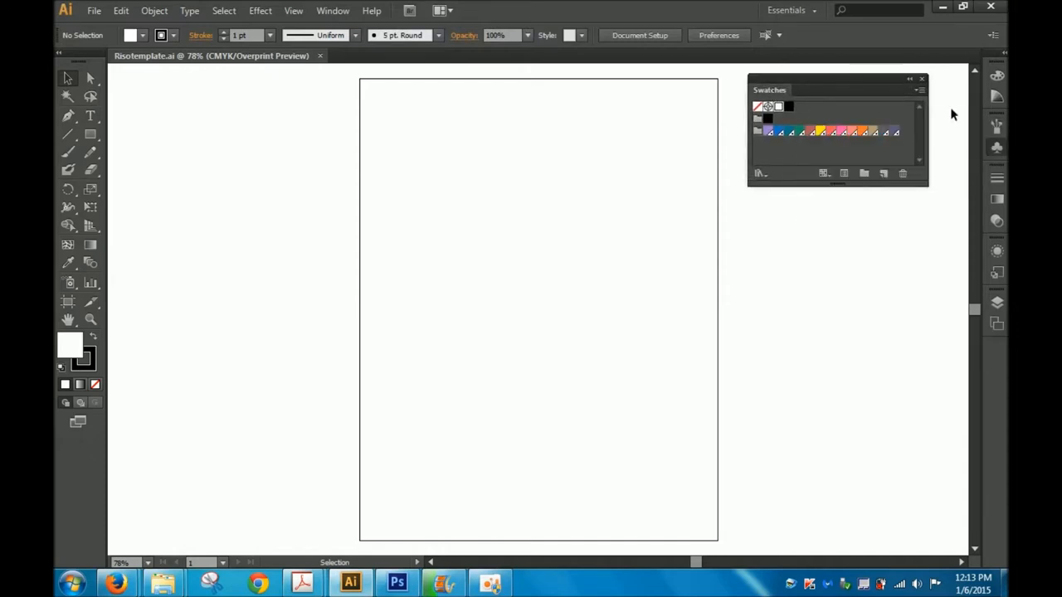
{"action": "left_click", "coordinate": [333, 10]}
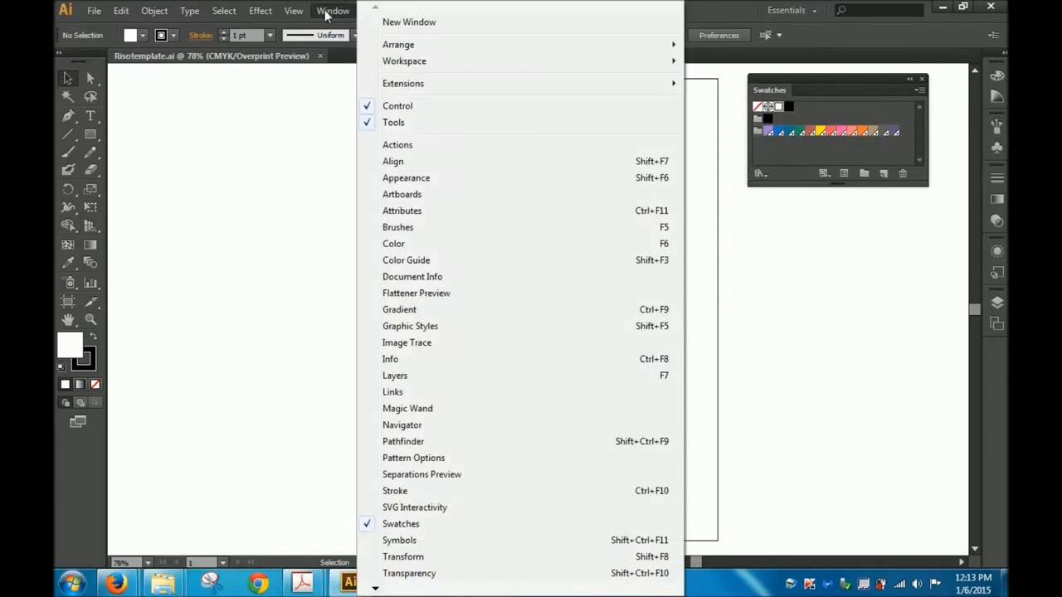
{"action": "mouse_move", "coordinate": [421, 473]}
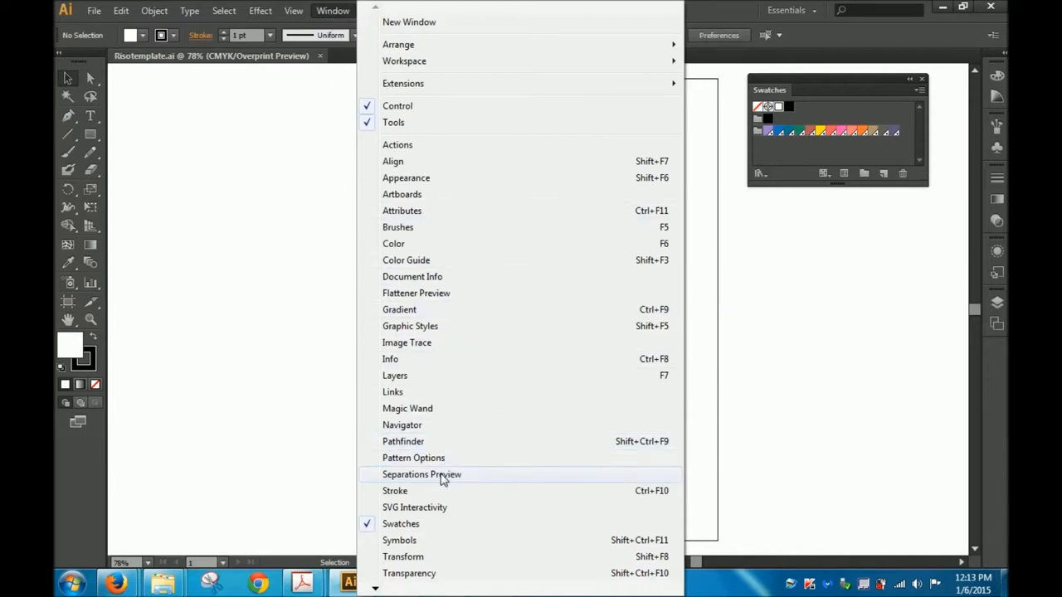
{"action": "left_click", "coordinate": [421, 474]}
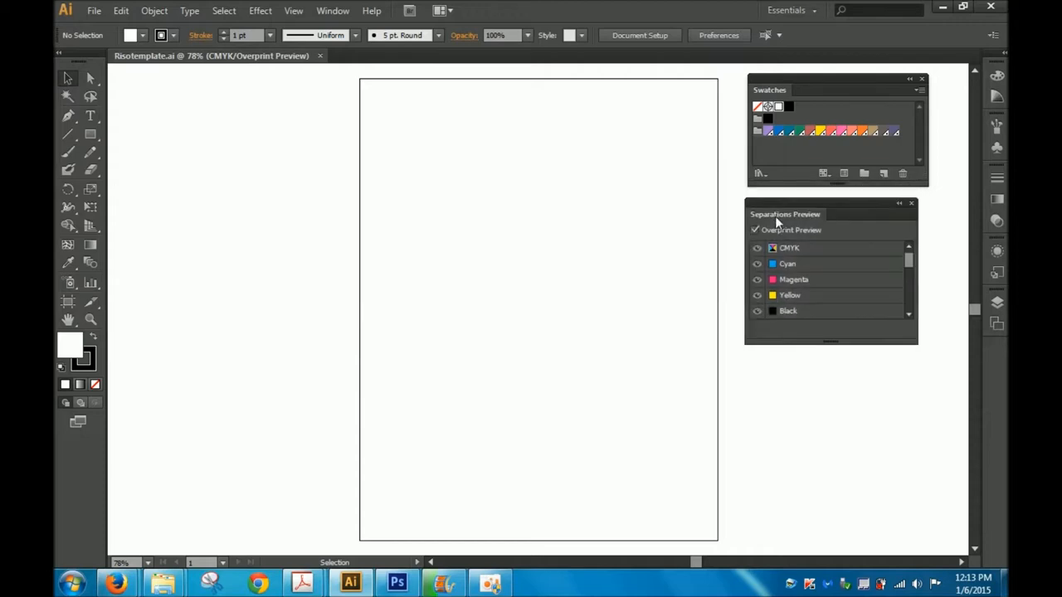
{"action": "left_click", "coordinate": [333, 10]}
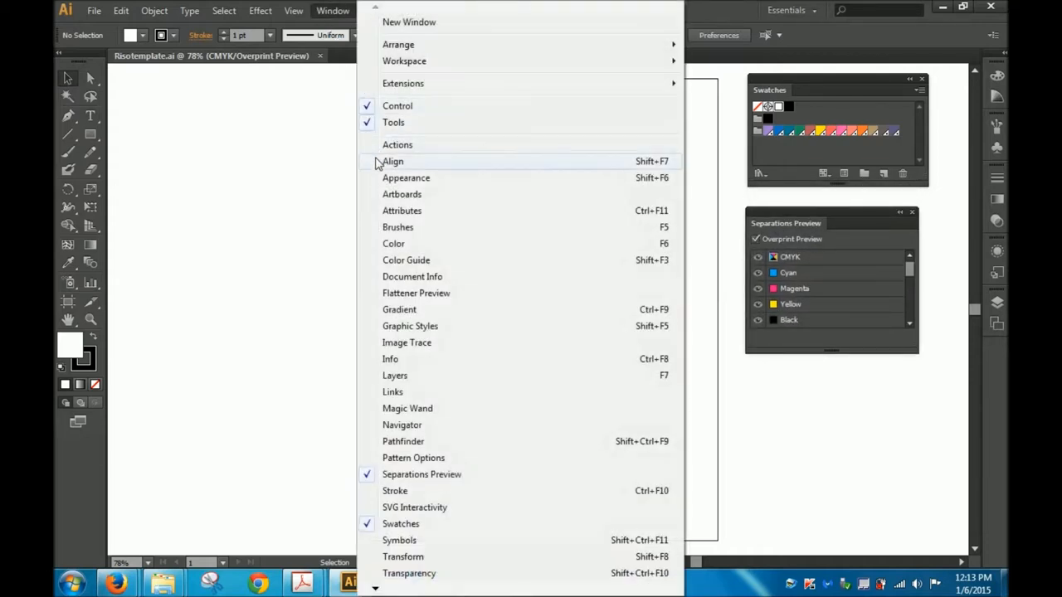
{"action": "mouse_move", "coordinate": [401, 211]}
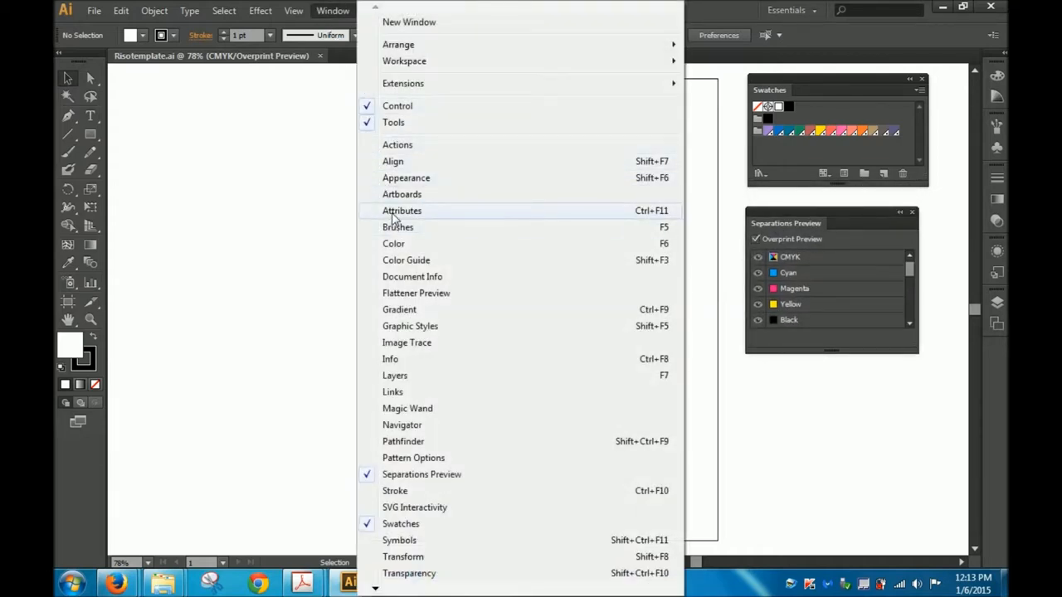
{"action": "left_click", "coordinate": [403, 210]}
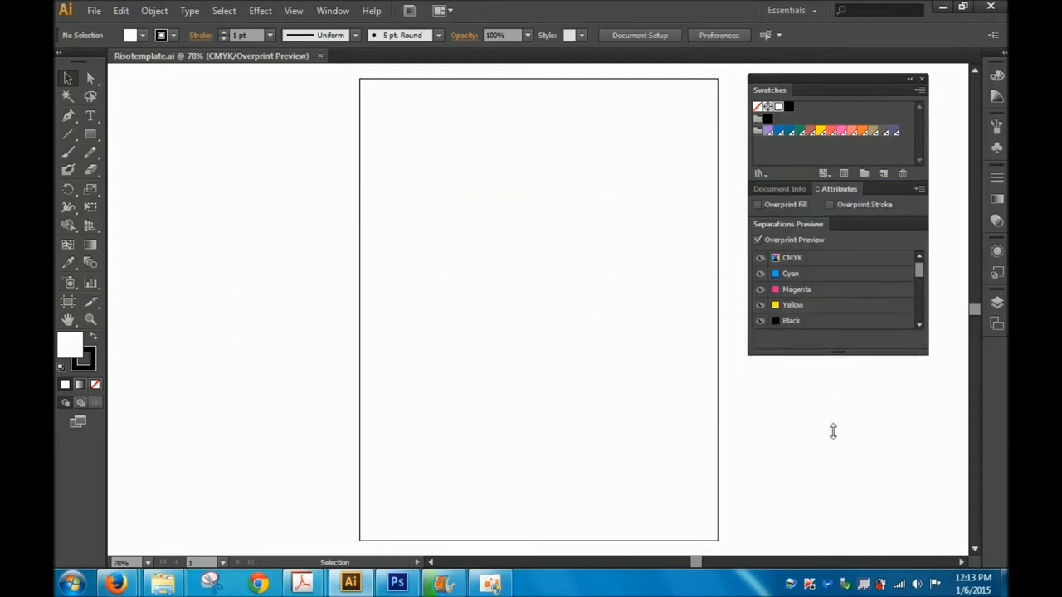
Place DSC02763grayscale.psd near the top of the page and tint it with a Pantone swatch.
{"action": "left_click", "coordinate": [93, 11]}
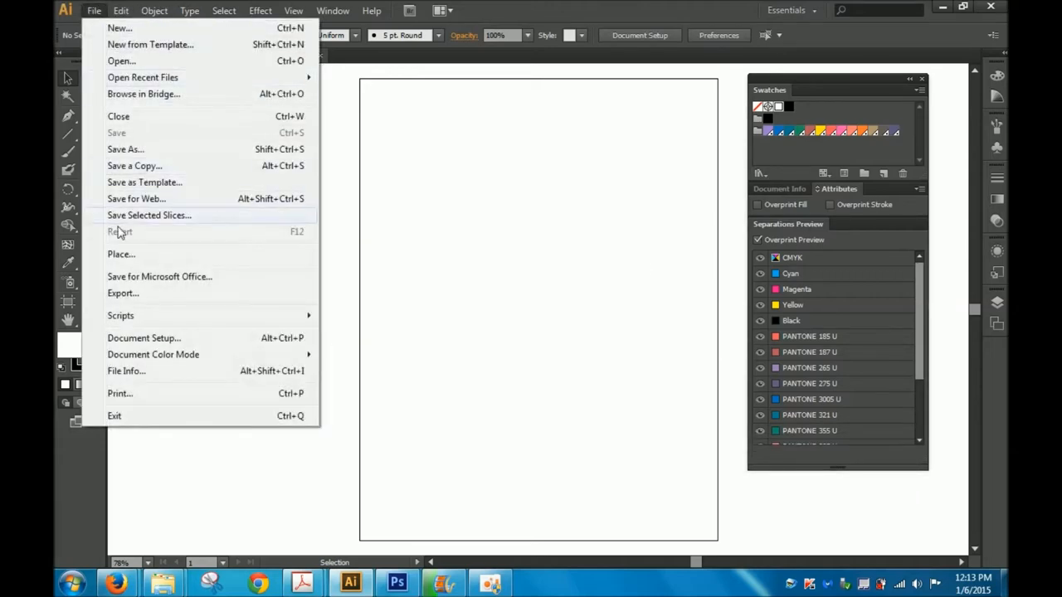
{"action": "left_click", "coordinate": [122, 254]}
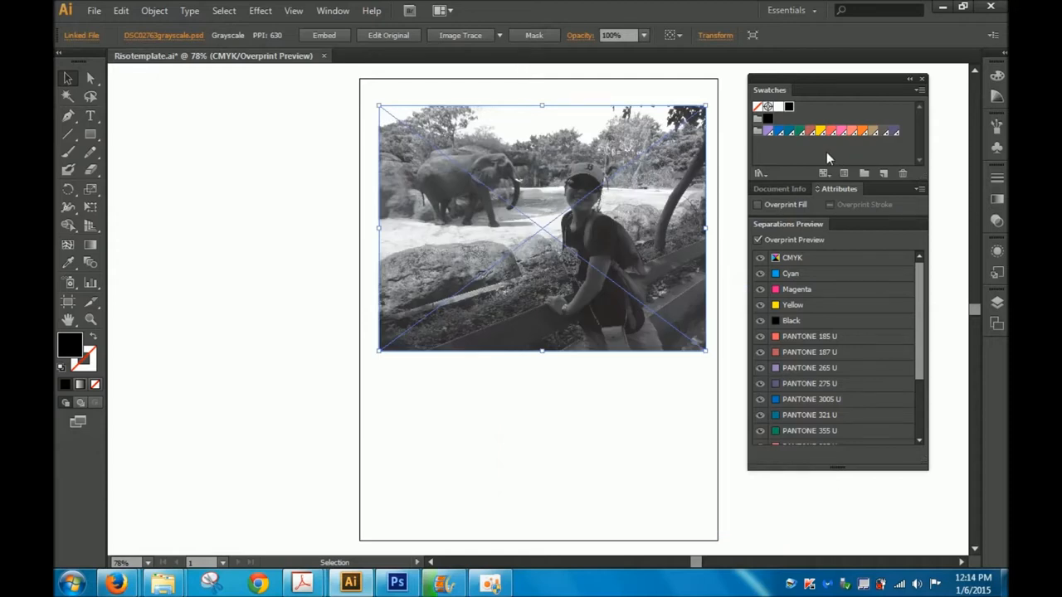
{"action": "left_click", "coordinate": [841, 131]}
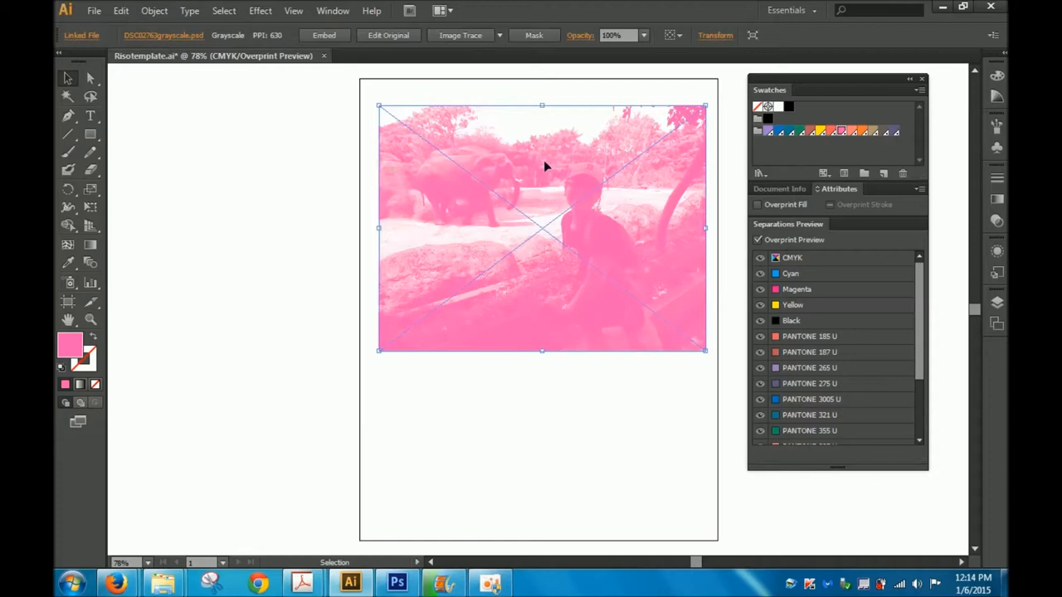
{"action": "left_click", "coordinate": [845, 132]}
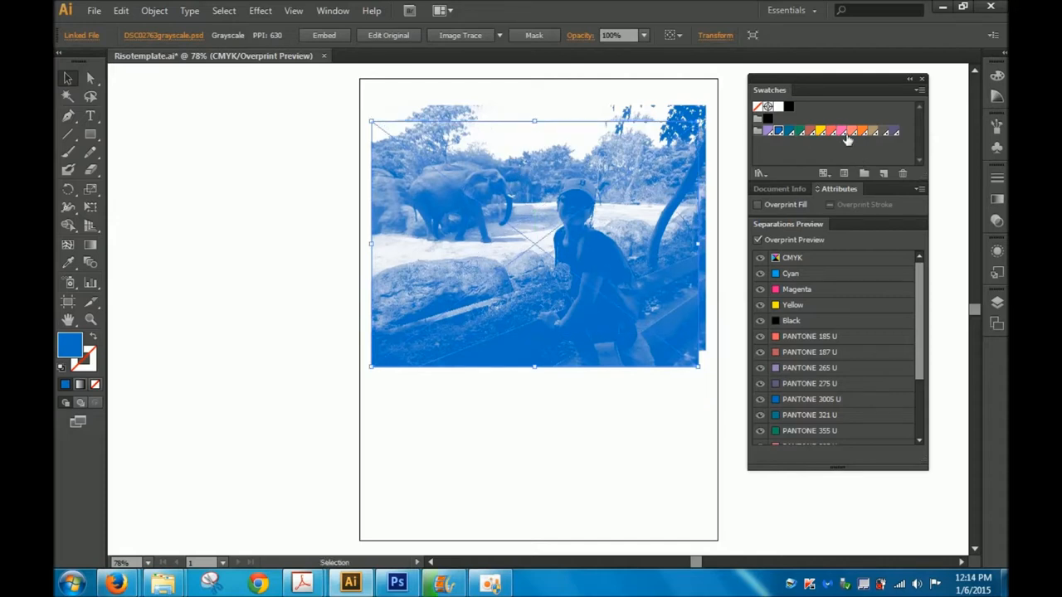
Tint the top photo copy pink, set its opacity to 40%, and align it over the blue copy.
{"action": "left_click", "coordinate": [843, 131]}
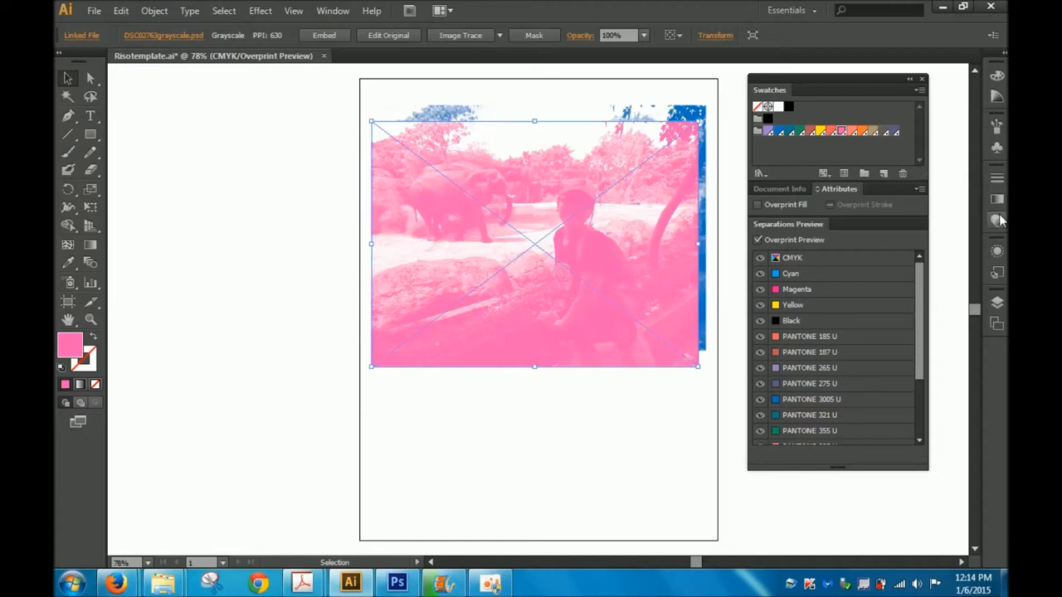
{"action": "mouse_move", "coordinate": [647, 201]}
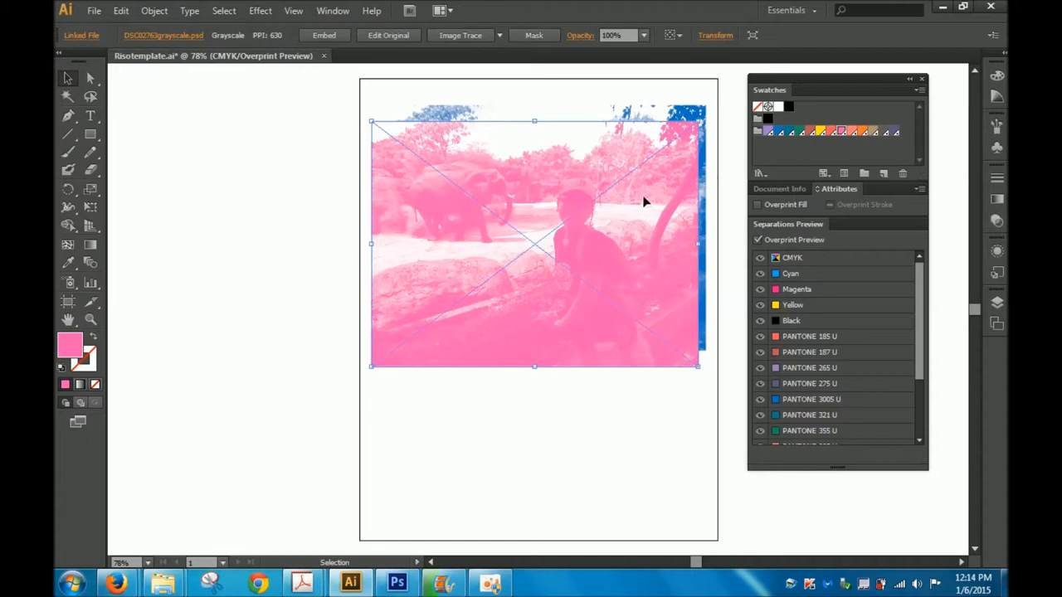
{"action": "mouse_move", "coordinate": [649, 135]}
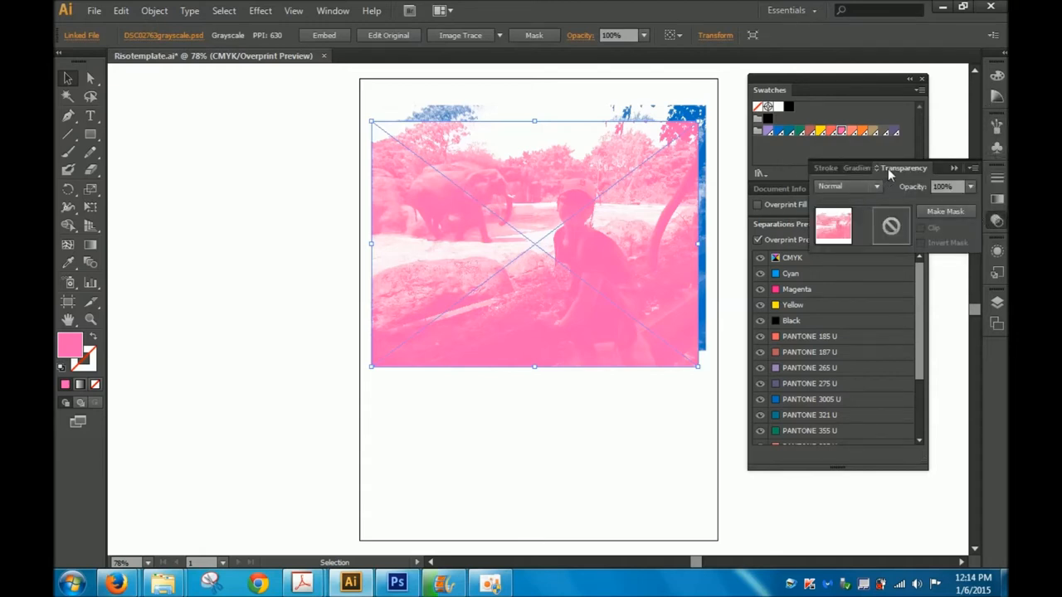
{"action": "left_click", "coordinate": [857, 167]}
{"action": "type", "text": "40"}
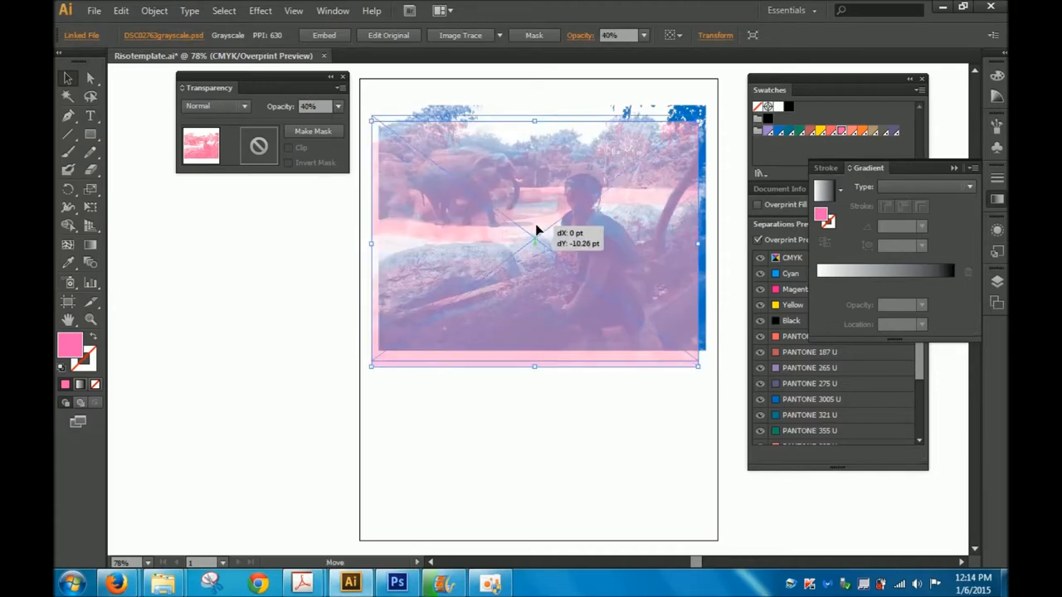
{"action": "left_click_drag", "start_coordinate": [535, 244], "coordinate": [535, 237]}
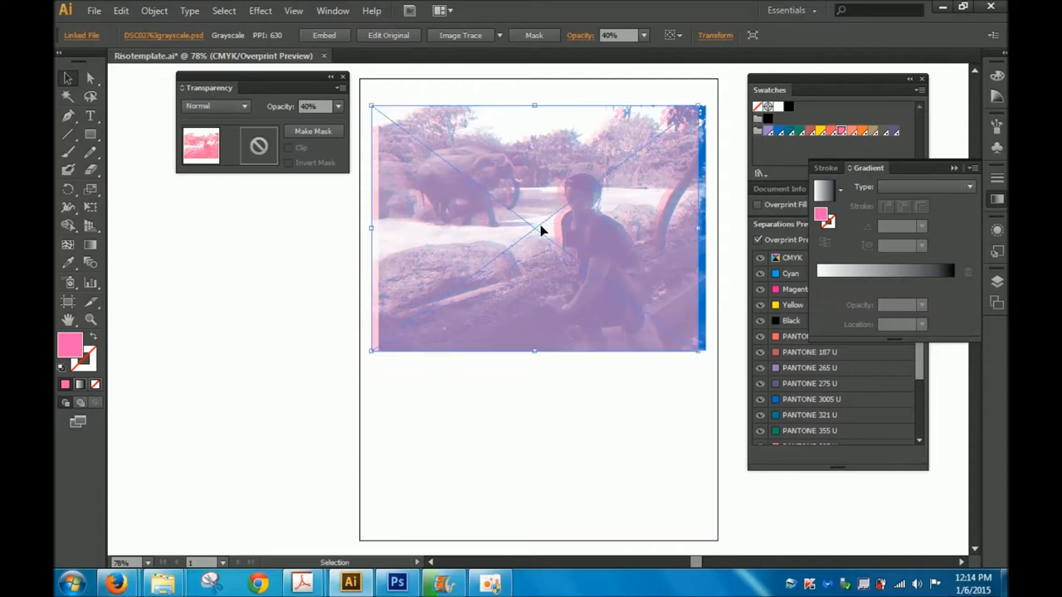
{"action": "mouse_move", "coordinate": [577, 80]}
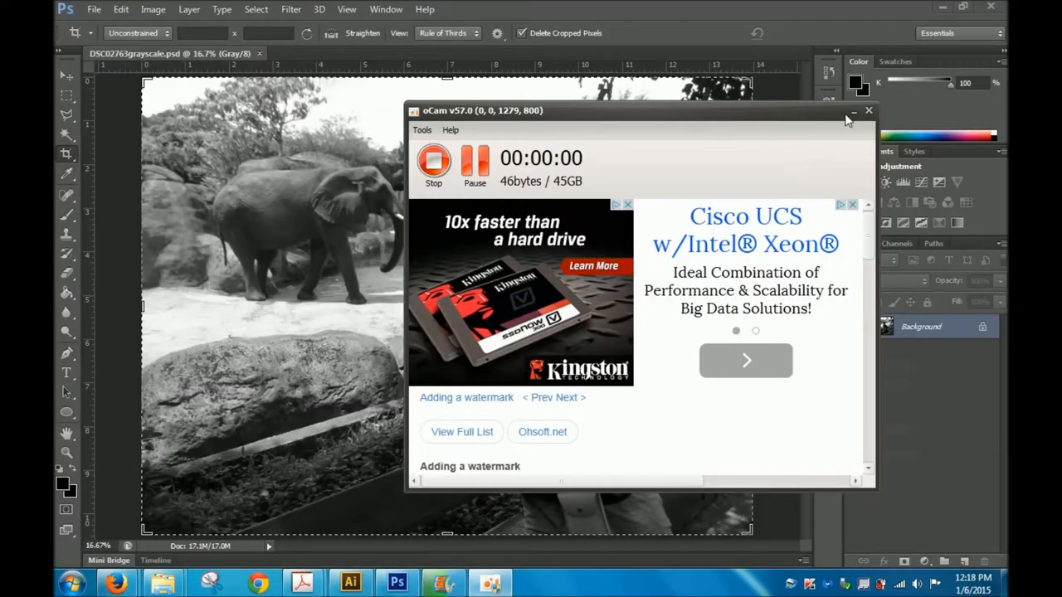
{"action": "left_click", "coordinate": [868, 110]}
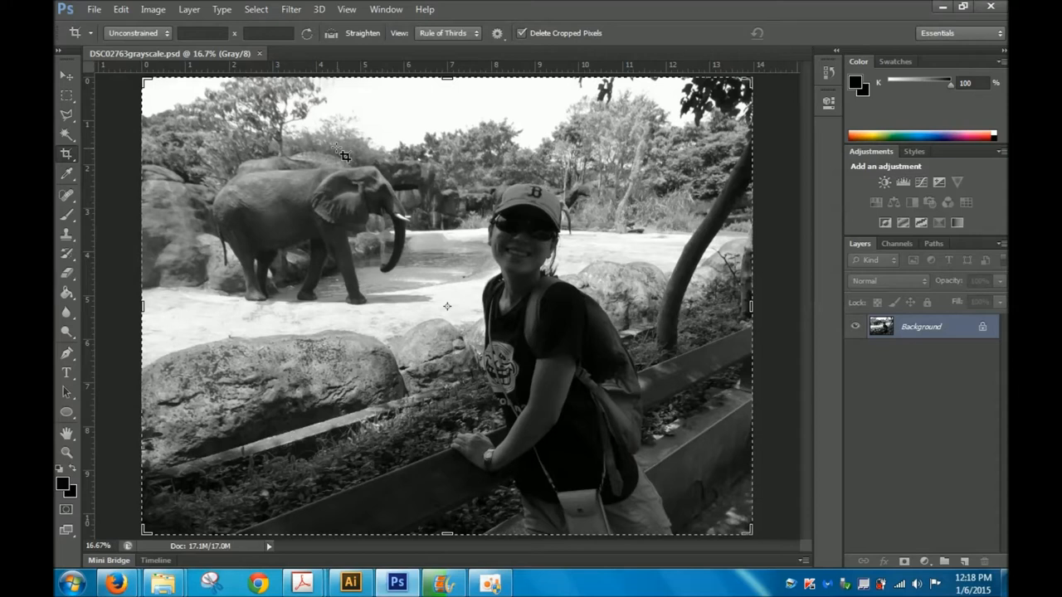
{"action": "mouse_move", "coordinate": [224, 112]}
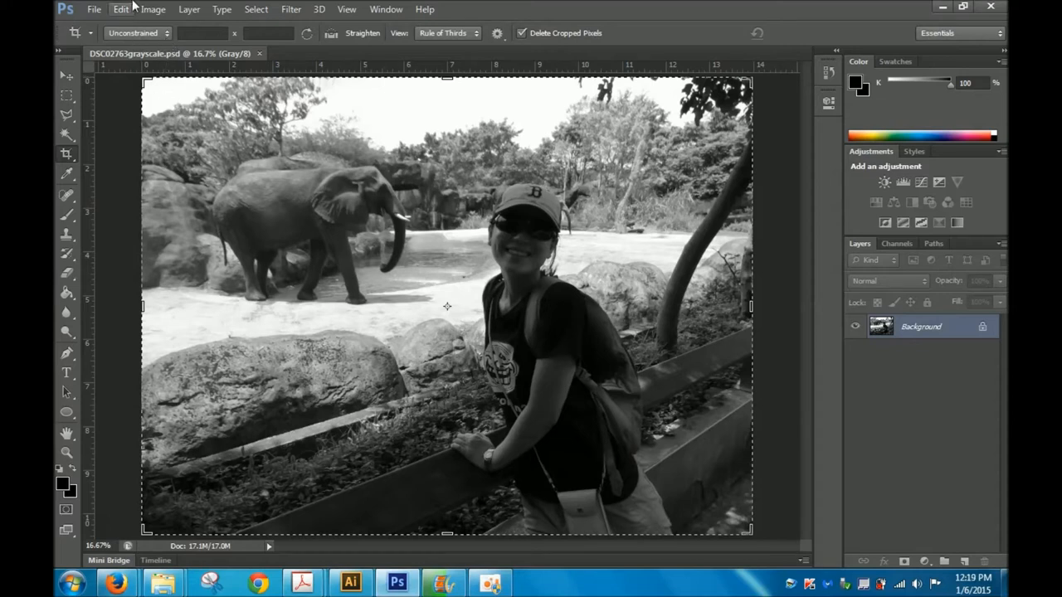
Choose Image > Mode > Bitmap for the grayscale photo, showing 150 pixels/inch and halftone screen.
{"action": "left_click", "coordinate": [153, 9]}
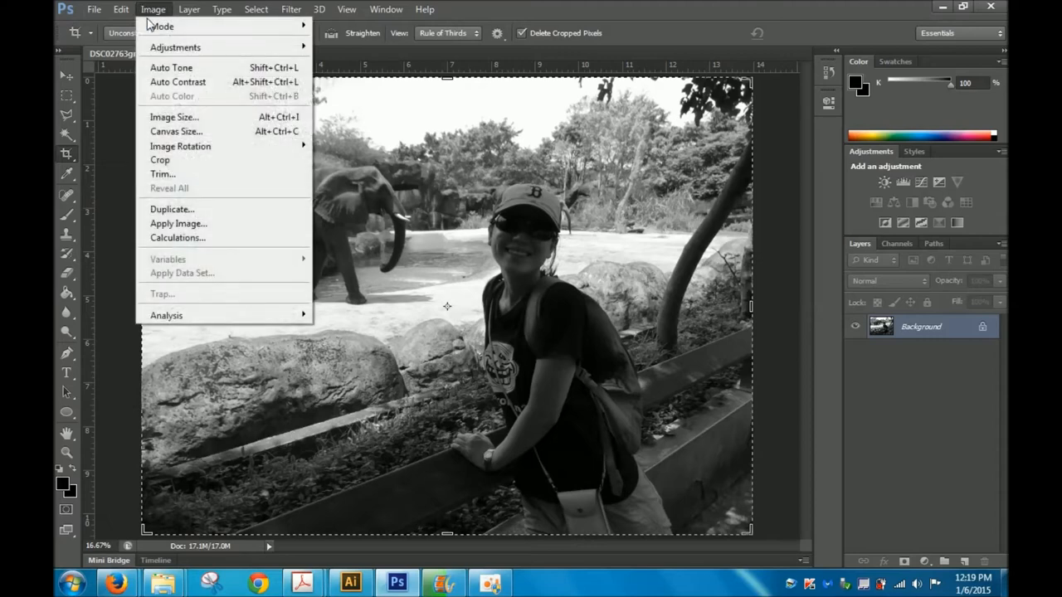
{"action": "mouse_move", "coordinate": [162, 27]}
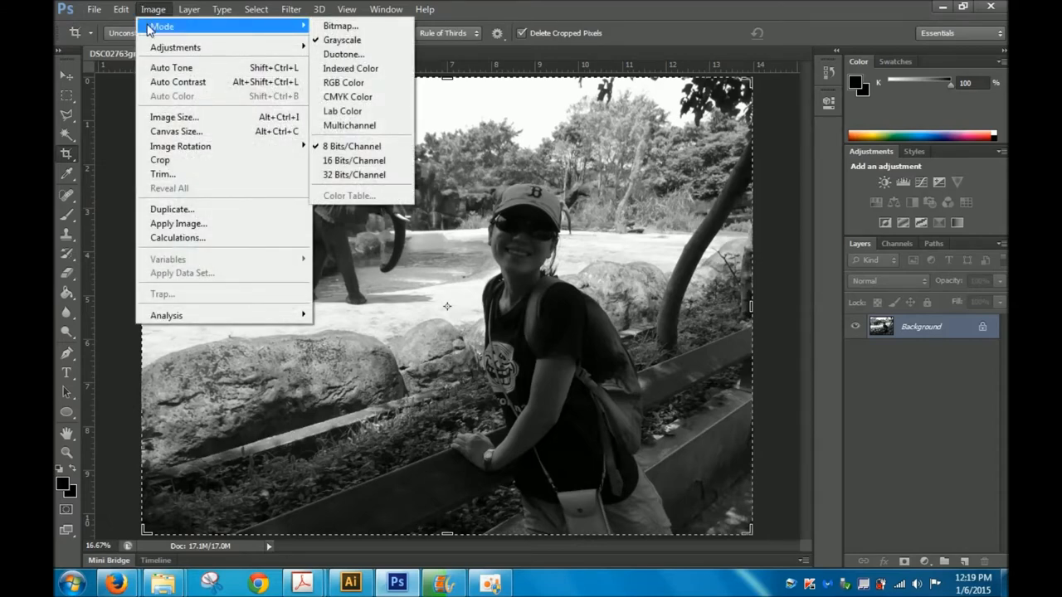
{"action": "mouse_move", "coordinate": [340, 26]}
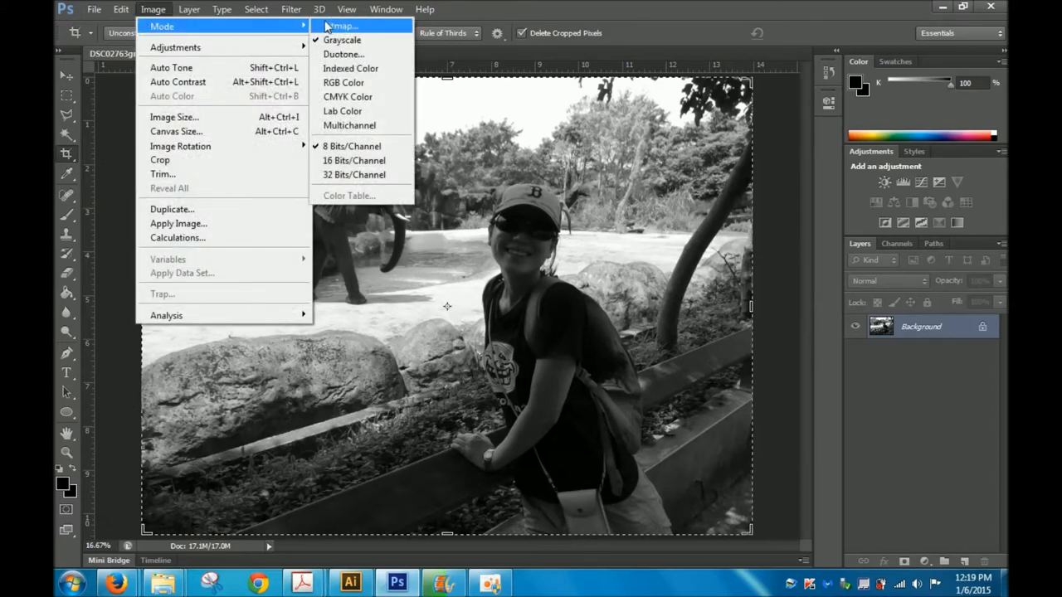
{"action": "left_click", "coordinate": [340, 26]}
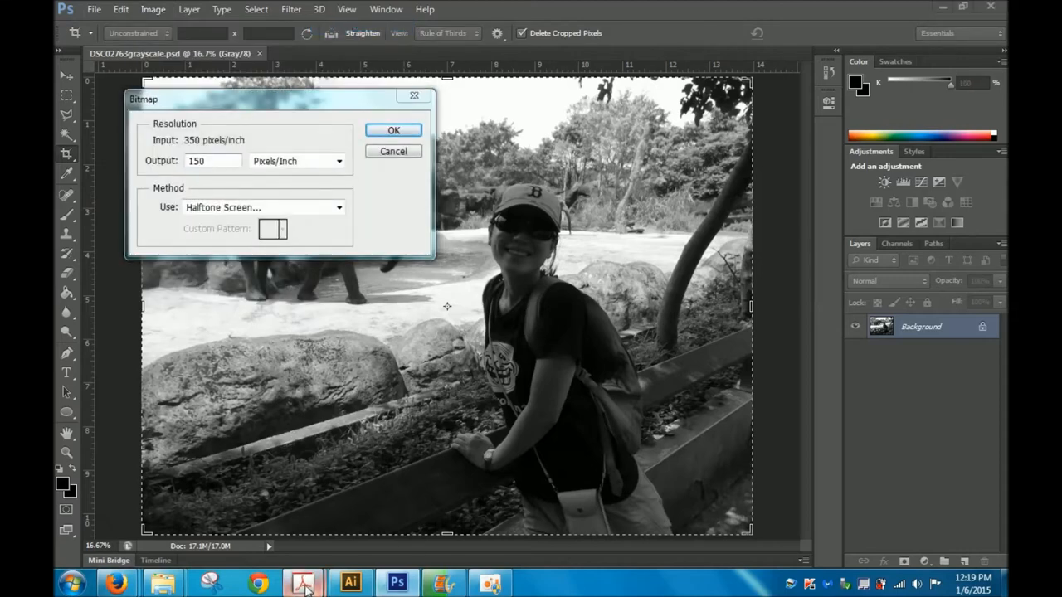
{"action": "mouse_move", "coordinate": [303, 582]}
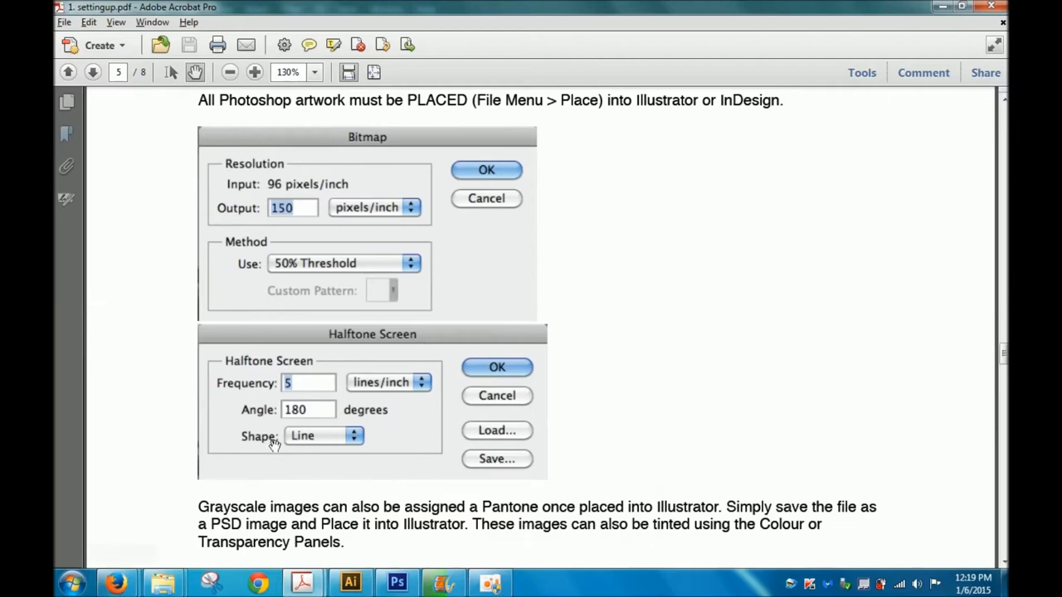
{"action": "mouse_move", "coordinate": [368, 131]}
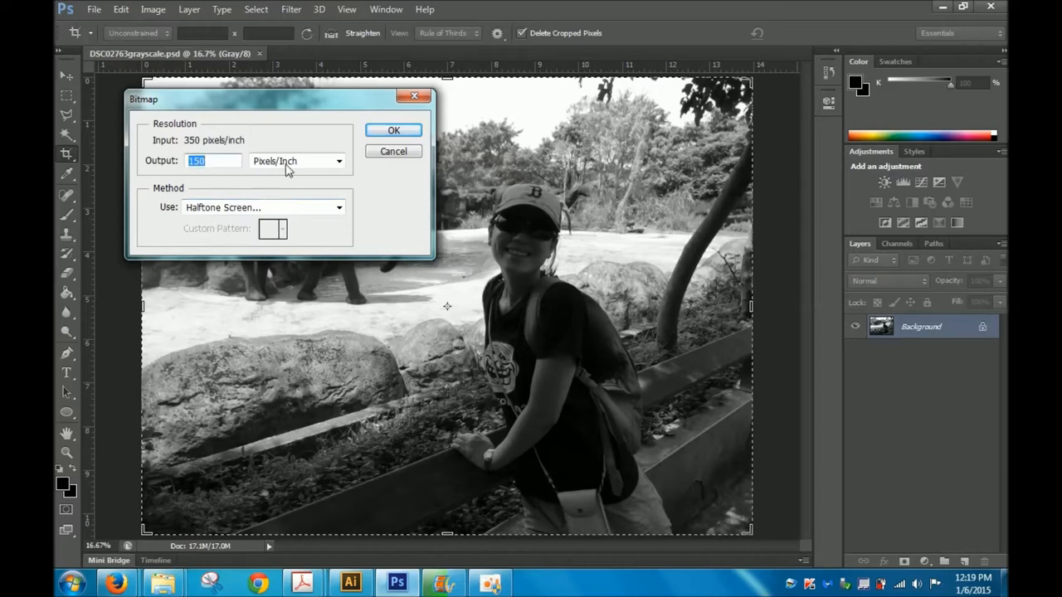
{"action": "mouse_move", "coordinate": [325, 211]}
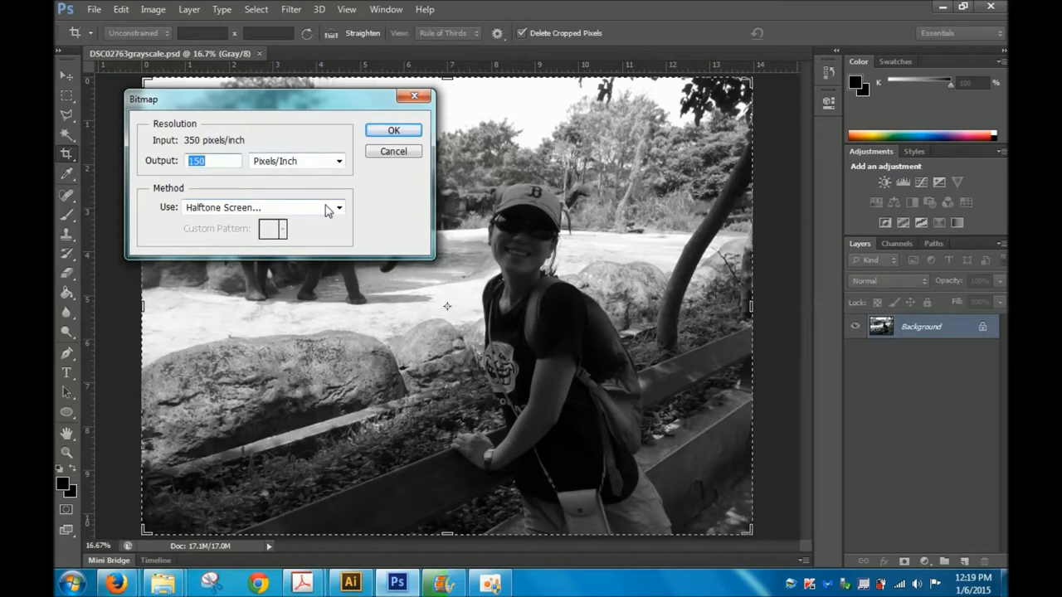
Accept the bitmap settings and apply a Line halftone screen at 5 lines/inch, 180°.
{"action": "left_click", "coordinate": [393, 130]}
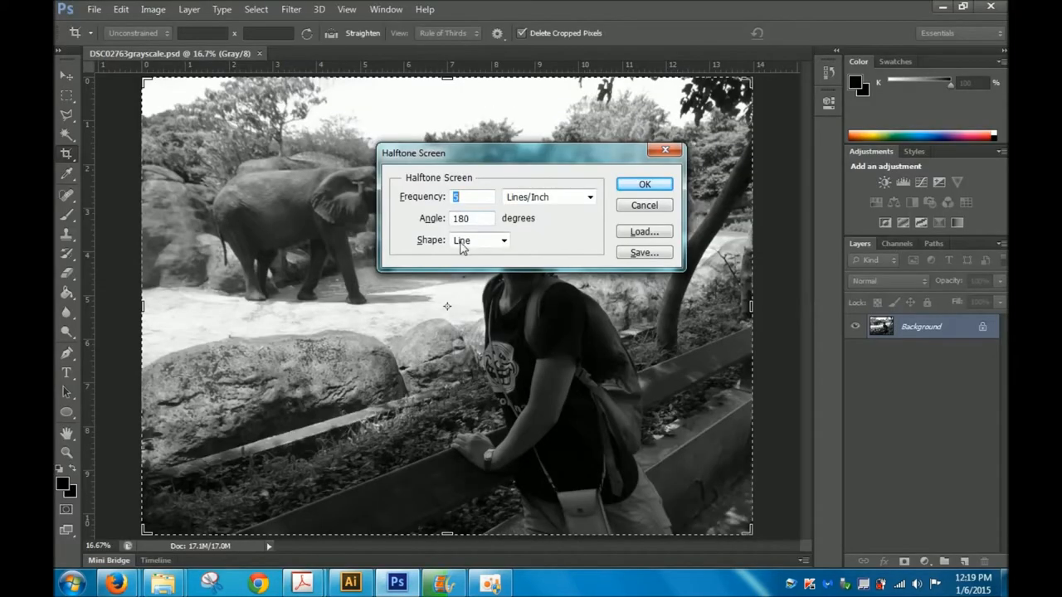
{"action": "mouse_move", "coordinate": [703, 309]}
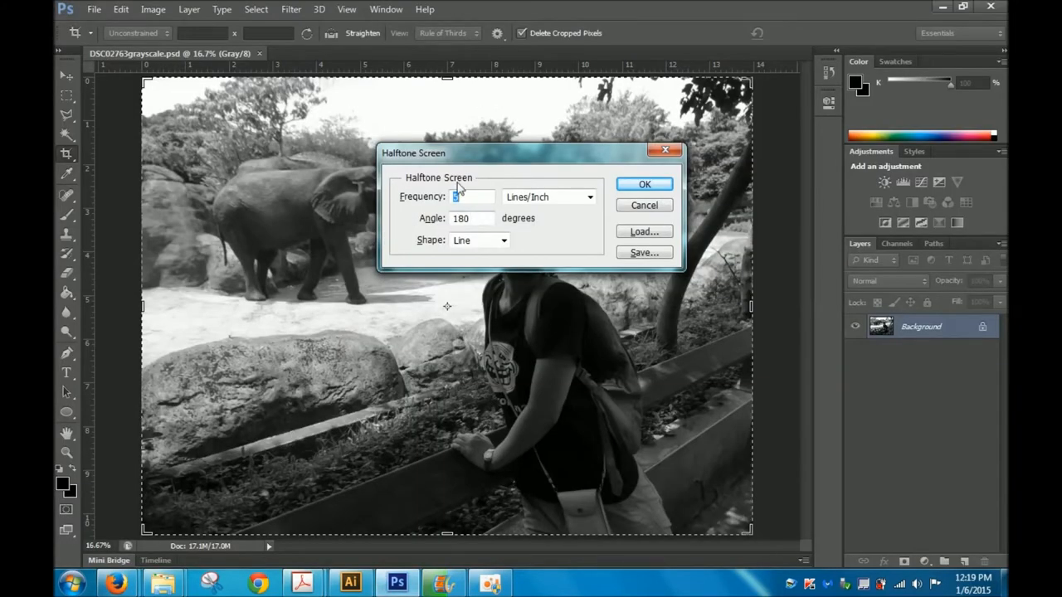
{"action": "left_click", "coordinate": [645, 205]}
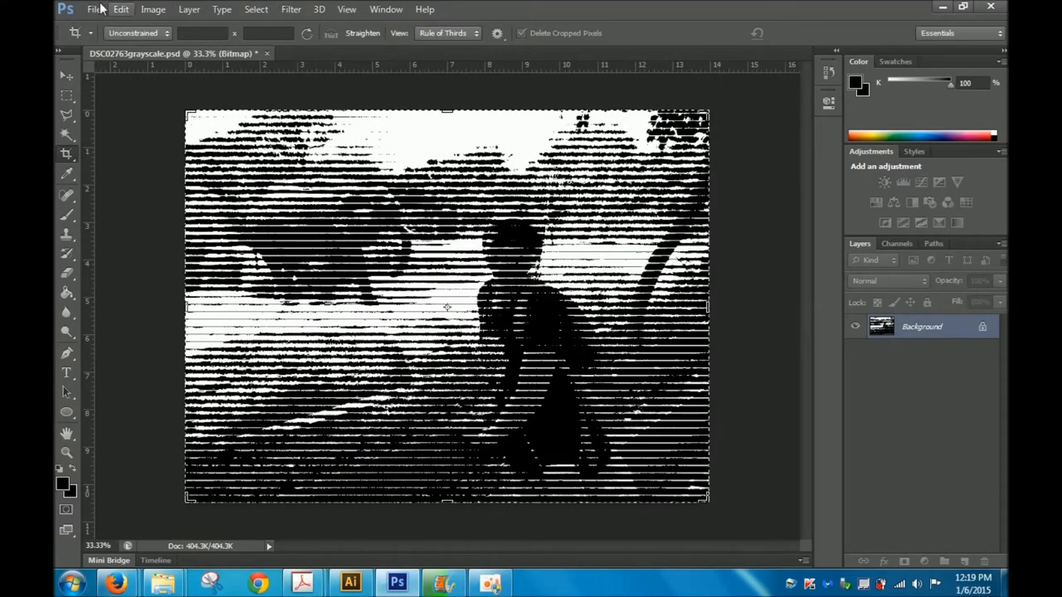
Save the line halftone as a new file, DSC02763bitmap1.psd.
{"action": "left_click", "coordinate": [93, 9]}
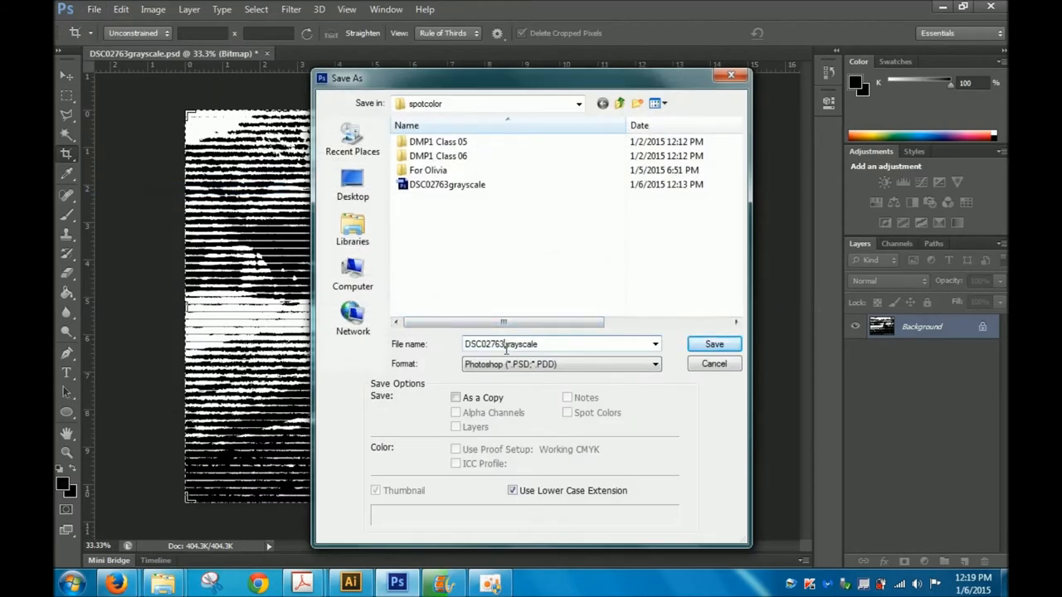
{"action": "double_click", "coordinate": [518, 343]}
{"action": "type", "text": "bitmap"}
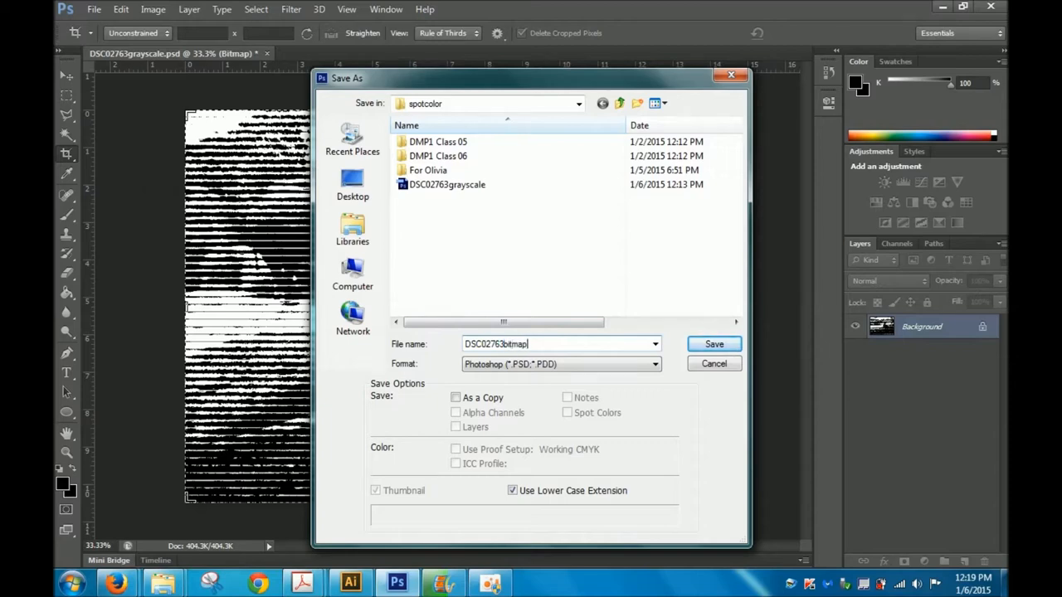
{"action": "type", "text": "1"}
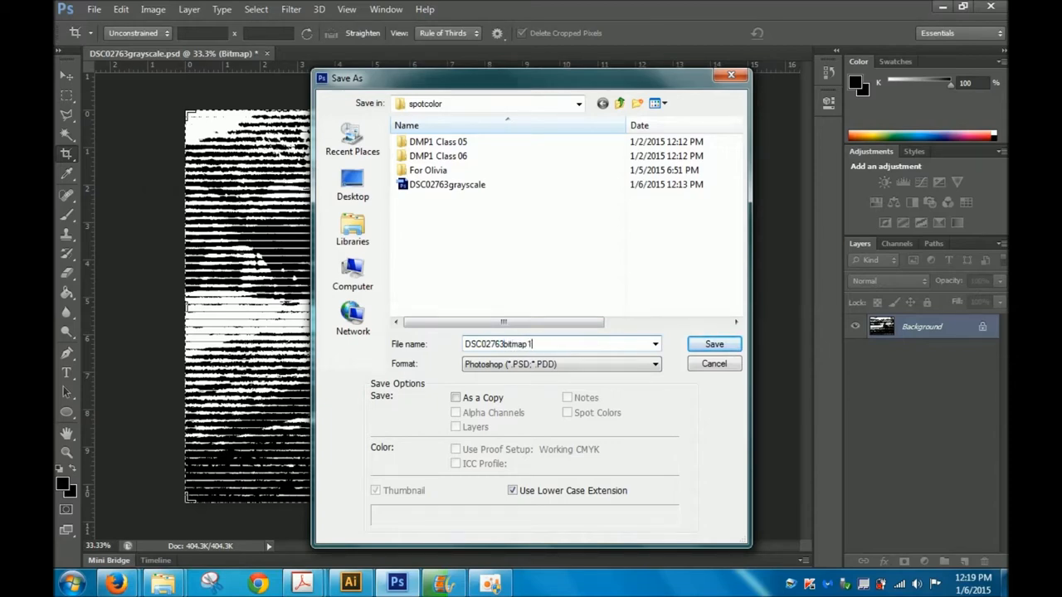
{"action": "left_click", "coordinate": [714, 343]}
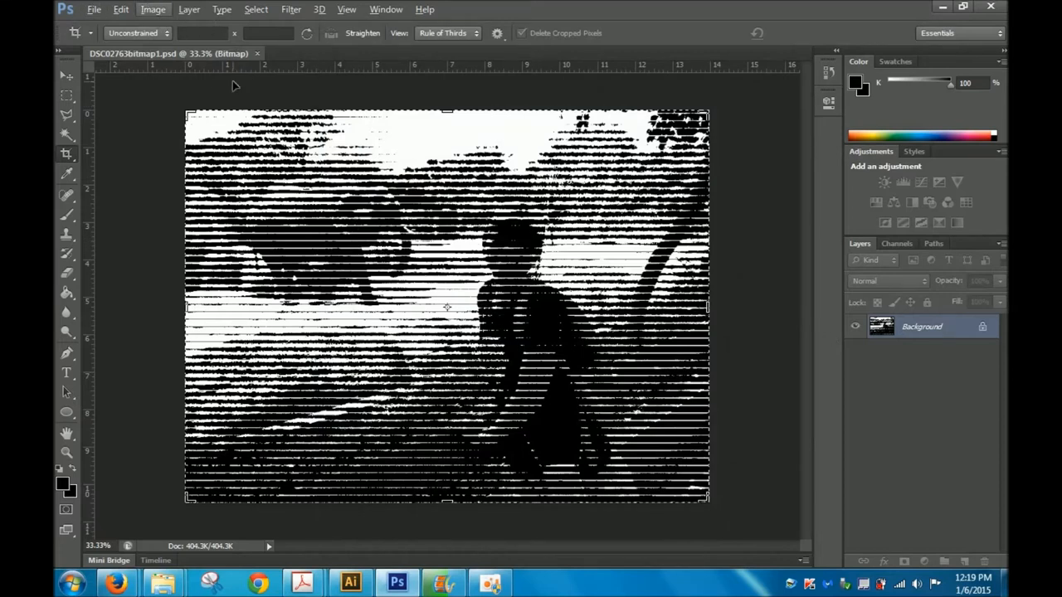
{"action": "mouse_move", "coordinate": [236, 83]}
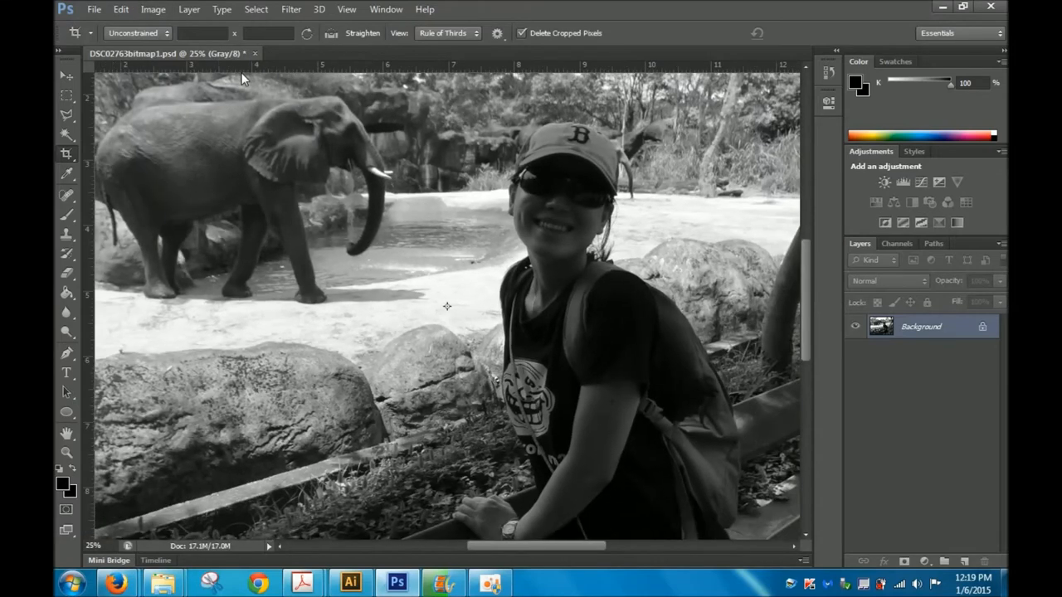
Convert the grayscale photo to bitmap with a Square halftone screen at frequency 5, angle 180°.
{"action": "left_click", "coordinate": [152, 9]}
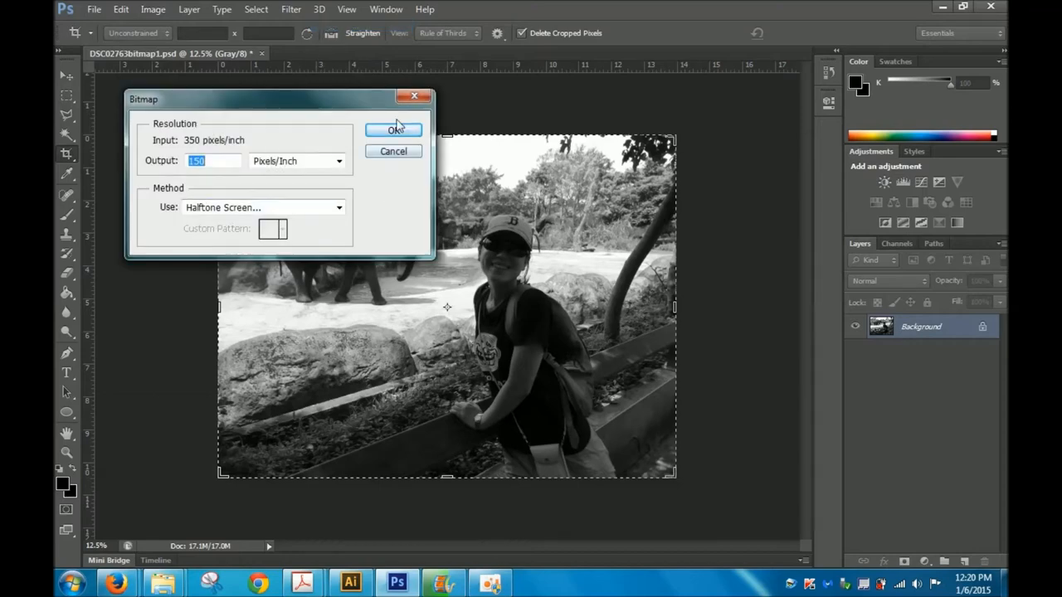
{"action": "left_click", "coordinate": [393, 131]}
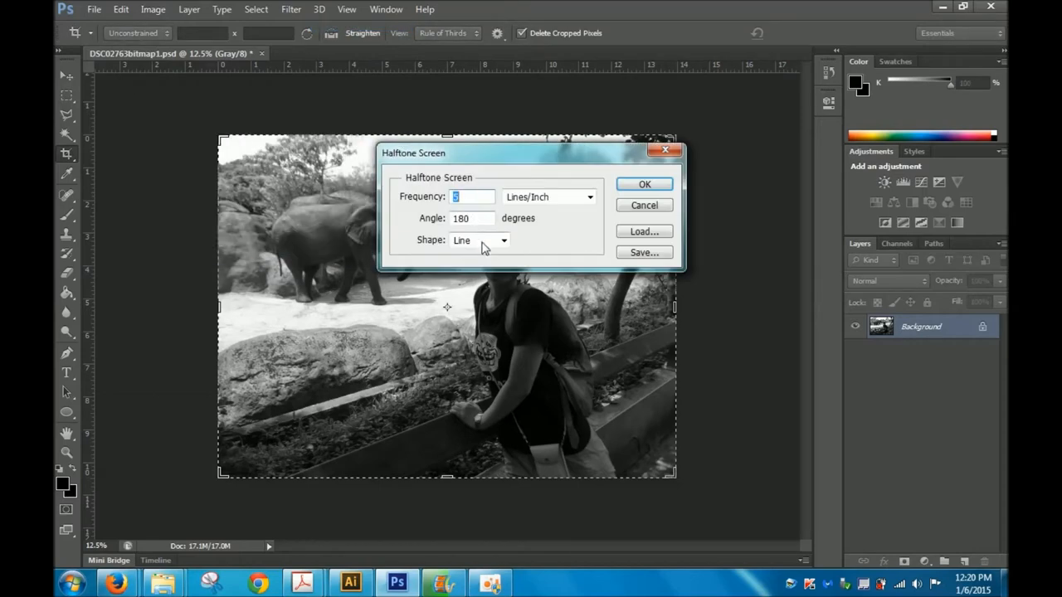
{"action": "left_click", "coordinate": [477, 240]}
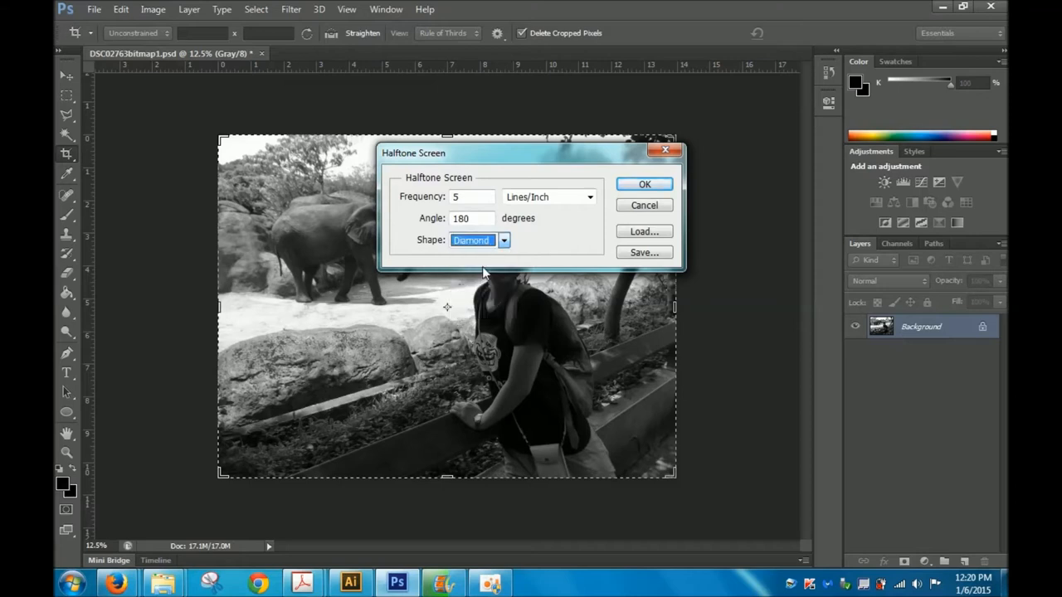
{"action": "left_click", "coordinate": [504, 240]}
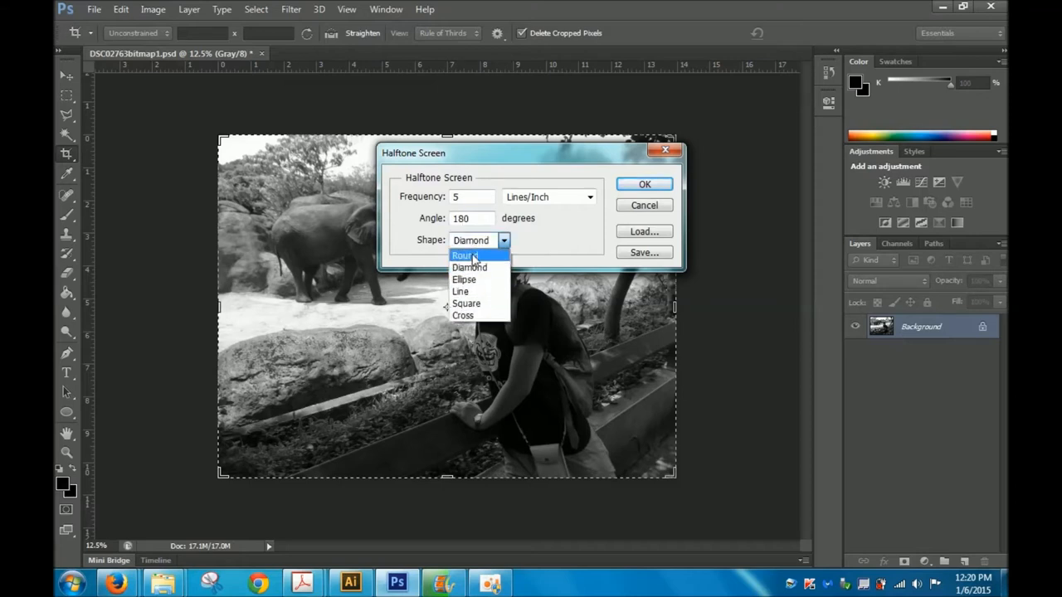
{"action": "left_click", "coordinate": [467, 303]}
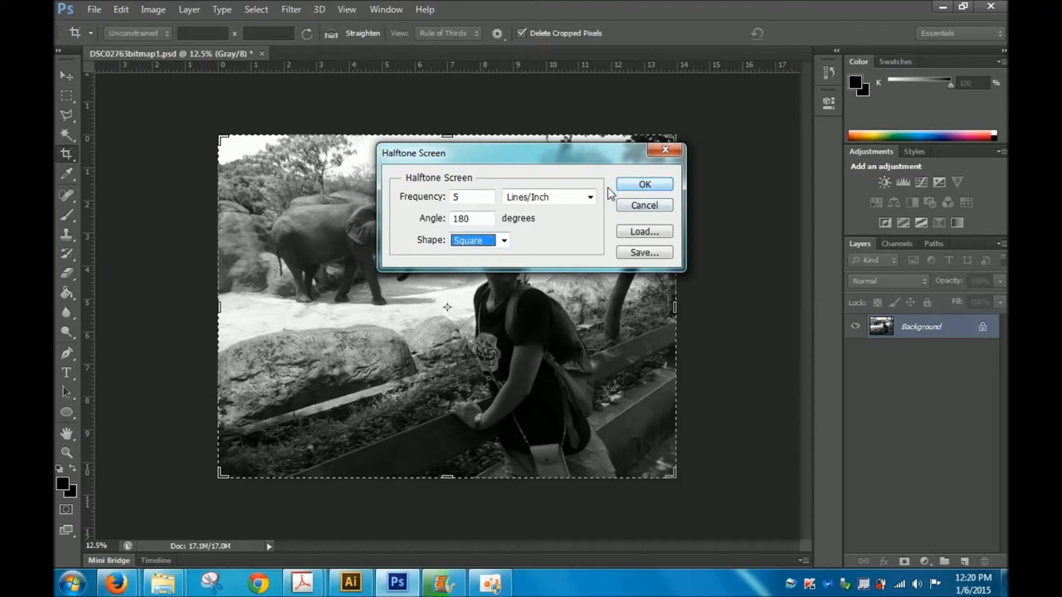
{"action": "triple_click", "coordinate": [472, 217]}
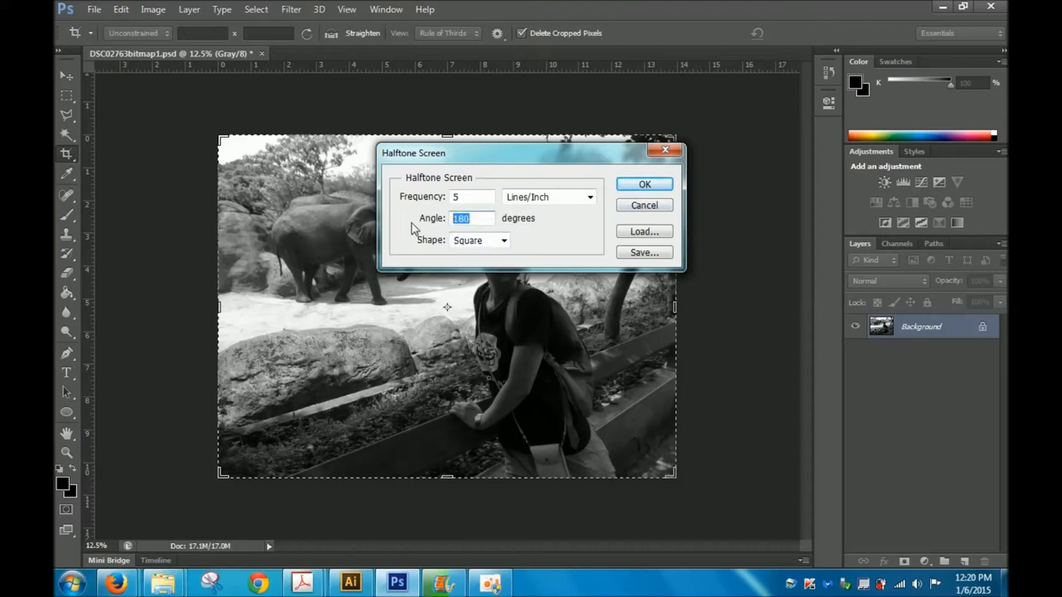
{"action": "mouse_move", "coordinate": [564, 232]}
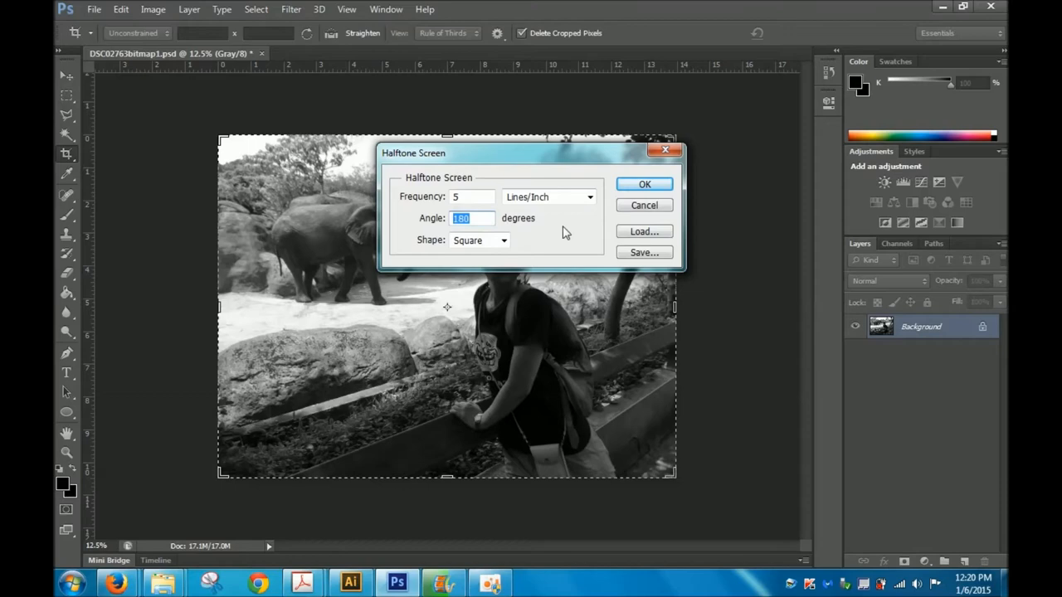
{"action": "left_click", "coordinate": [644, 184]}
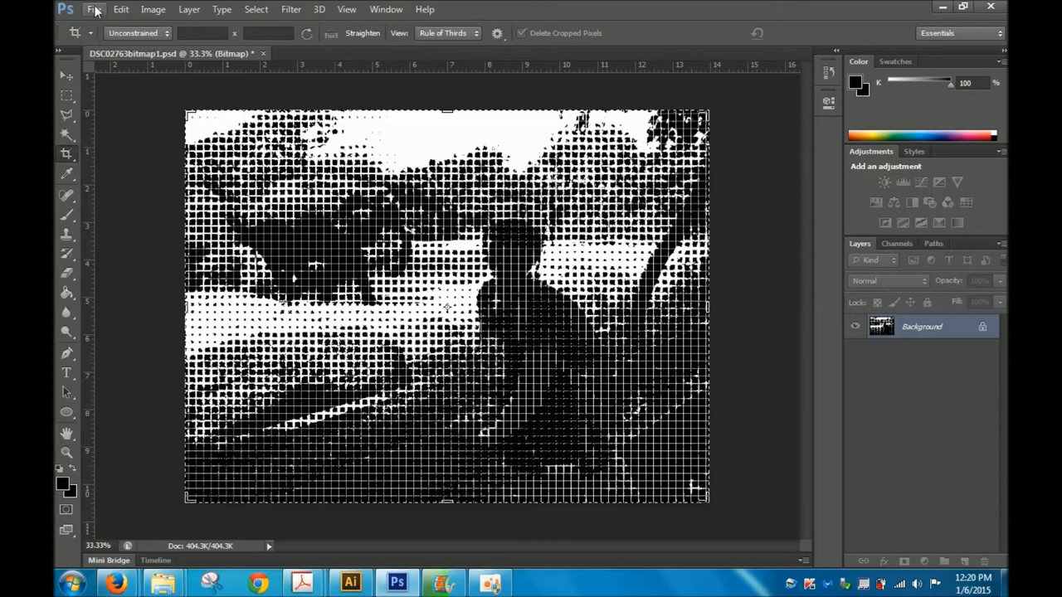
Save the square halftone as DSC02763bitmapsquares.psd, then bring Illustrator's Risotemplate forward.
{"action": "left_click", "coordinate": [94, 9]}
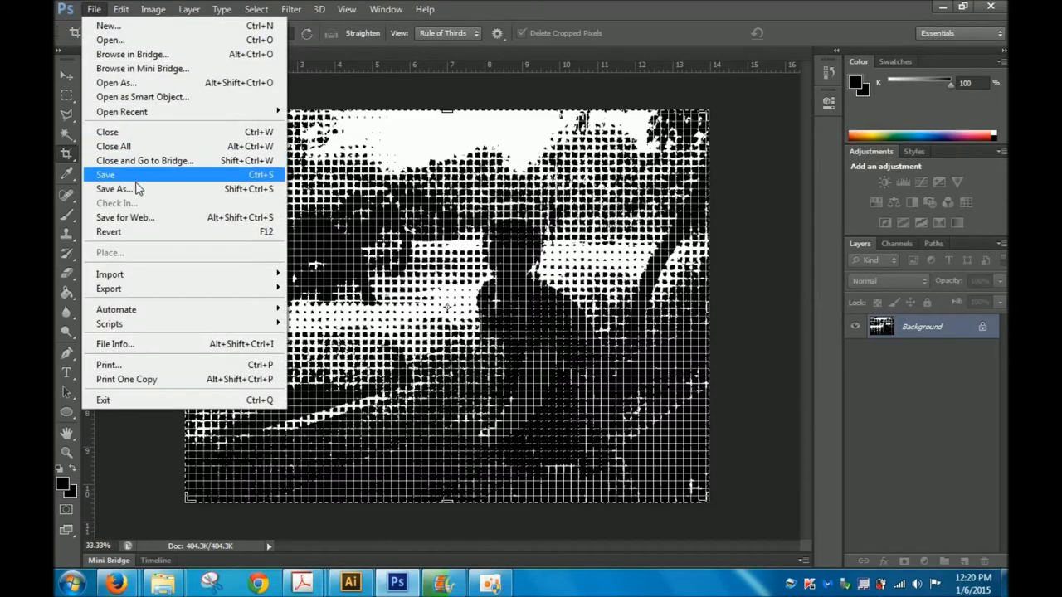
{"action": "left_click", "coordinate": [114, 189]}
{"action": "type", "text": "DSC02763bitmapsqu"}
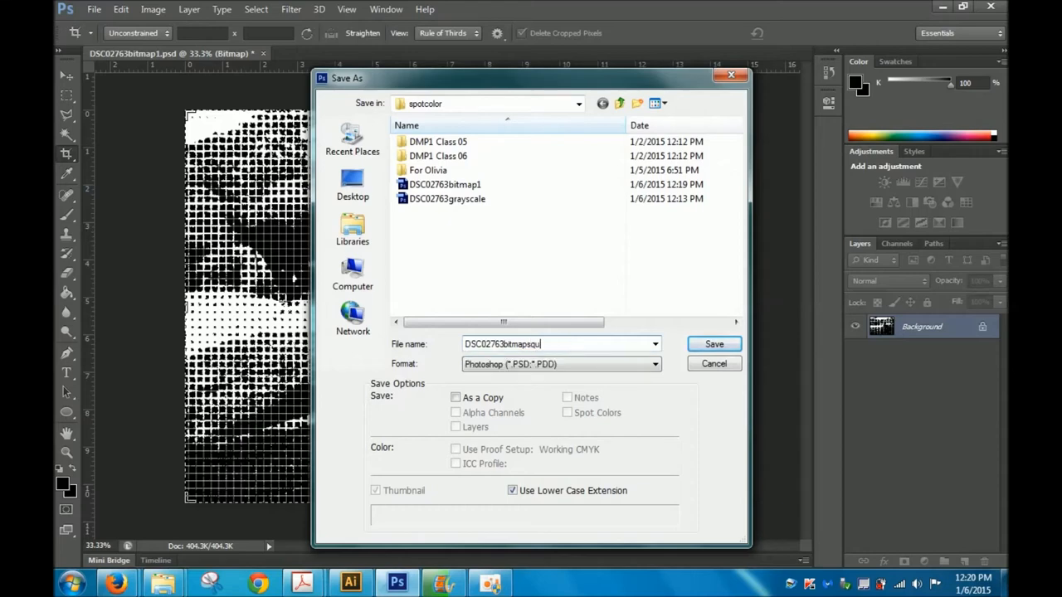
{"action": "left_click", "coordinate": [713, 344]}
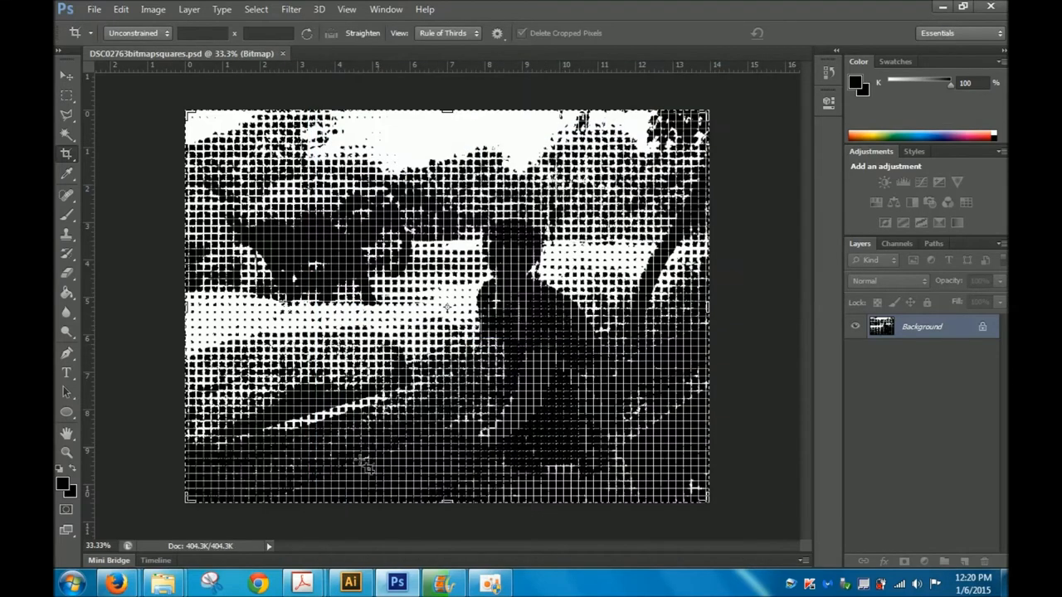
{"action": "left_click", "coordinate": [351, 583]}
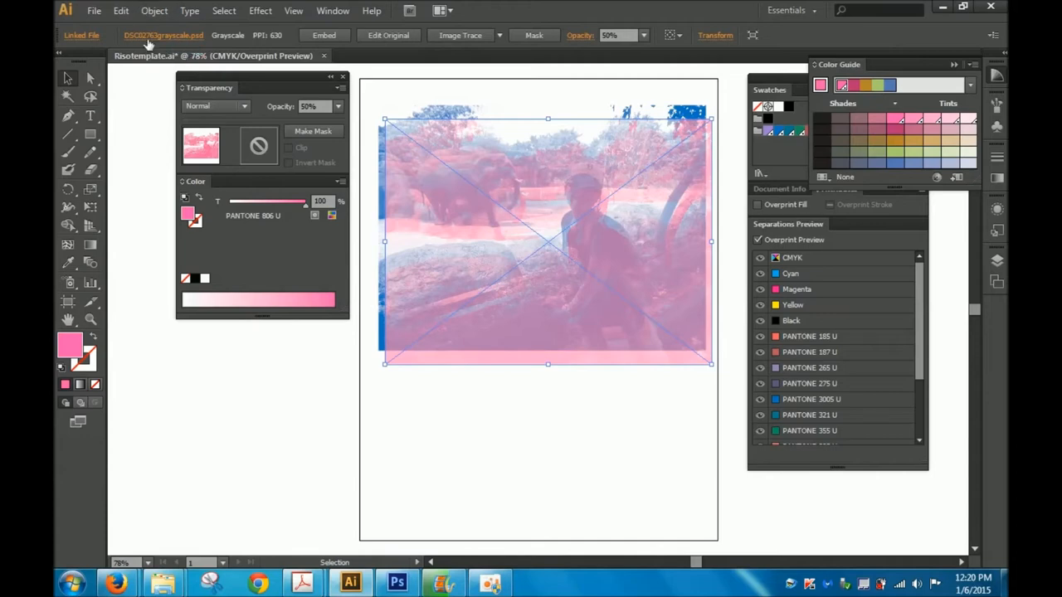
Place DSC02763bitmap1 over the photo and tint it PANTONE Orange 021 U at 90% opacity.
{"action": "left_click", "coordinate": [94, 10]}
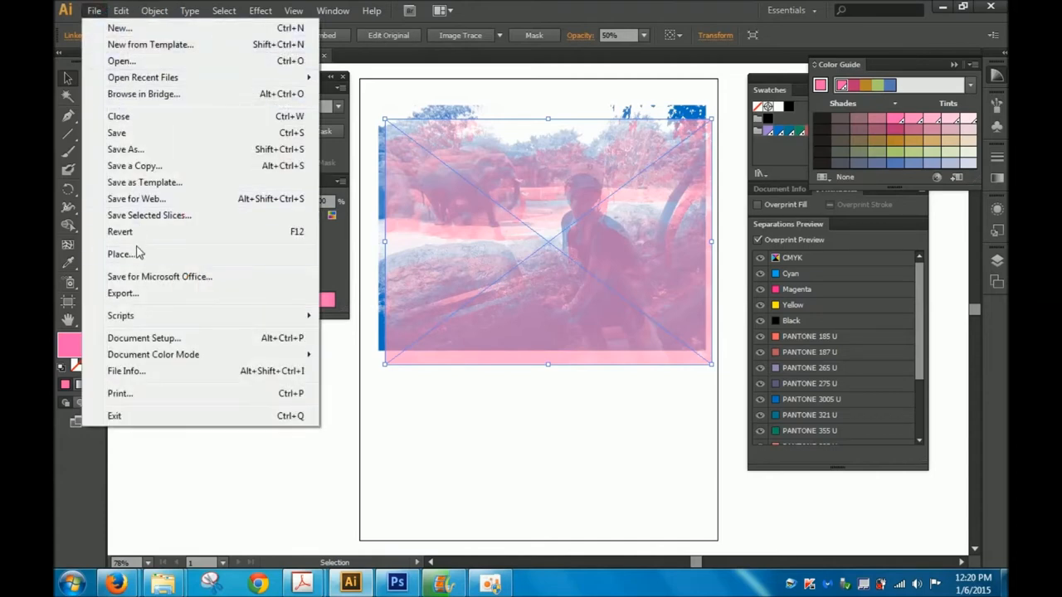
{"action": "left_click", "coordinate": [120, 254]}
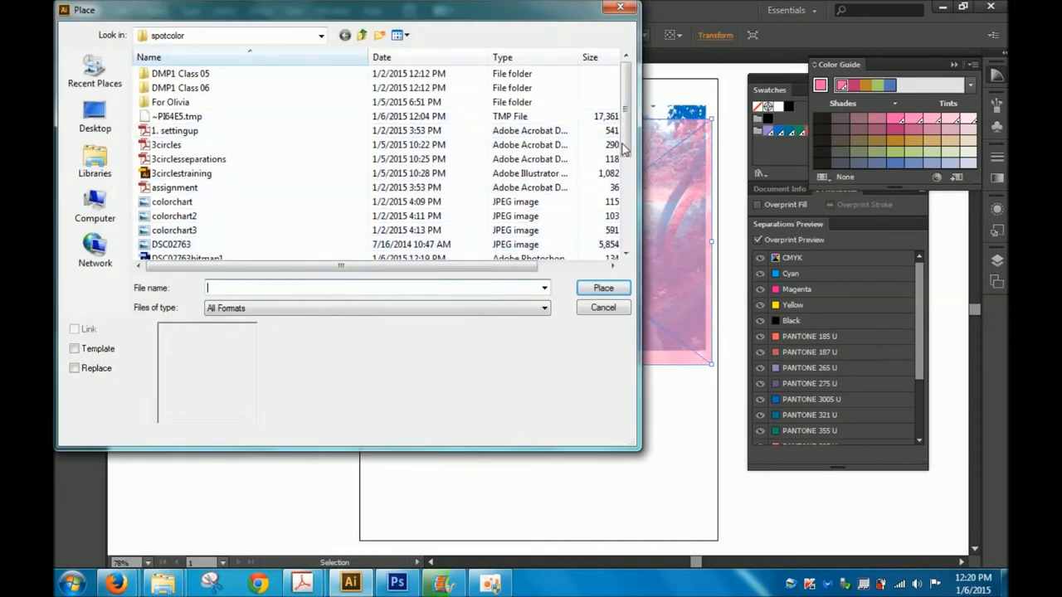
{"action": "scroll", "scroll_direction": "down", "scroll_amount": 3}
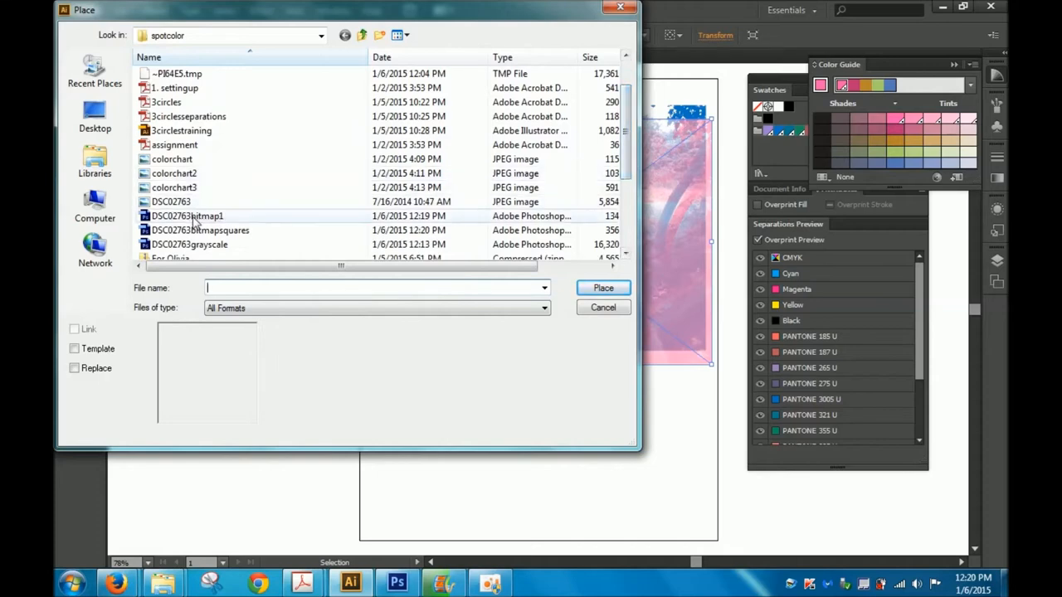
{"action": "left_click", "coordinate": [604, 287]}
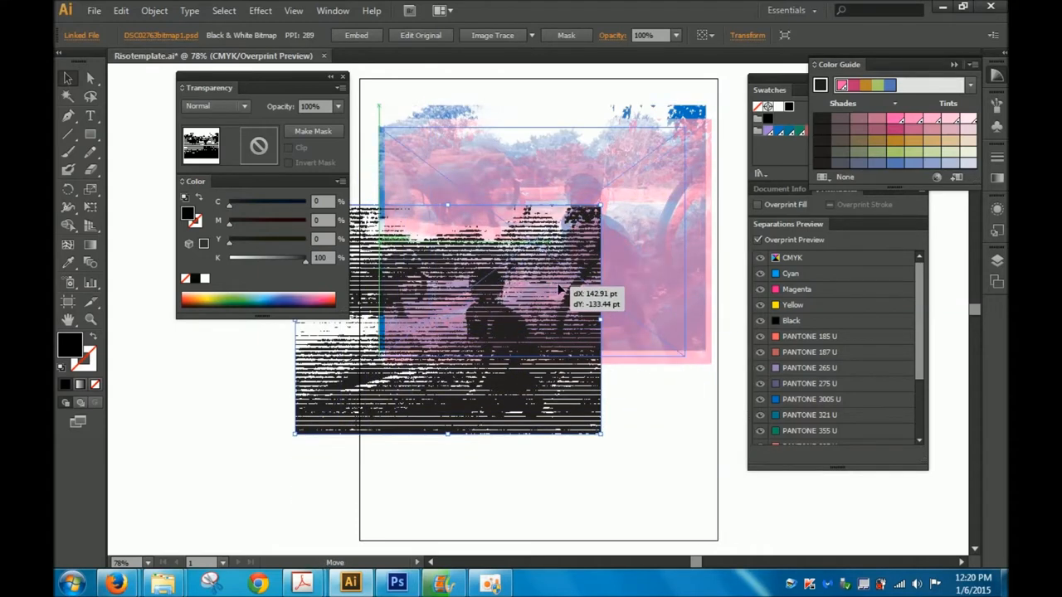
{"action": "left_click_drag", "start_coordinate": [448, 319], "coordinate": [544, 240]}
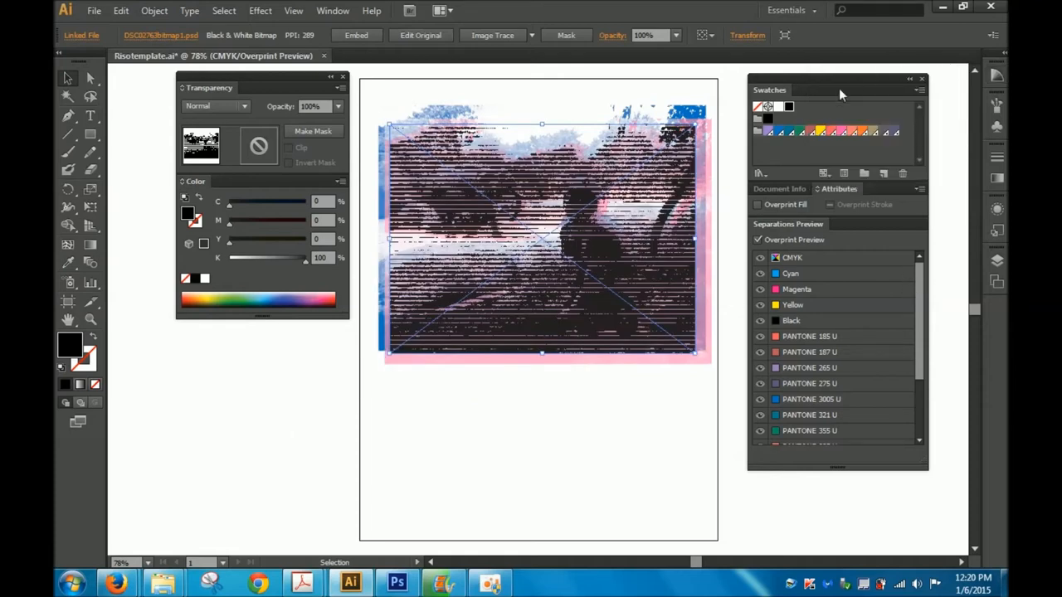
{"action": "mouse_move", "coordinate": [791, 155]}
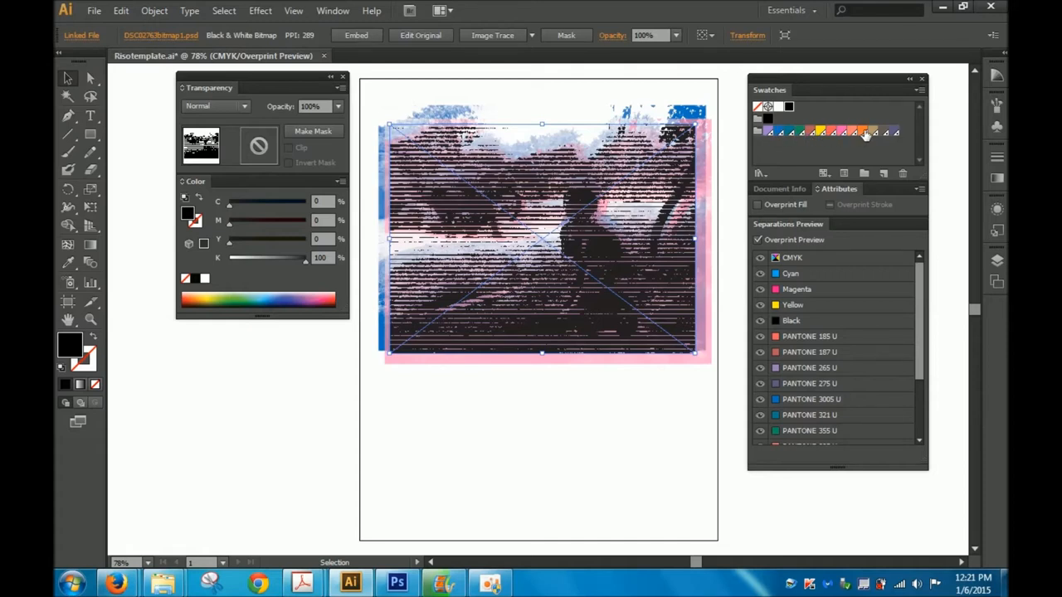
{"action": "left_click", "coordinate": [861, 131]}
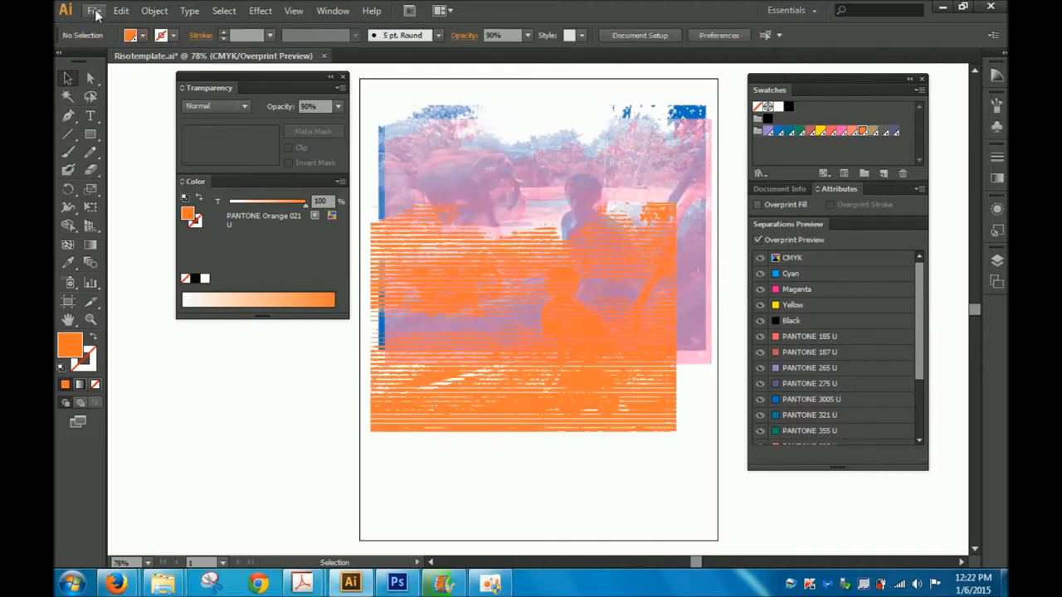
Place DSC02763bitmapsquares over the orange layer in PANTONE 3005 U, then switch to Photoshop.
{"action": "left_click", "coordinate": [94, 9]}
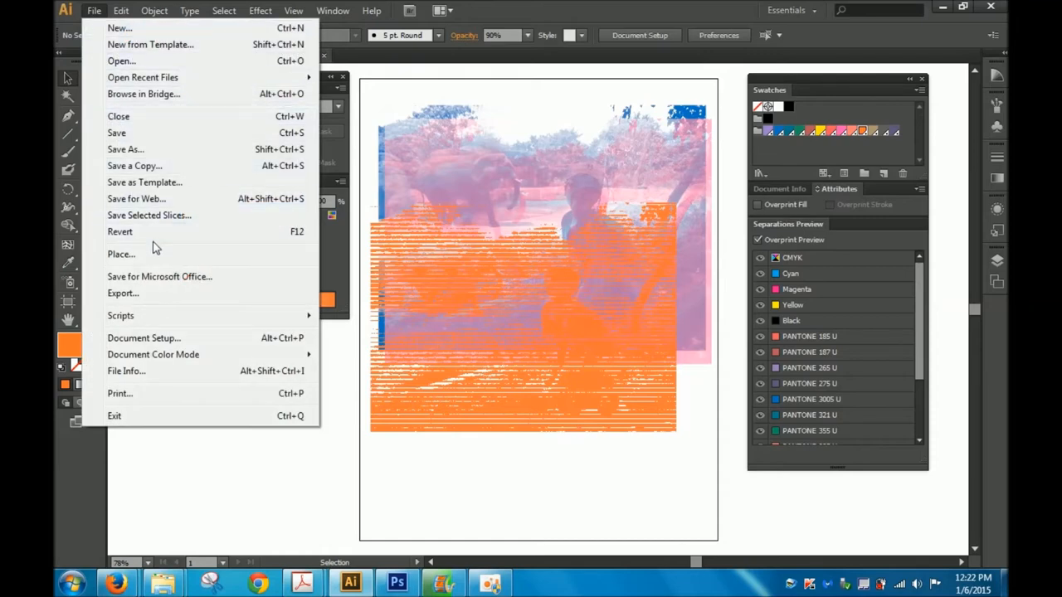
{"action": "left_click", "coordinate": [121, 254]}
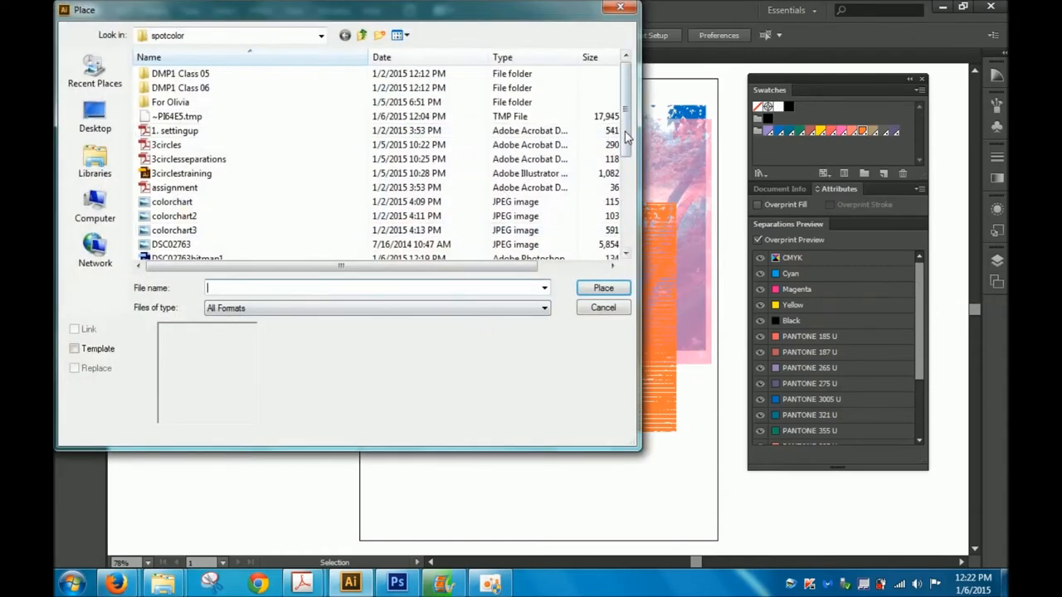
{"action": "scroll", "scroll_direction": "down", "scroll_amount": 3}
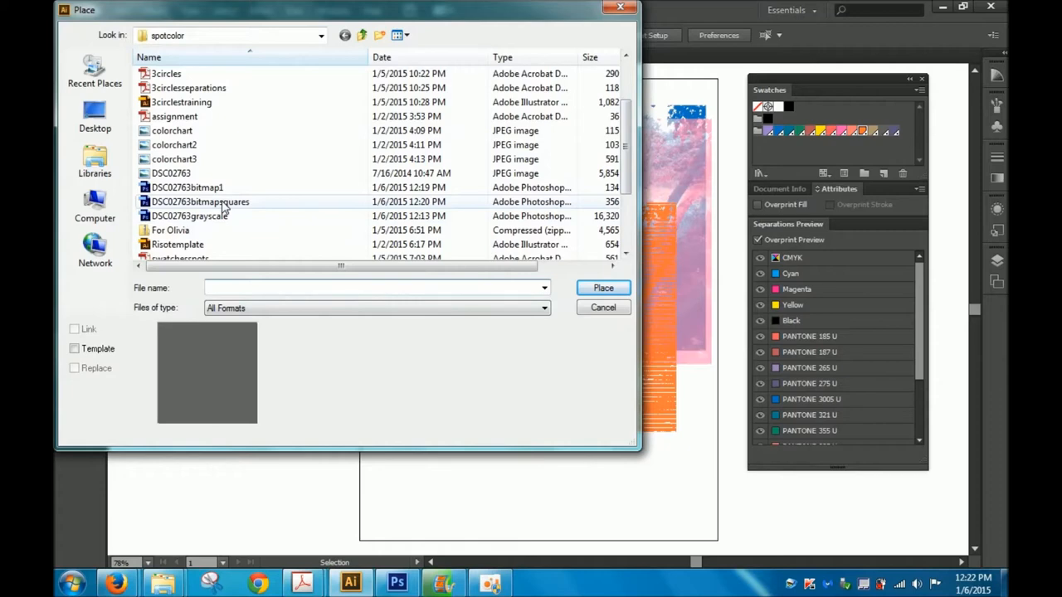
{"action": "left_click", "coordinate": [201, 202]}
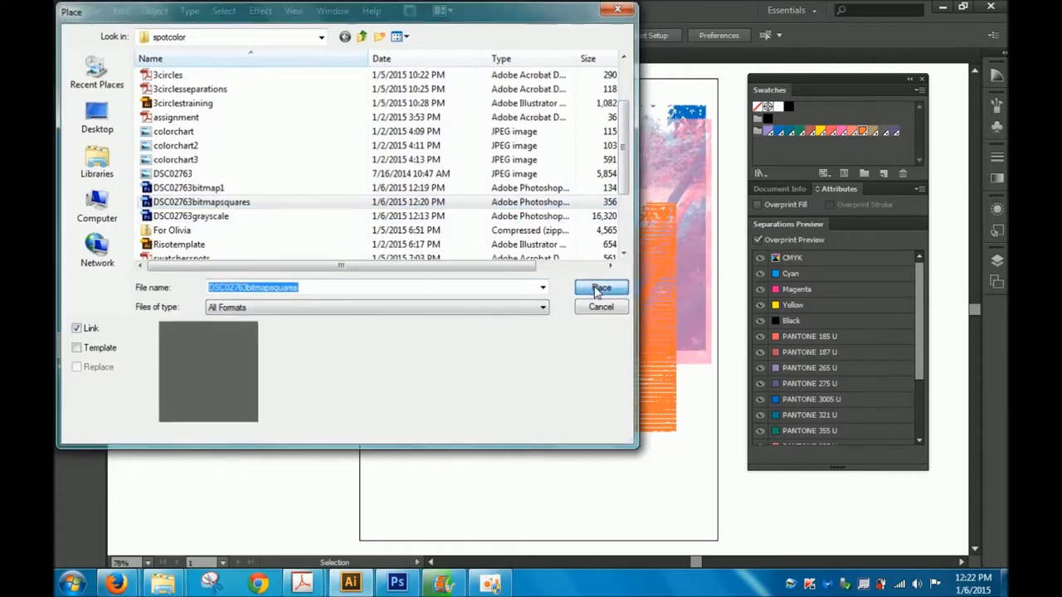
{"action": "left_click", "coordinate": [600, 288]}
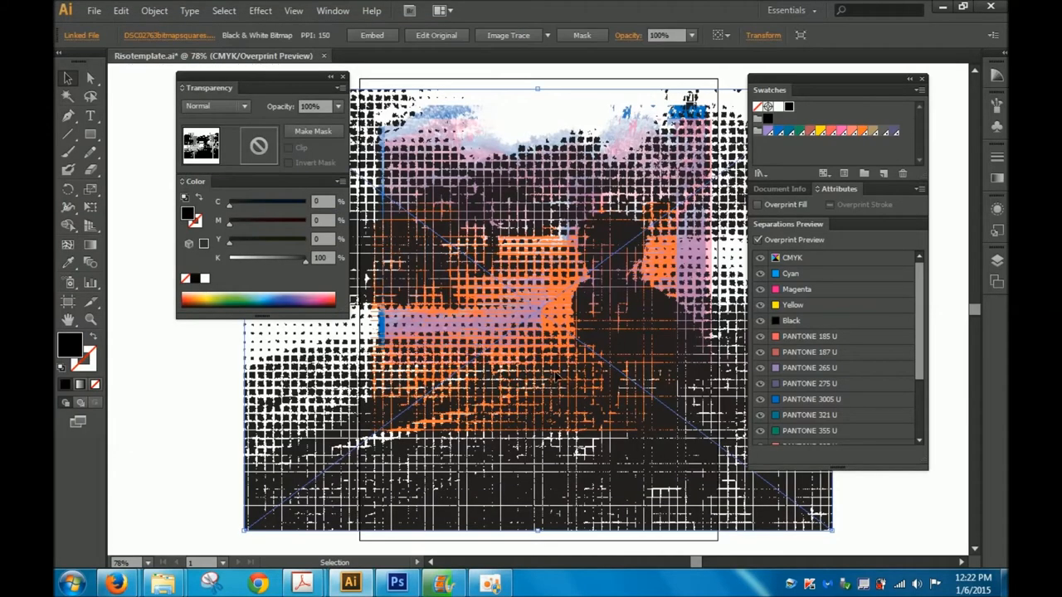
{"action": "mouse_move", "coordinate": [809, 518]}
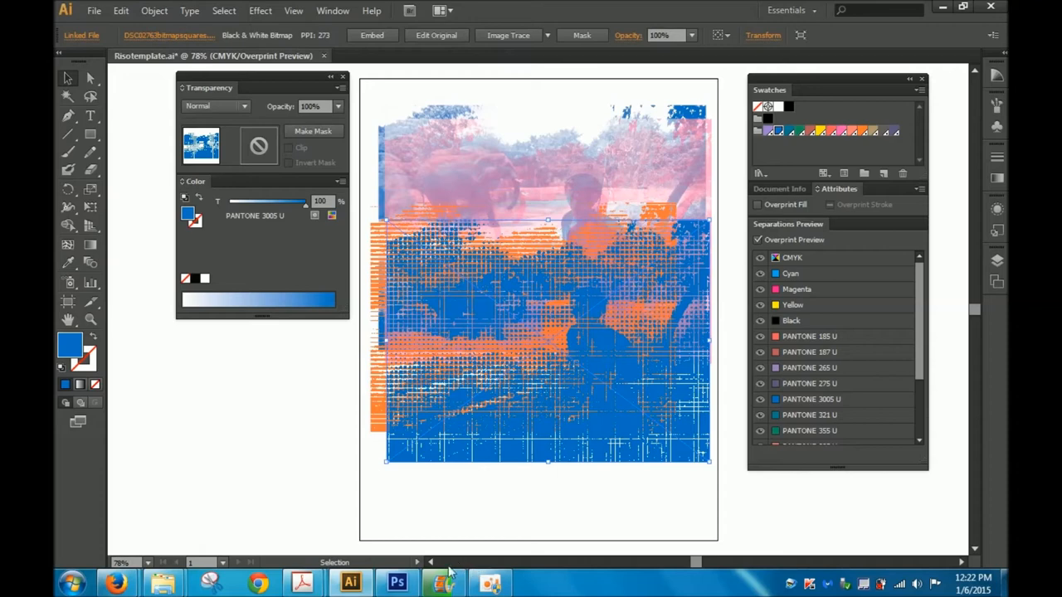
{"action": "left_click", "coordinate": [396, 582]}
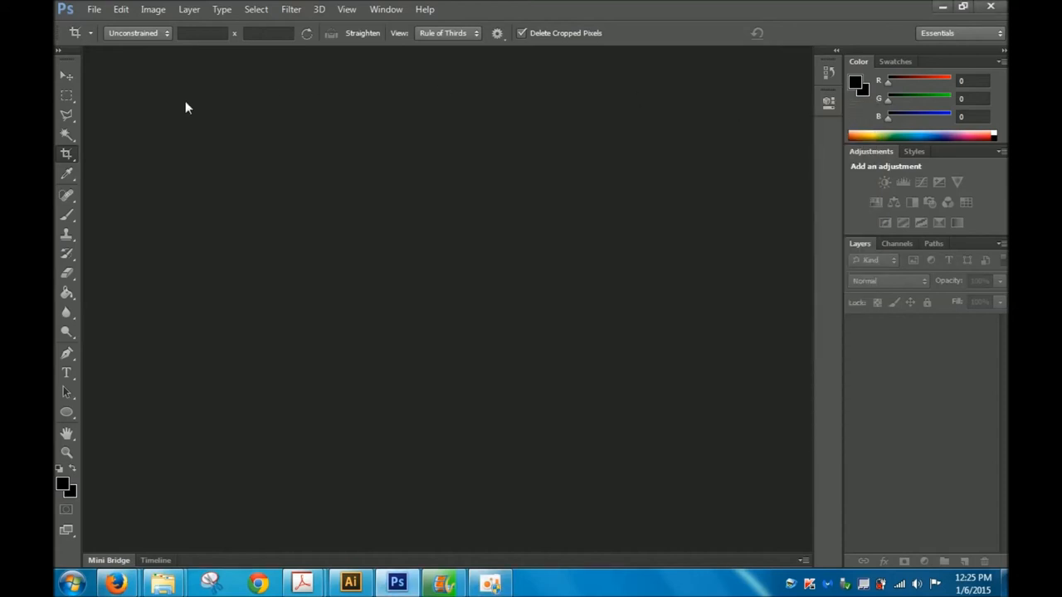
Bring up Photoshop's Open dialog to reopen the grayscale zoo photo.
{"action": "left_click", "coordinate": [94, 9]}
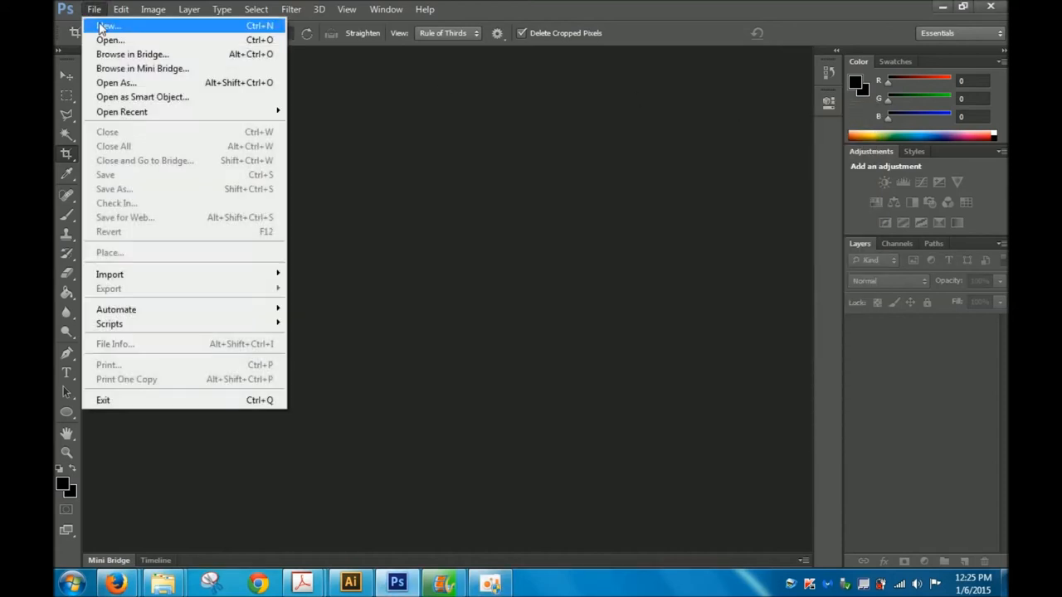
{"action": "mouse_move", "coordinate": [111, 40]}
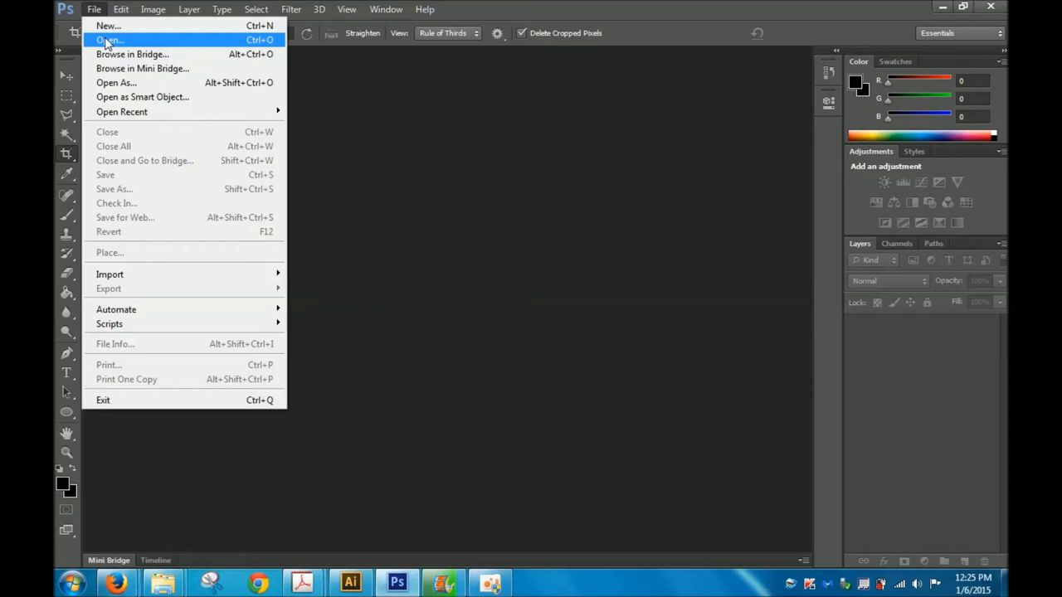
{"action": "left_click", "coordinate": [110, 40]}
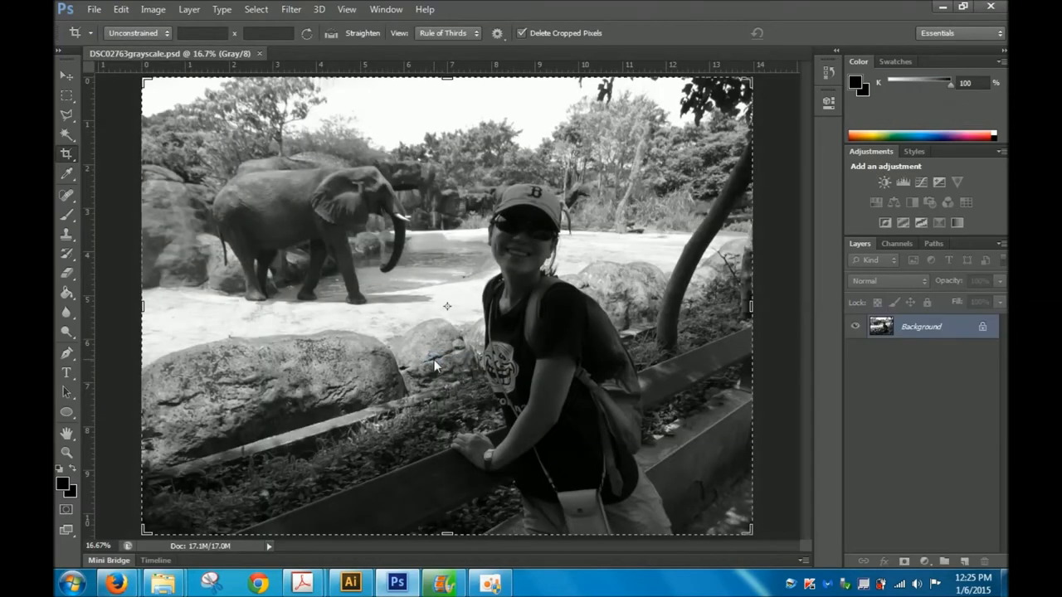
{"action": "mouse_move", "coordinate": [153, 9]}
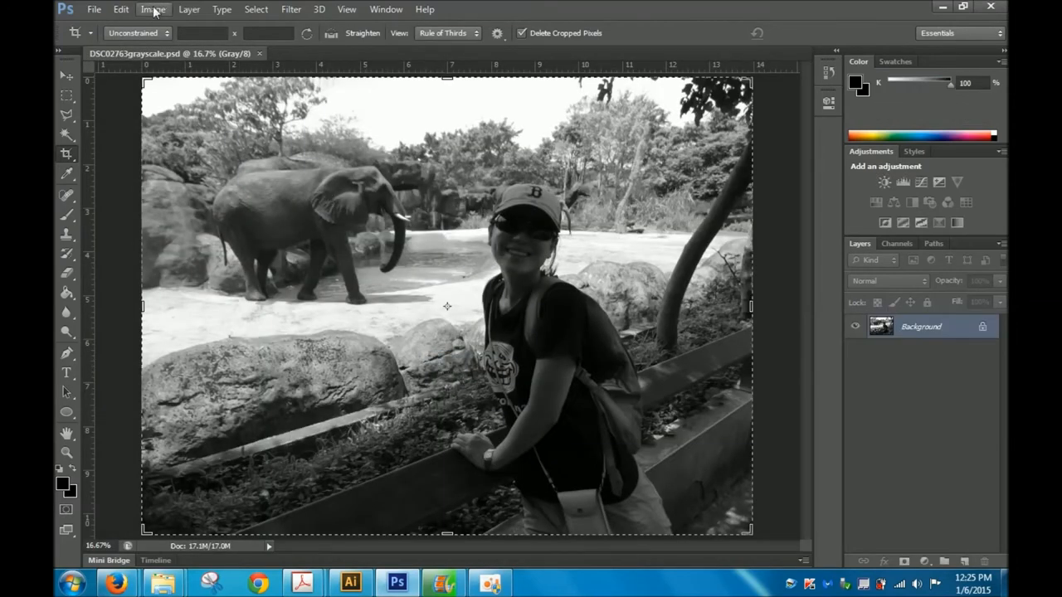
Convert the grayscale photo to Duotone mode and choose the ink type.
{"action": "left_click", "coordinate": [152, 9]}
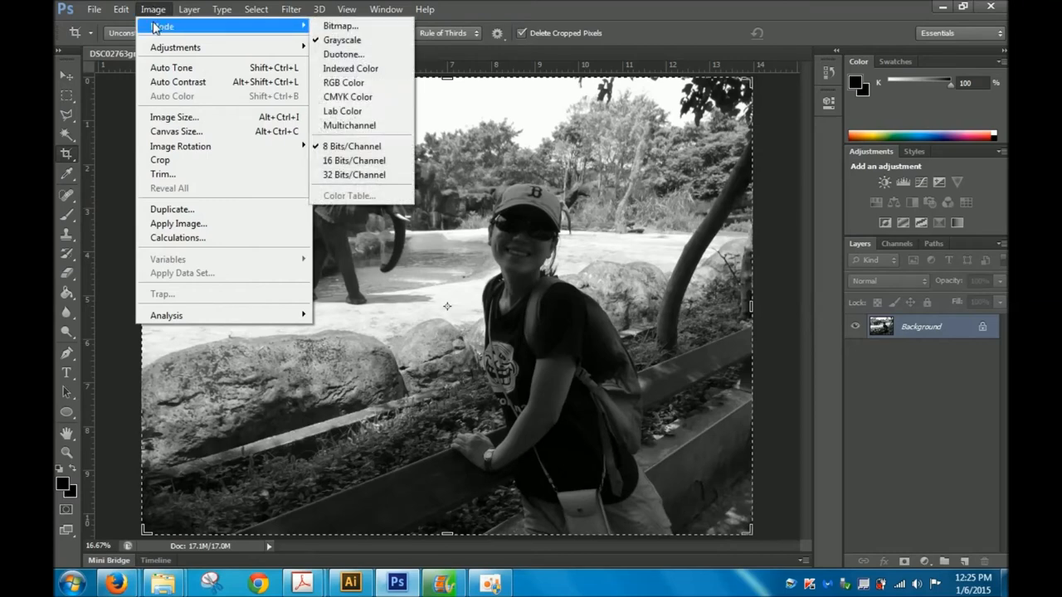
{"action": "left_click", "coordinate": [343, 54]}
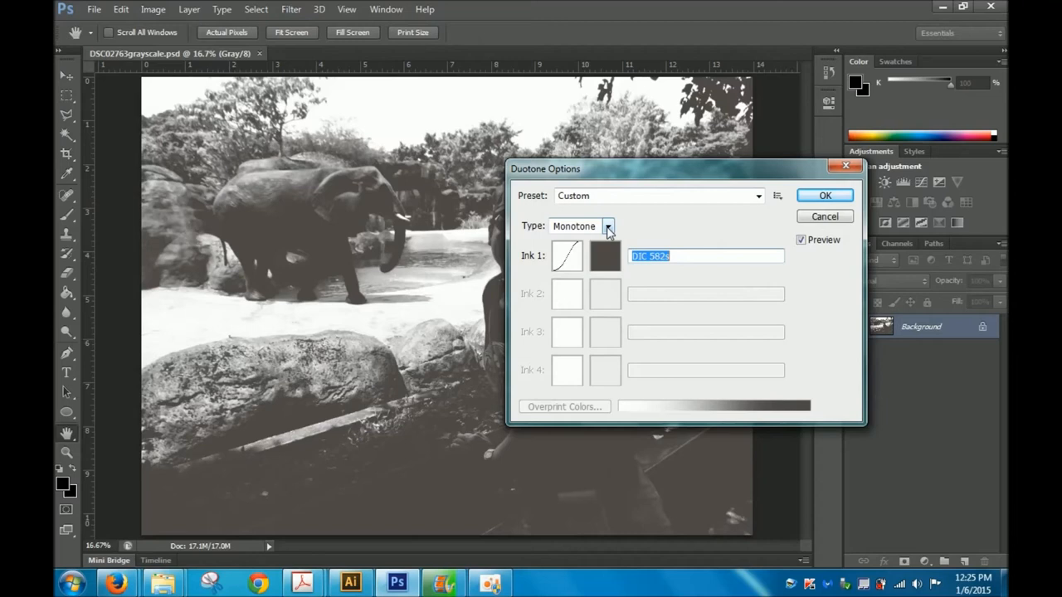
{"action": "left_click", "coordinate": [607, 226]}
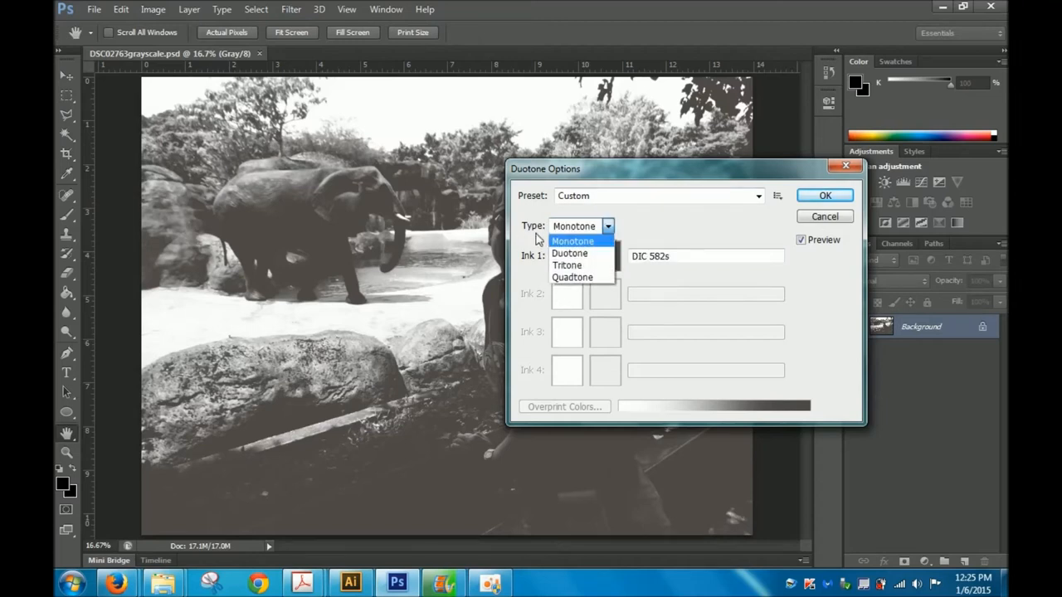
{"action": "mouse_move", "coordinate": [568, 265]}
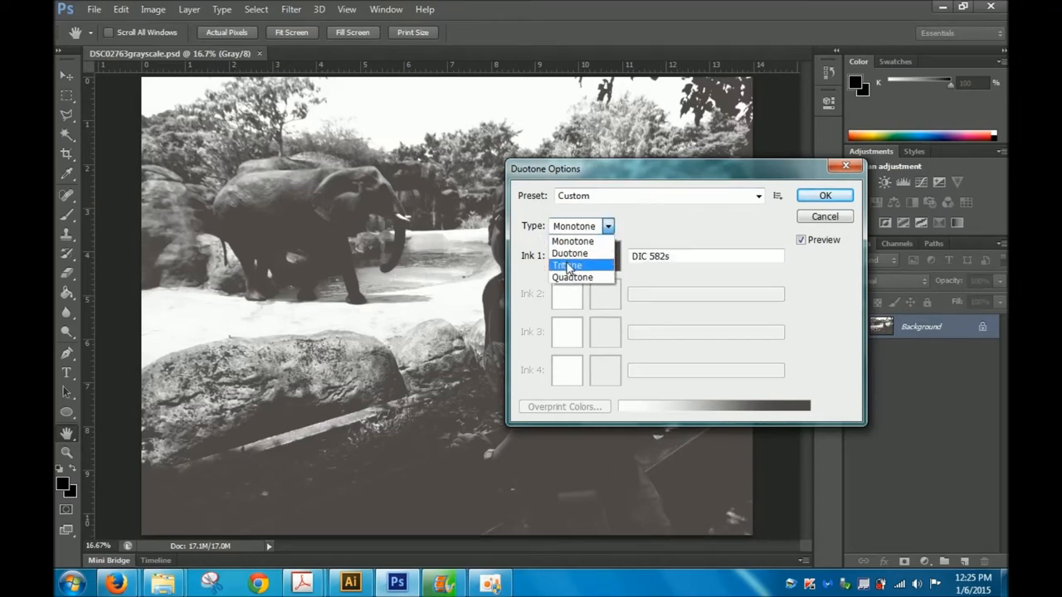
{"action": "left_click", "coordinate": [572, 241]}
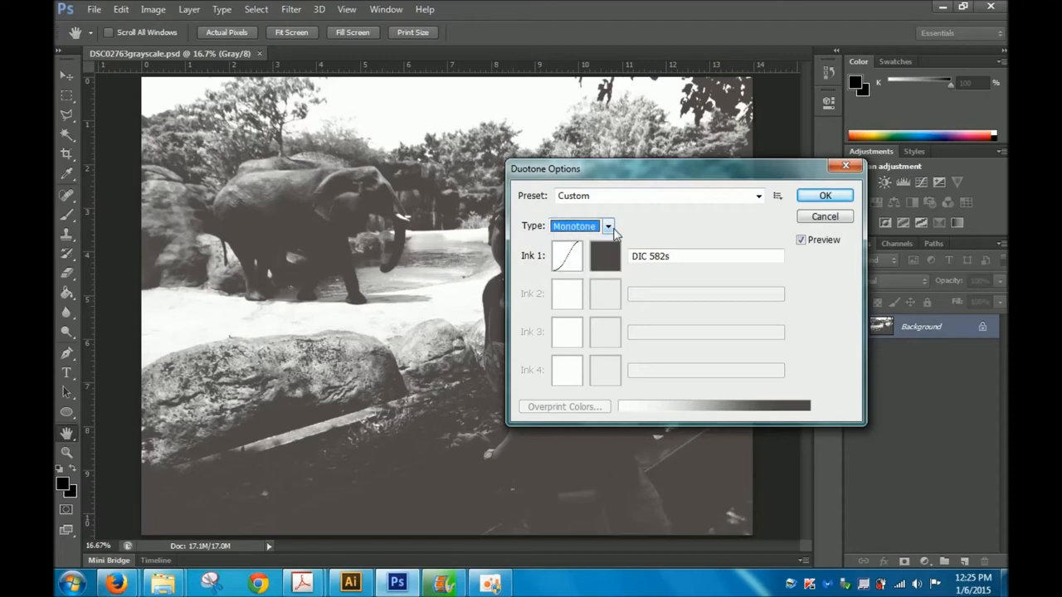
Show the PANTONE solid uncoated colour library for Ink 1.
{"action": "left_click", "coordinate": [605, 256]}
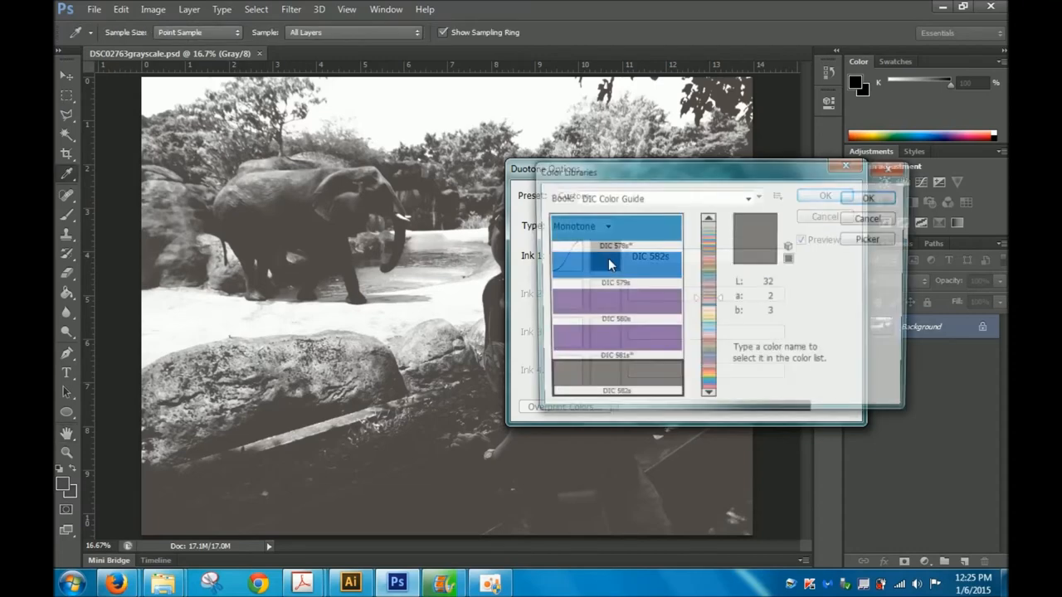
{"action": "left_click", "coordinate": [748, 198]}
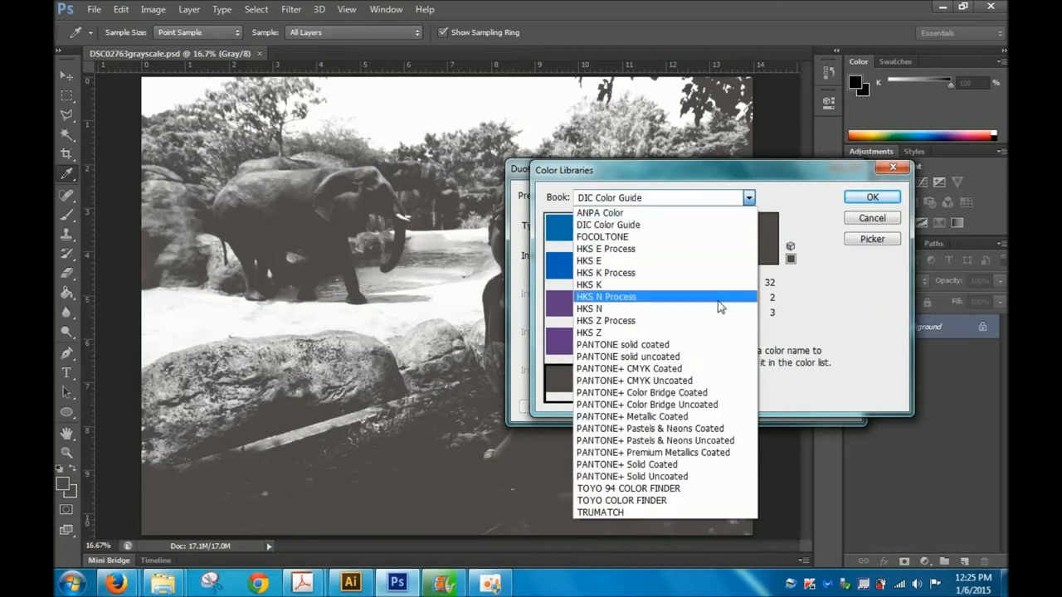
{"action": "left_click", "coordinate": [639, 356]}
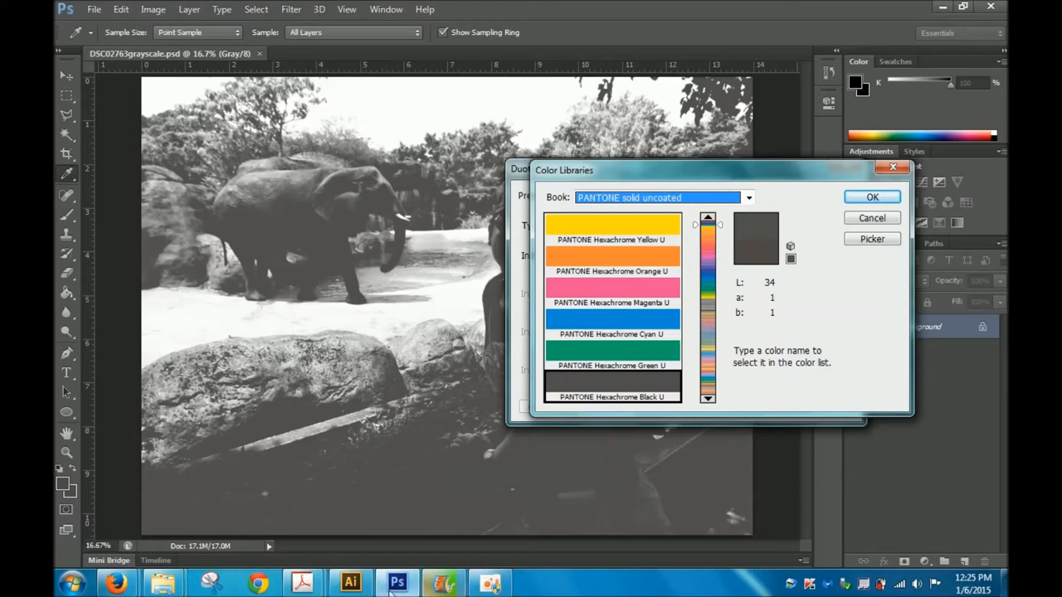
{"action": "left_click", "coordinate": [350, 583]}
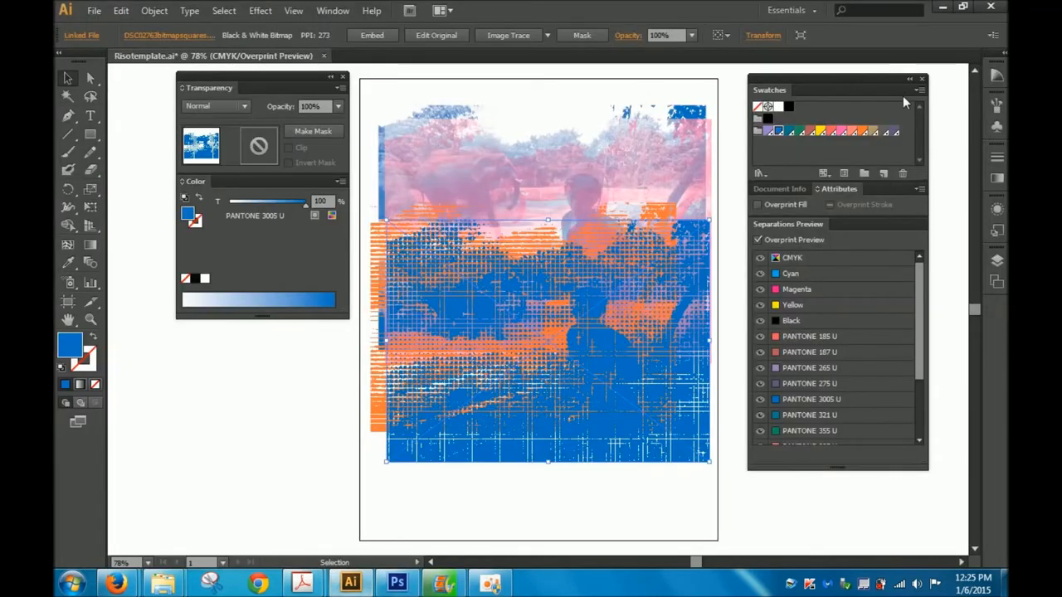
{"action": "mouse_move", "coordinate": [779, 133]}
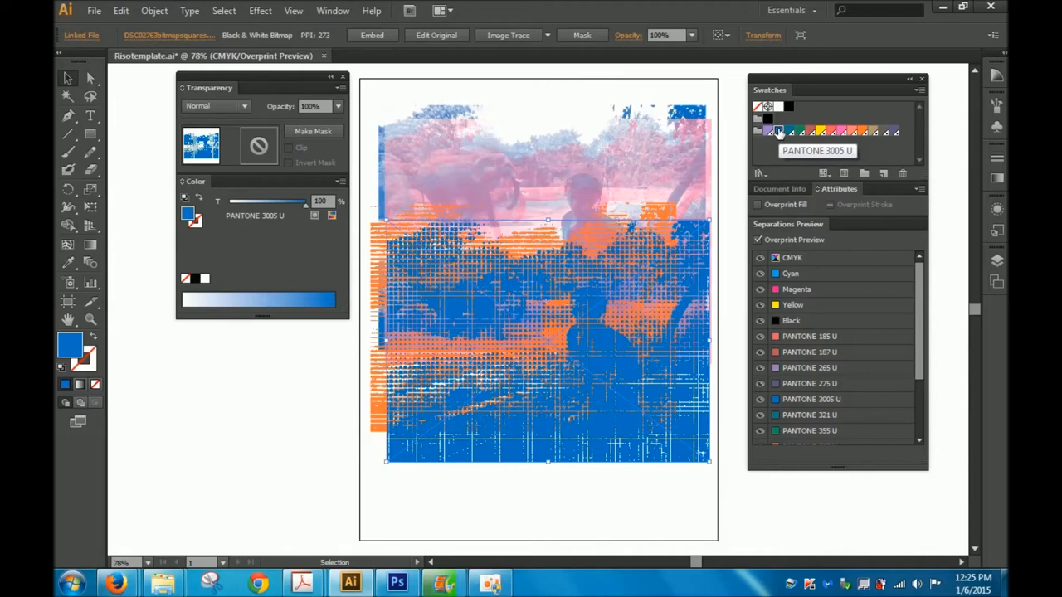
{"action": "mouse_move", "coordinate": [842, 133]}
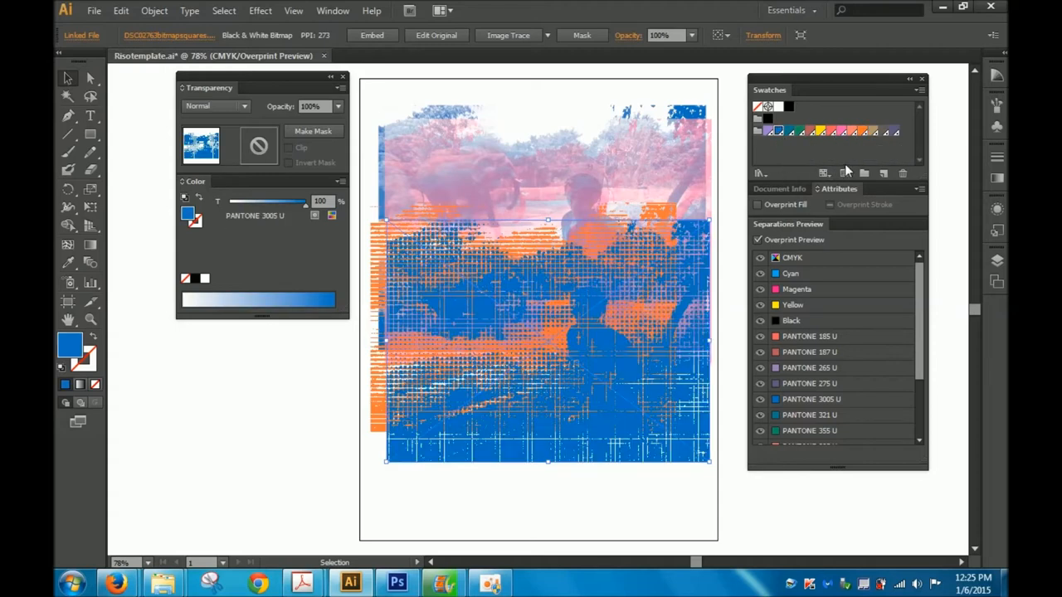
{"action": "mouse_move", "coordinate": [841, 133]}
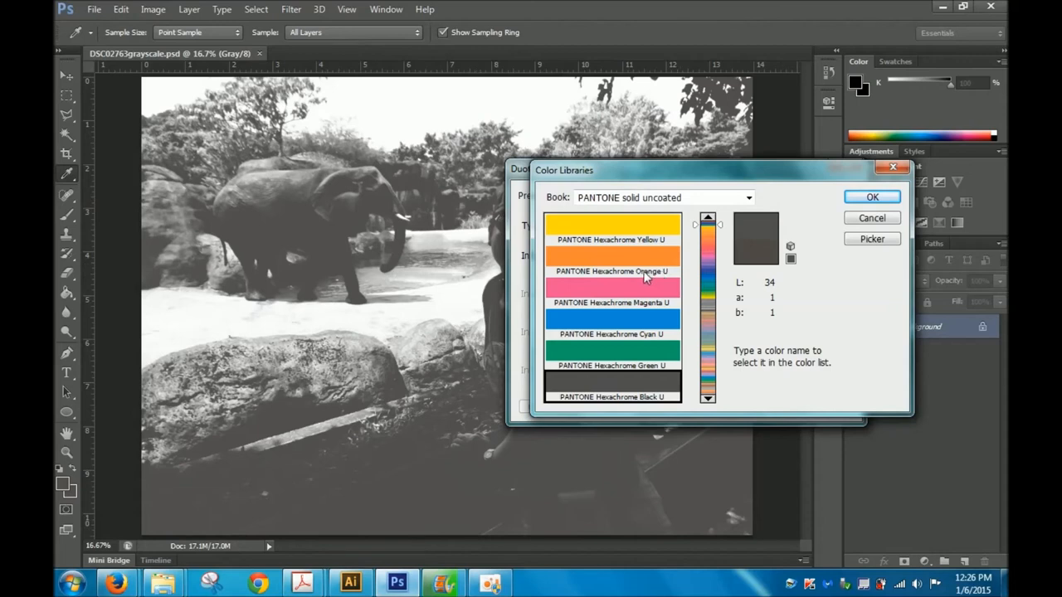
{"action": "mouse_move", "coordinate": [621, 241]}
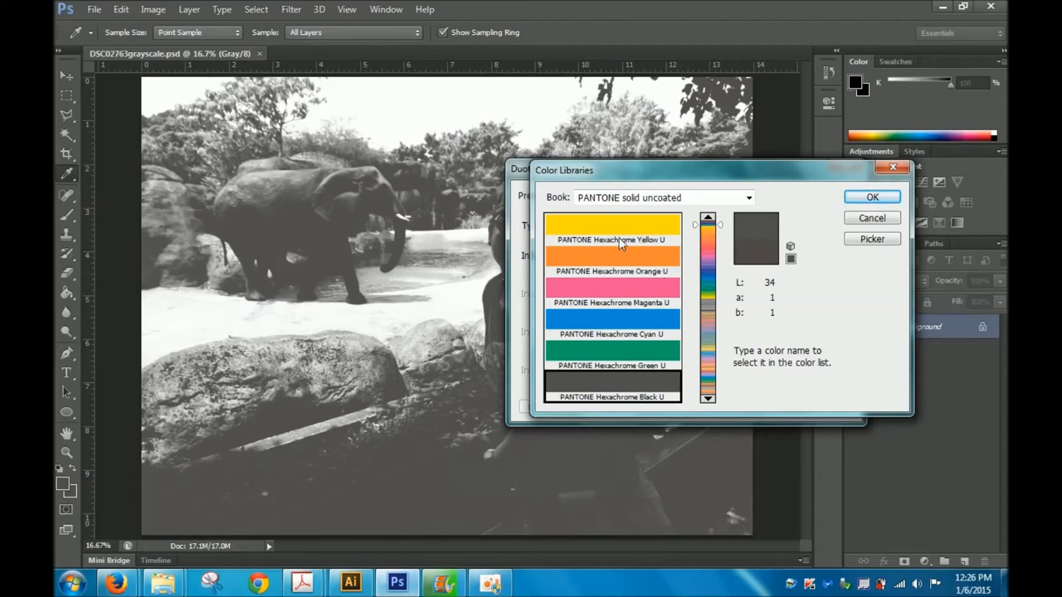
{"action": "mouse_move", "coordinate": [628, 374]}
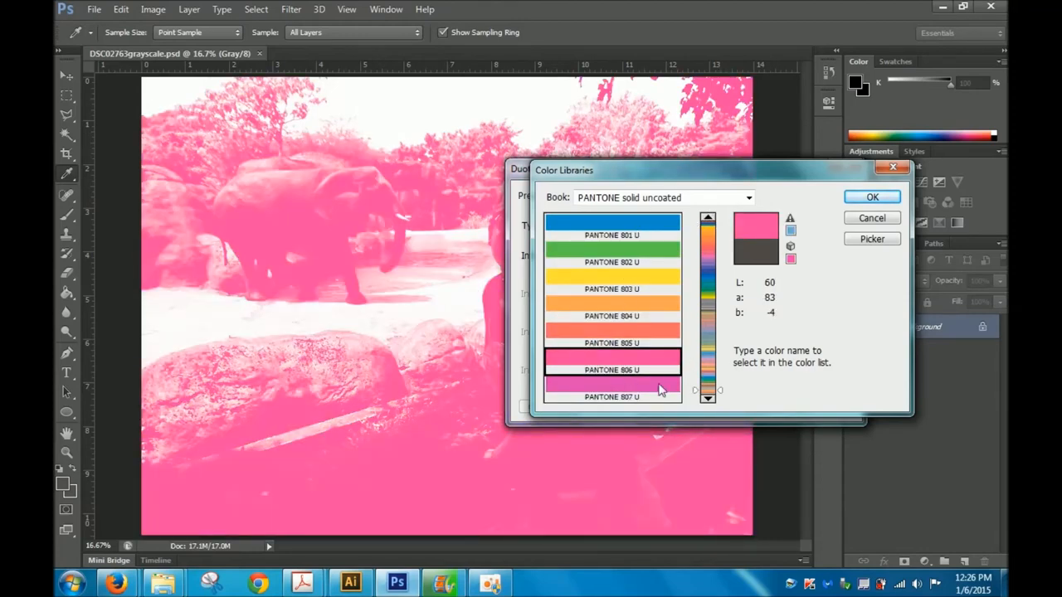
{"action": "mouse_move", "coordinate": [622, 380]}
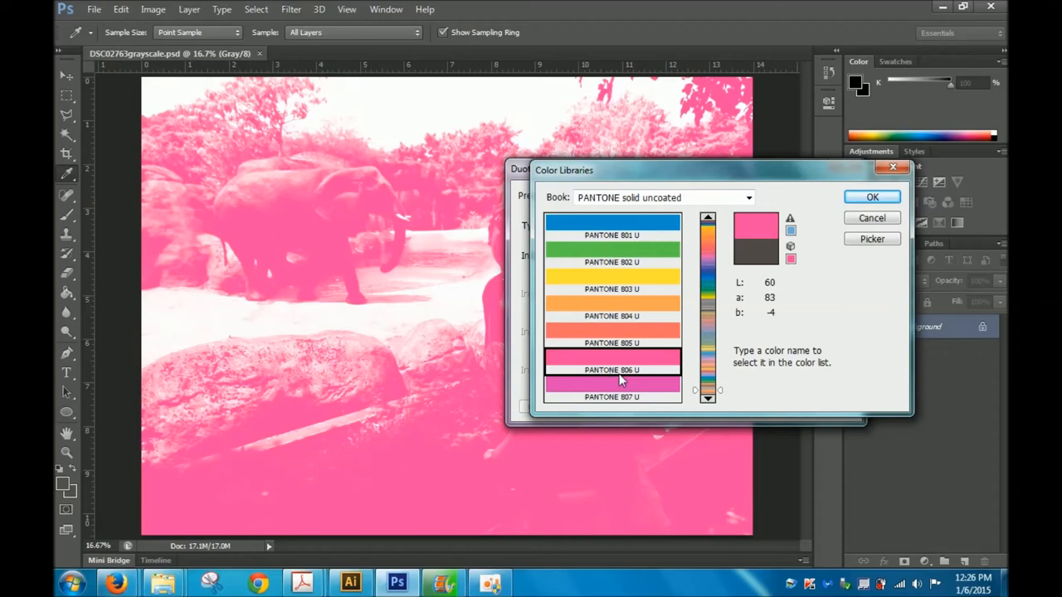
{"action": "mouse_move", "coordinate": [872, 198]}
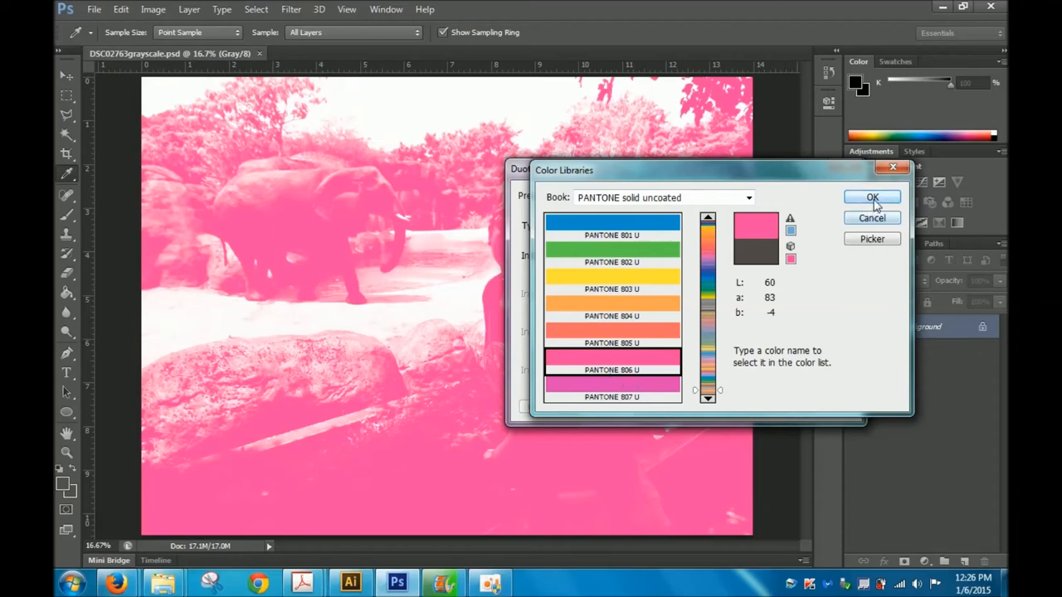
Confirm PANTONE 806 U as Ink 1 and reshape its duotone curve.
{"action": "left_click", "coordinate": [872, 199]}
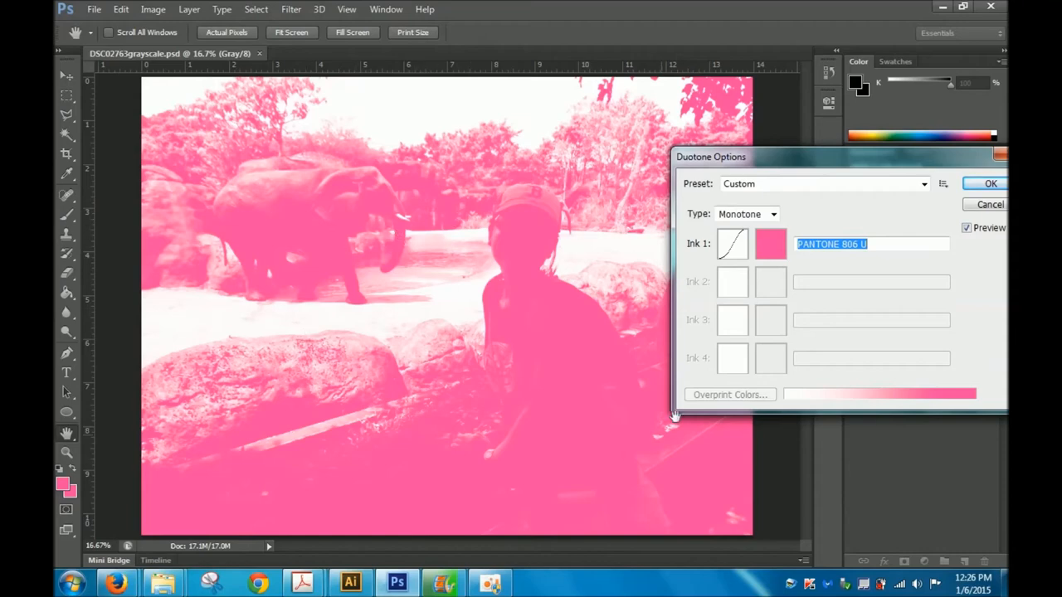
{"action": "left_click", "coordinate": [731, 244]}
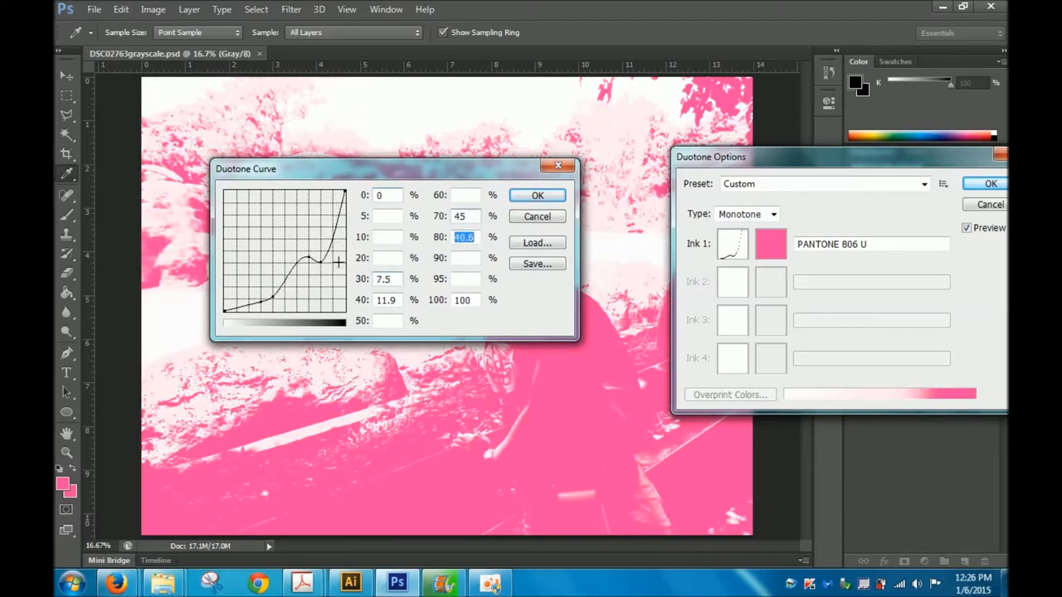
{"action": "left_click", "coordinate": [537, 195]}
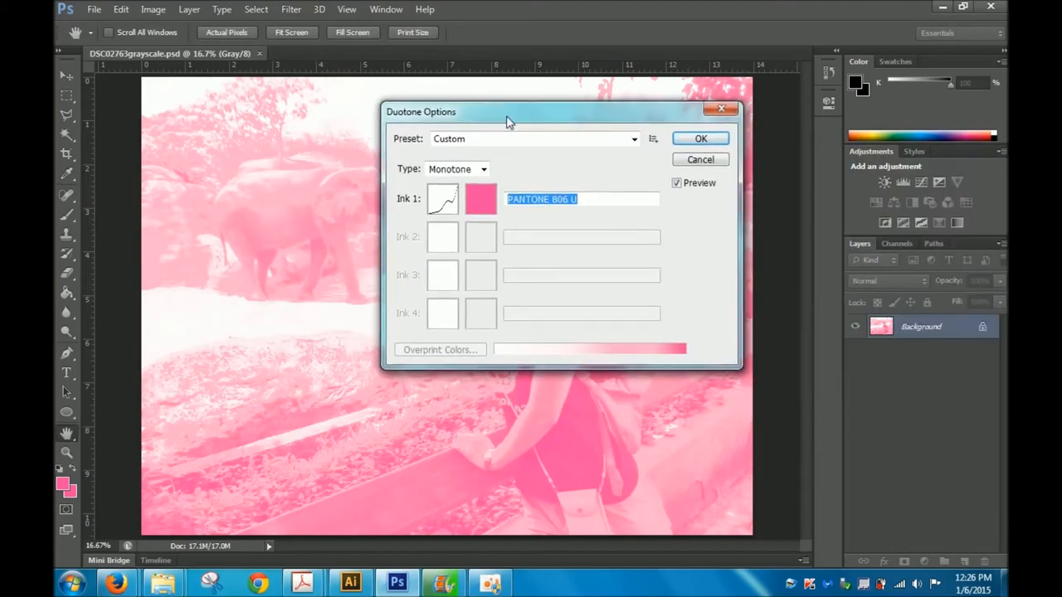
Switch to a two-ink duotone and pick PANTONE 3005 U for Ink 2.
{"action": "left_click", "coordinate": [483, 169]}
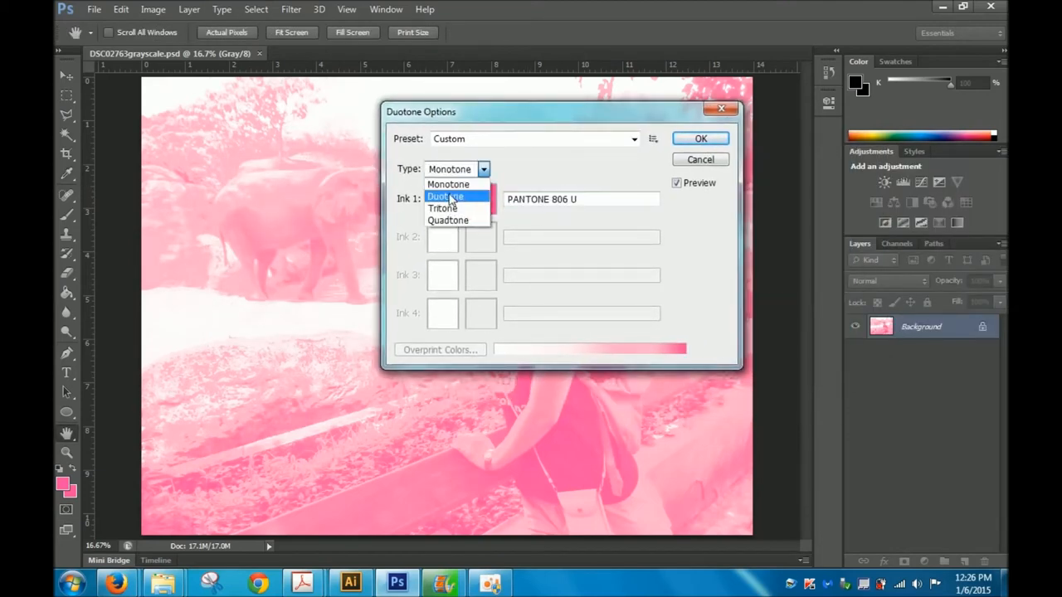
{"action": "left_click", "coordinate": [445, 195]}
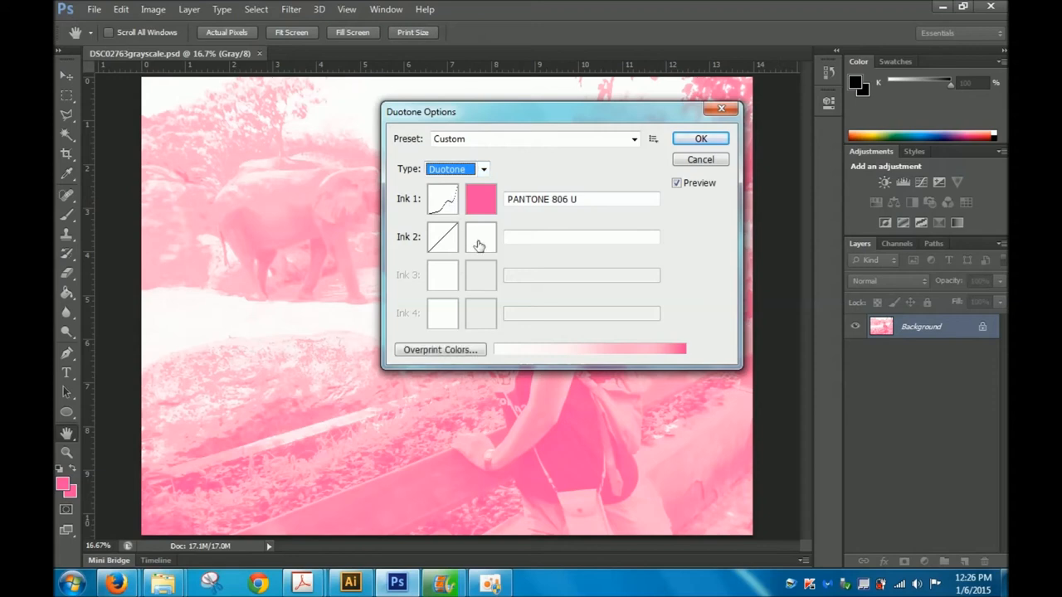
{"action": "mouse_move", "coordinate": [475, 260]}
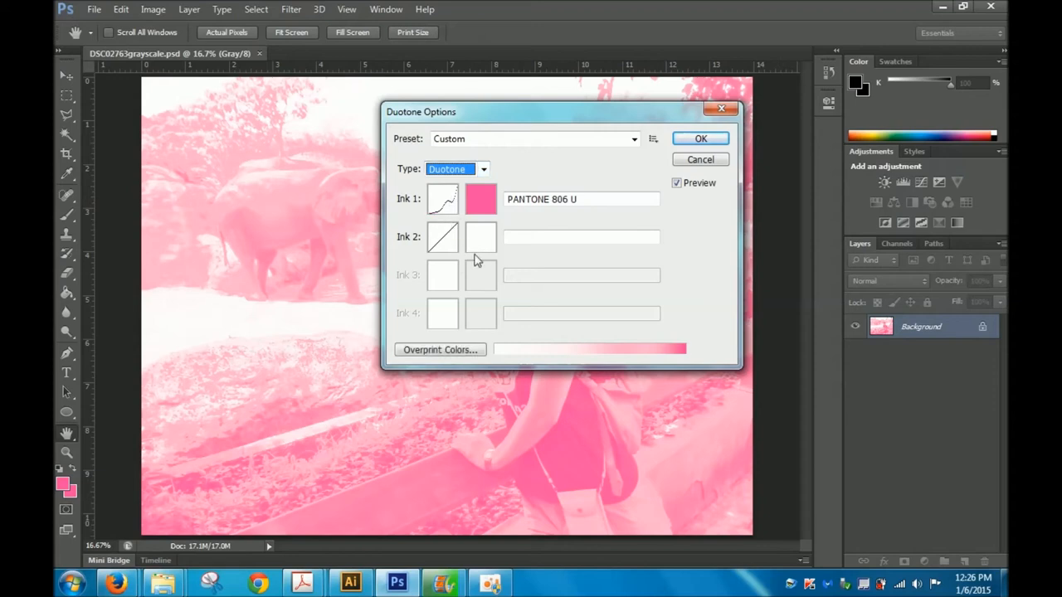
{"action": "mouse_move", "coordinate": [506, 260]}
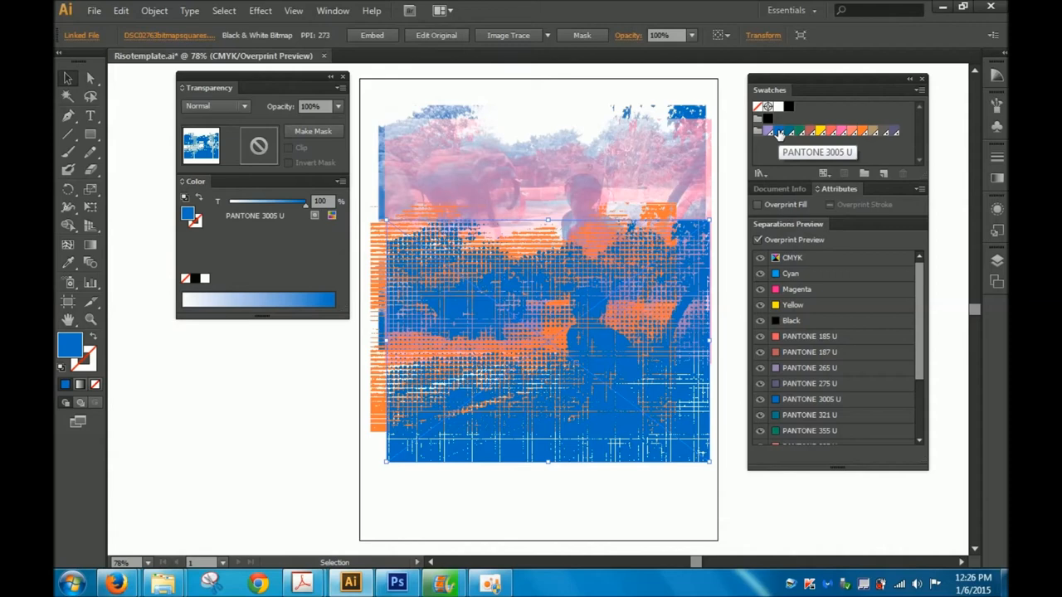
{"action": "left_click", "coordinate": [397, 583]}
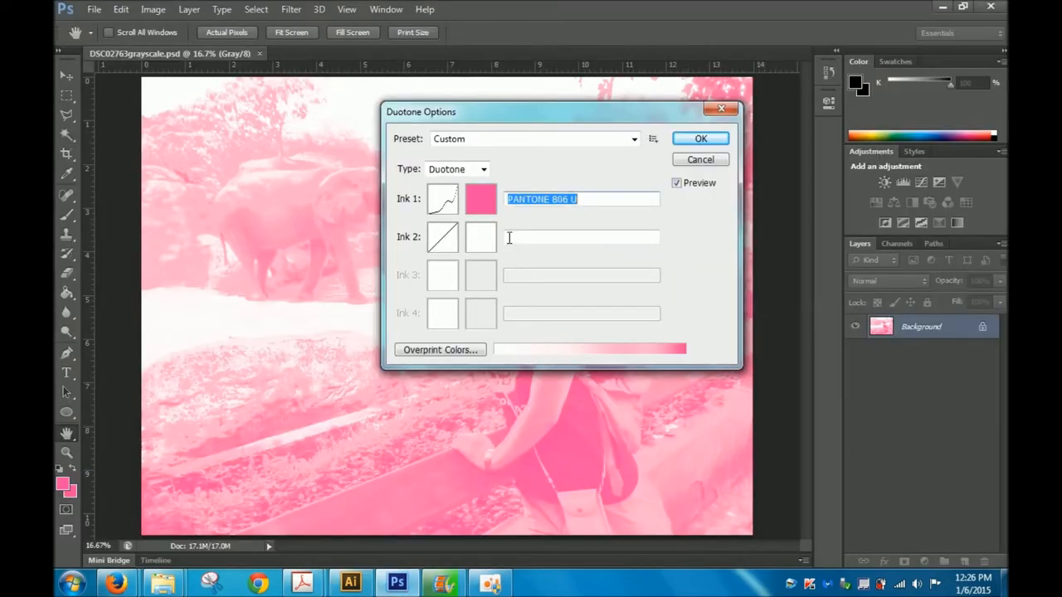
{"action": "left_click", "coordinate": [481, 237]}
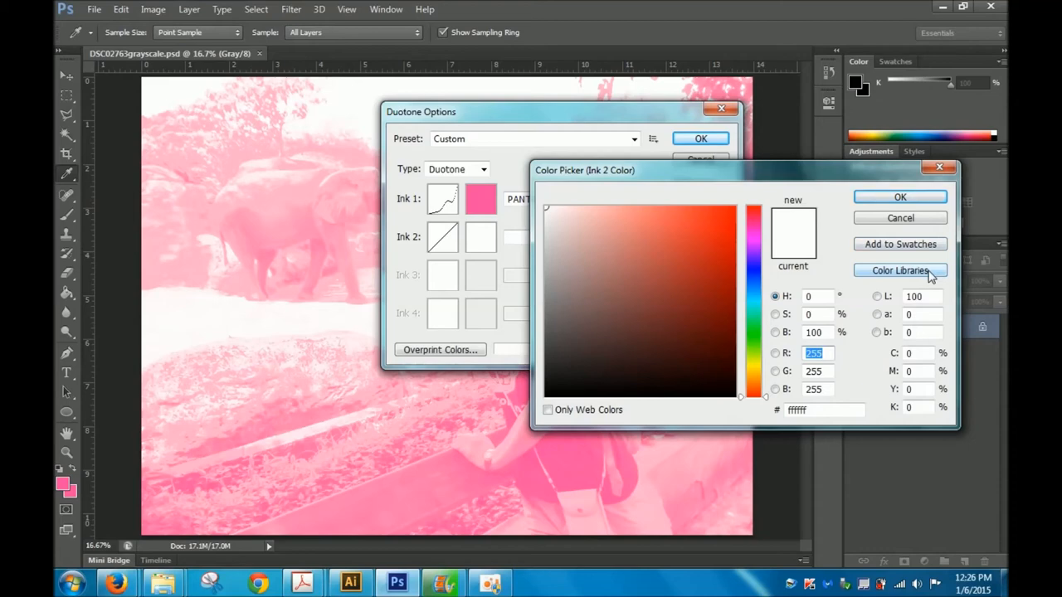
{"action": "left_click", "coordinate": [900, 271]}
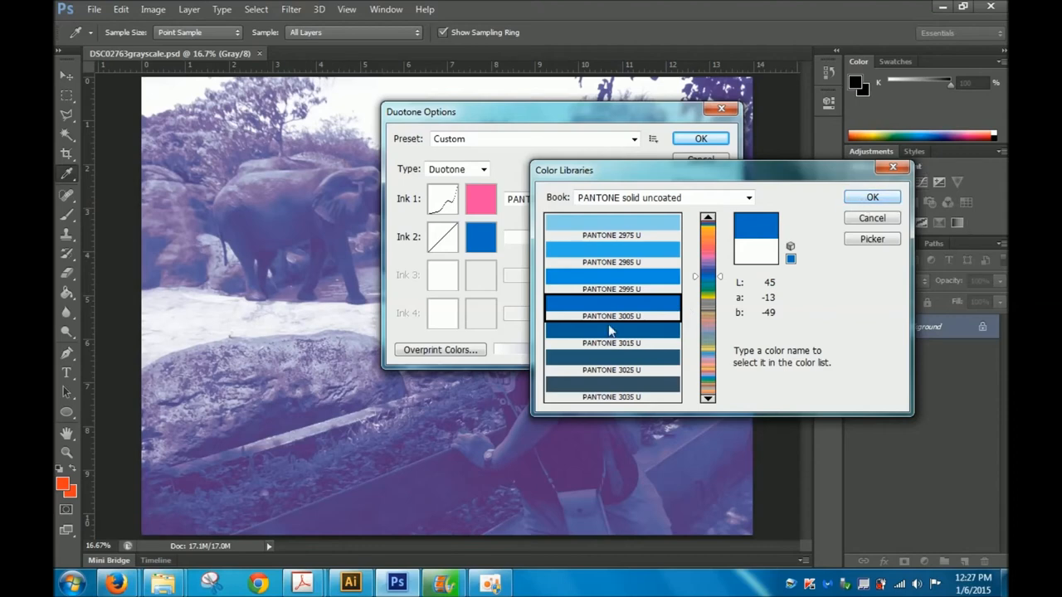
Confirm PANTONE 3005 U as Ink 2 and adjust its duotone curve values.
{"action": "left_click", "coordinate": [871, 196]}
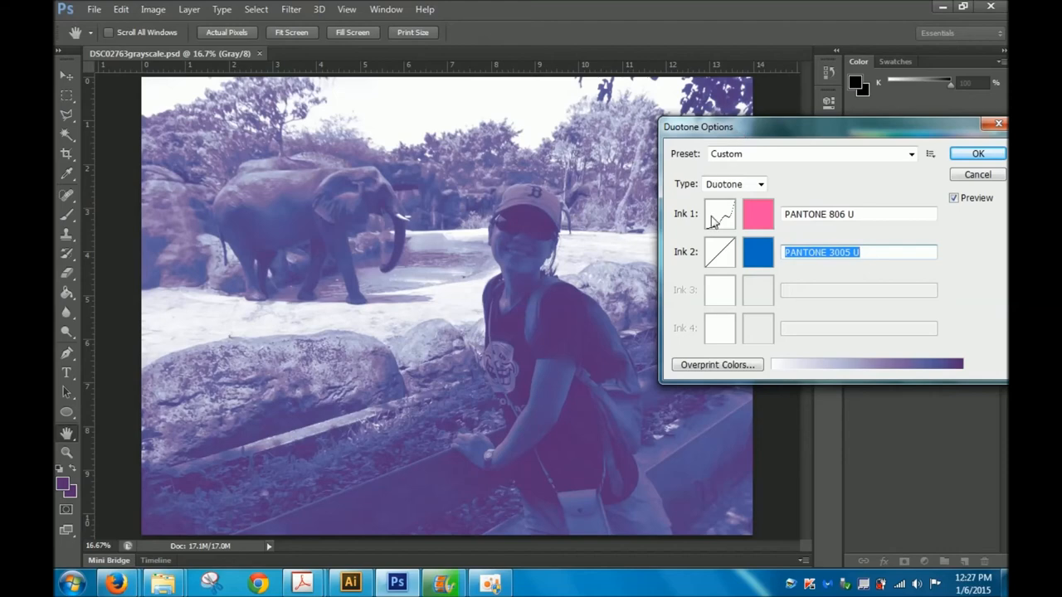
{"action": "mouse_move", "coordinate": [721, 251]}
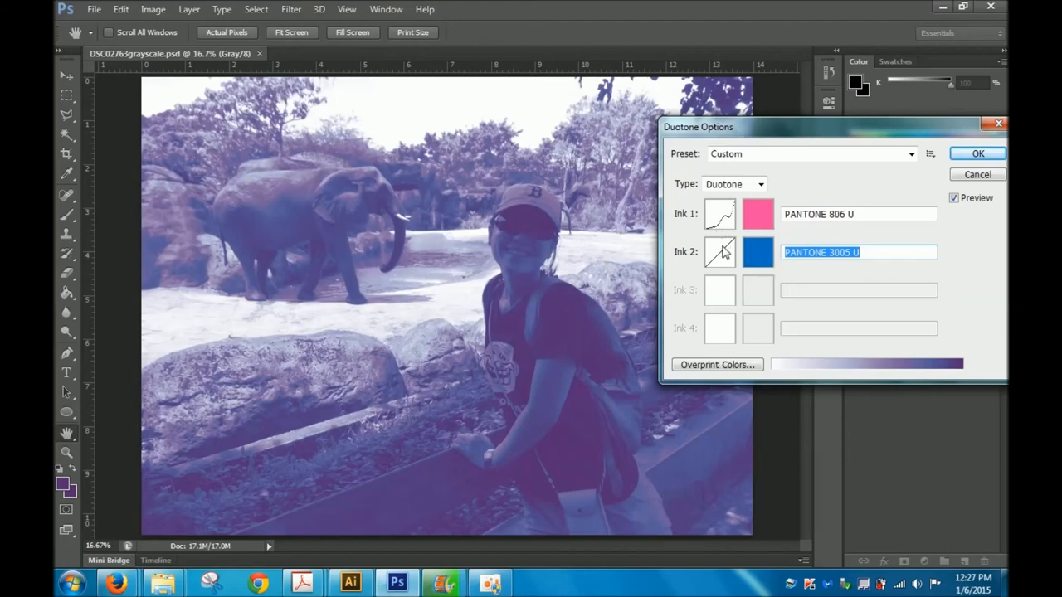
{"action": "left_click", "coordinate": [719, 252]}
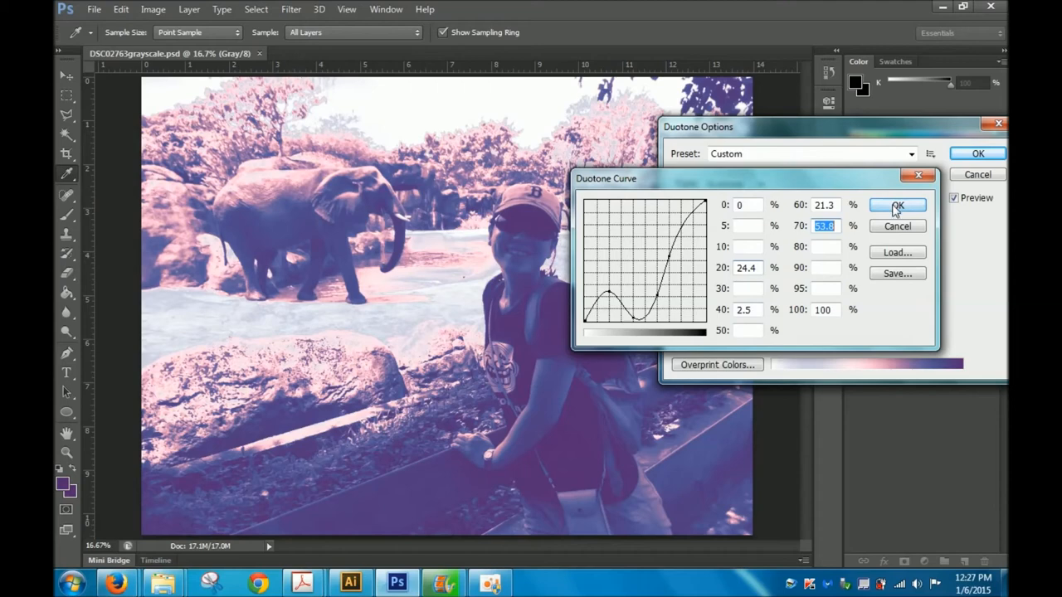
{"action": "left_click", "coordinate": [897, 205]}
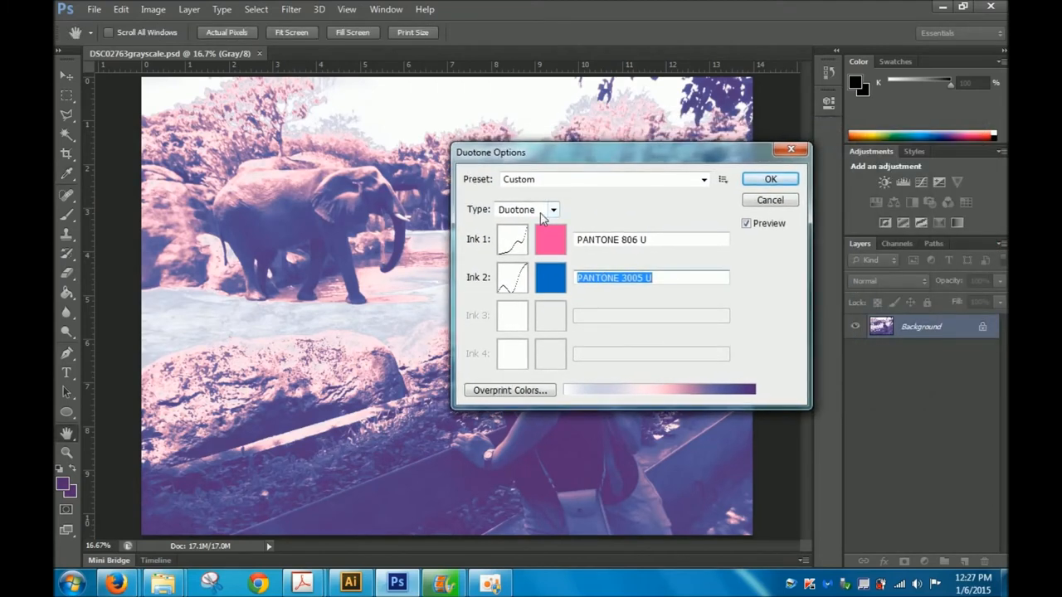
Switch to Tritone with PANTONE Orange 021 U as the third ink.
{"action": "left_click", "coordinate": [553, 209]}
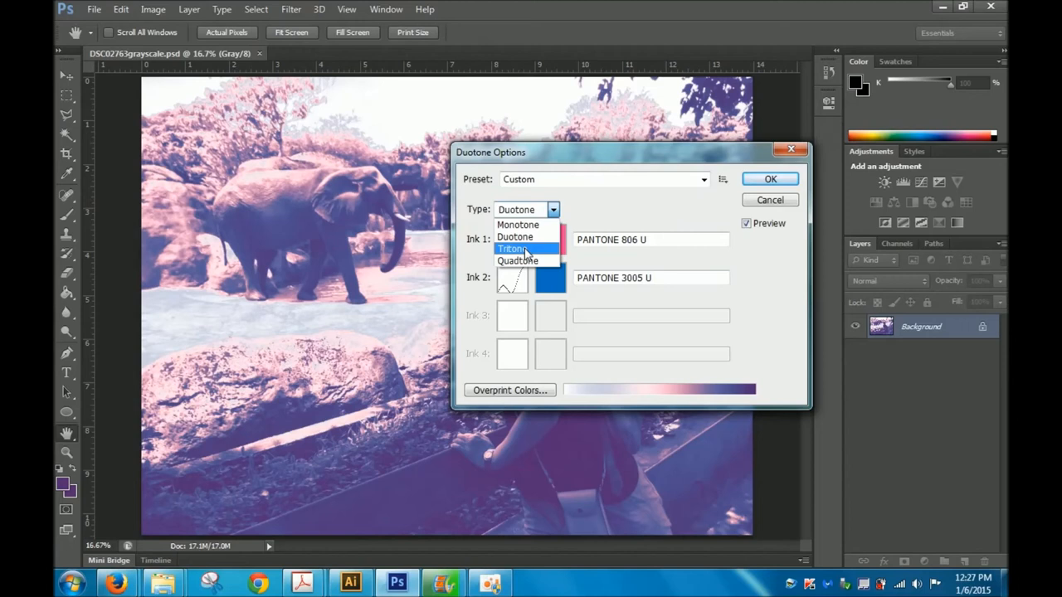
{"action": "left_click", "coordinate": [512, 249]}
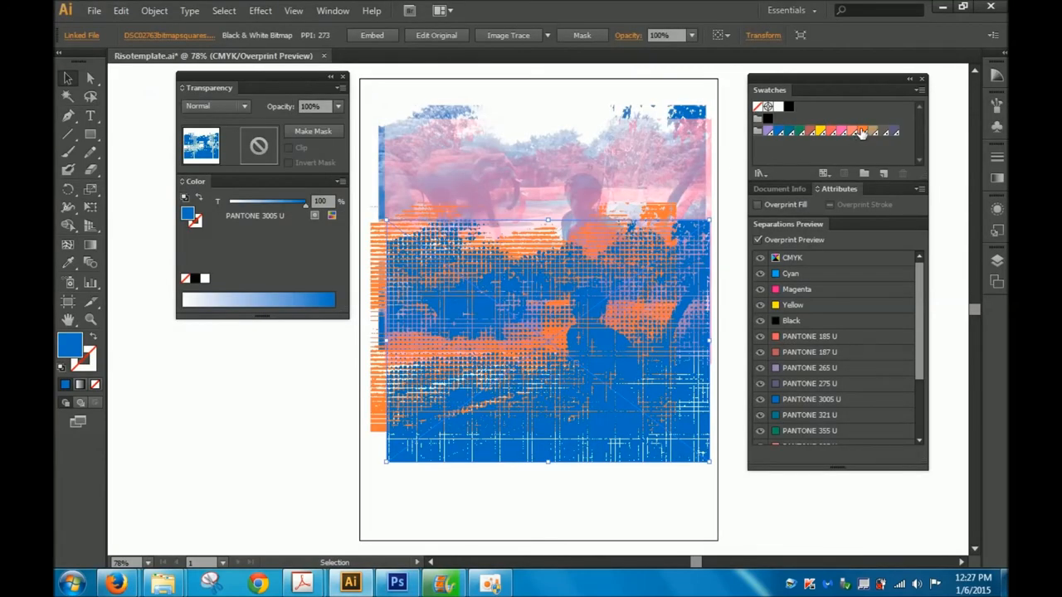
{"action": "mouse_move", "coordinate": [863, 133]}
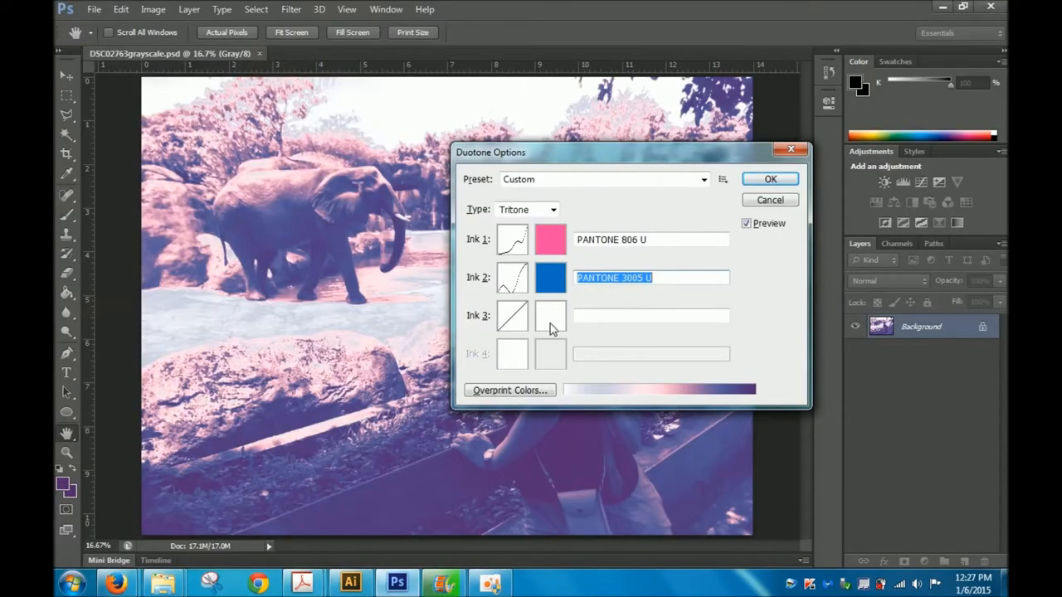
{"action": "left_click", "coordinate": [551, 316]}
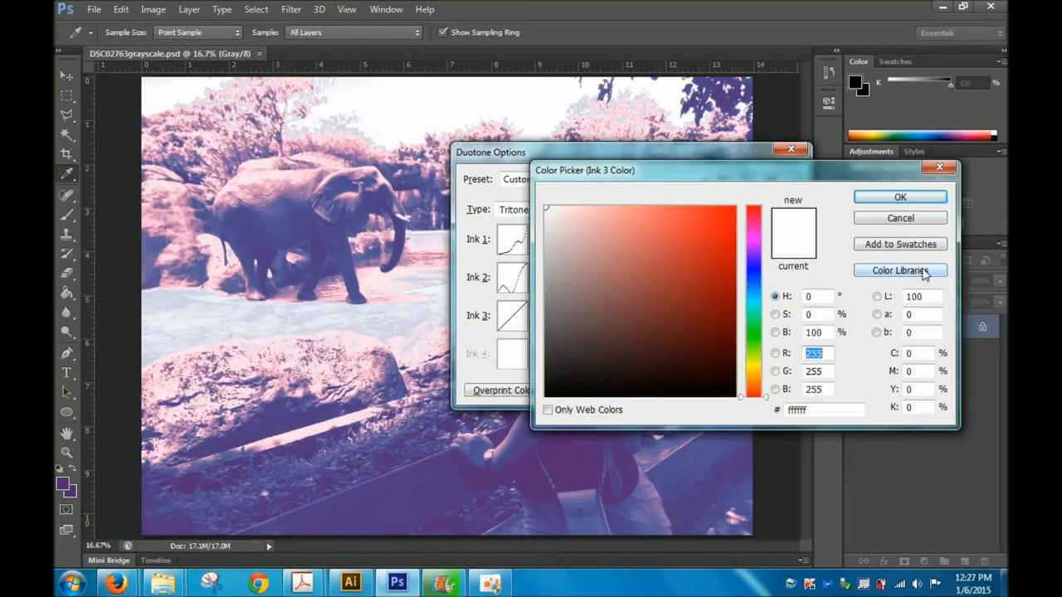
{"action": "left_click", "coordinate": [899, 270]}
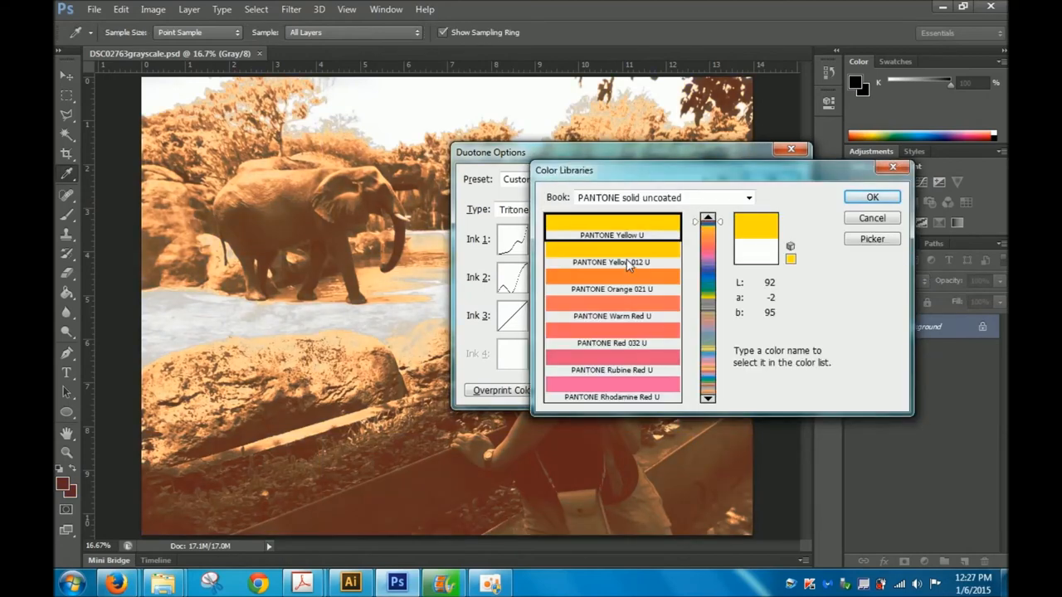
{"action": "mouse_move", "coordinate": [622, 279]}
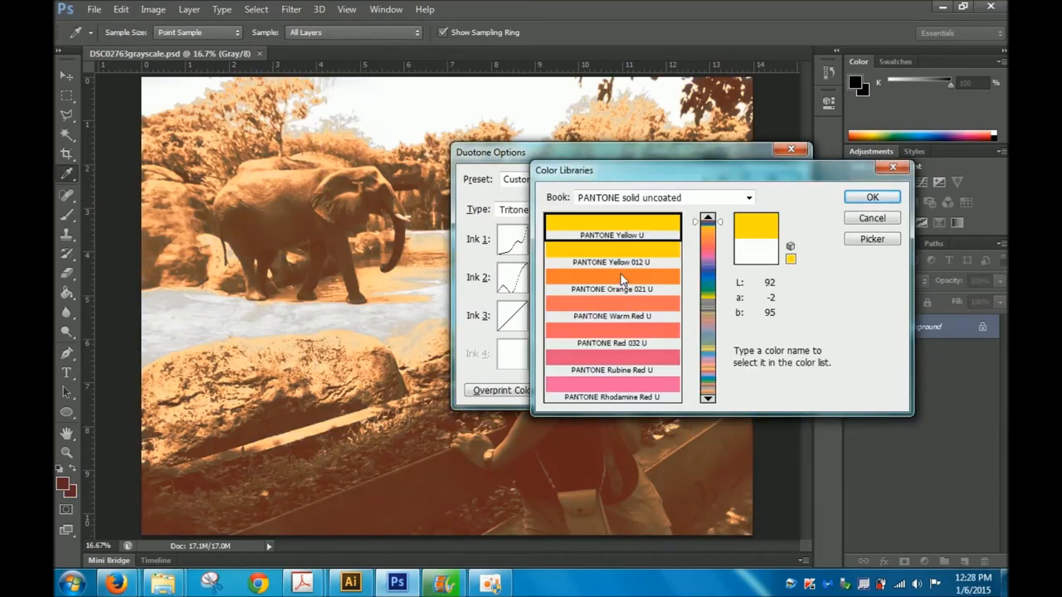
{"action": "left_click", "coordinate": [612, 289]}
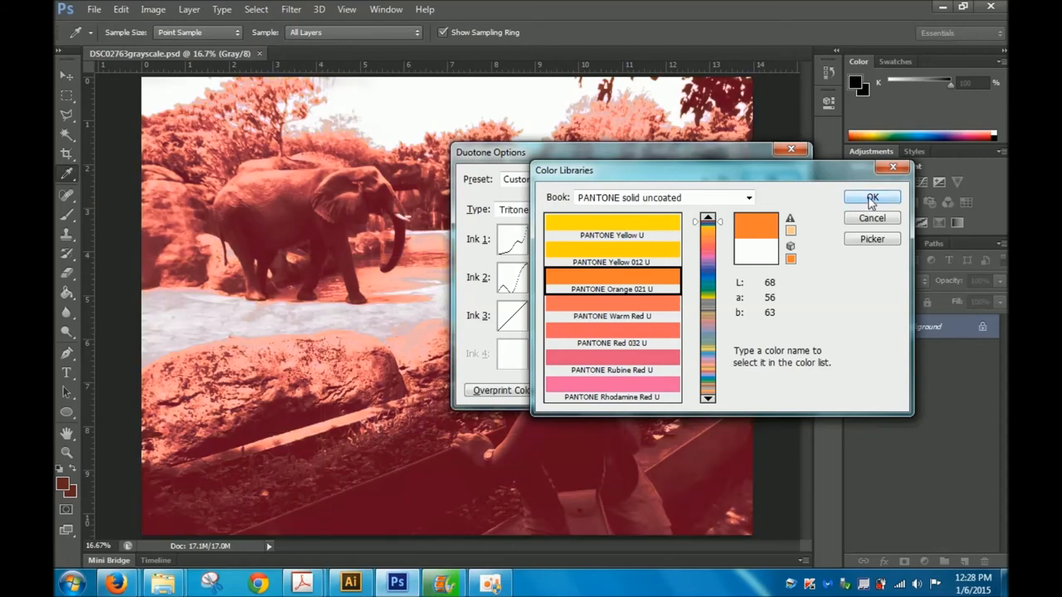
{"action": "left_click", "coordinate": [872, 198]}
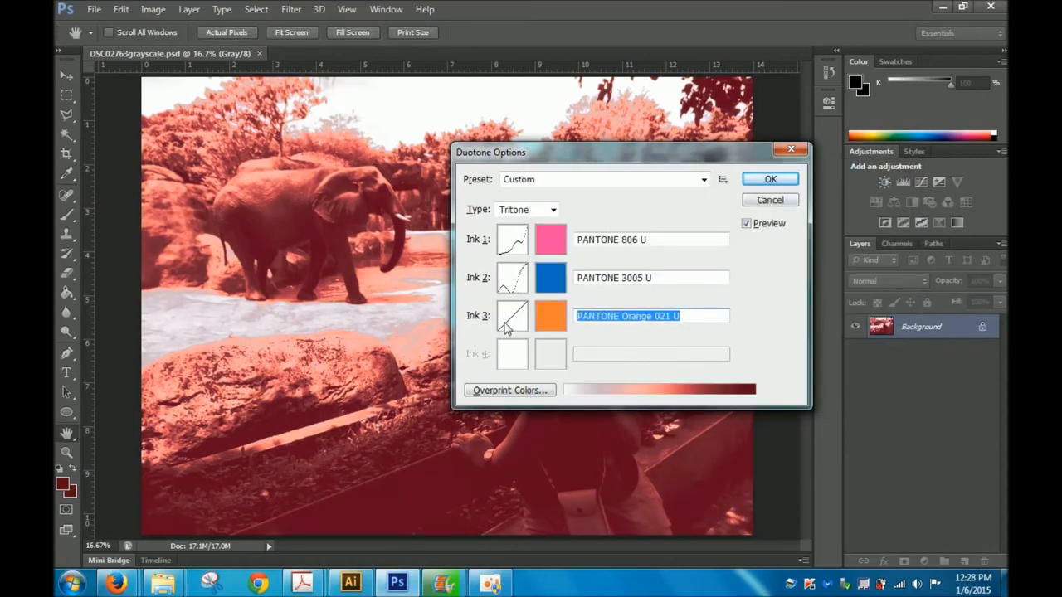
Reshape the orange ink's curve and apply the tritone conversion.
{"action": "left_click", "coordinate": [512, 316]}
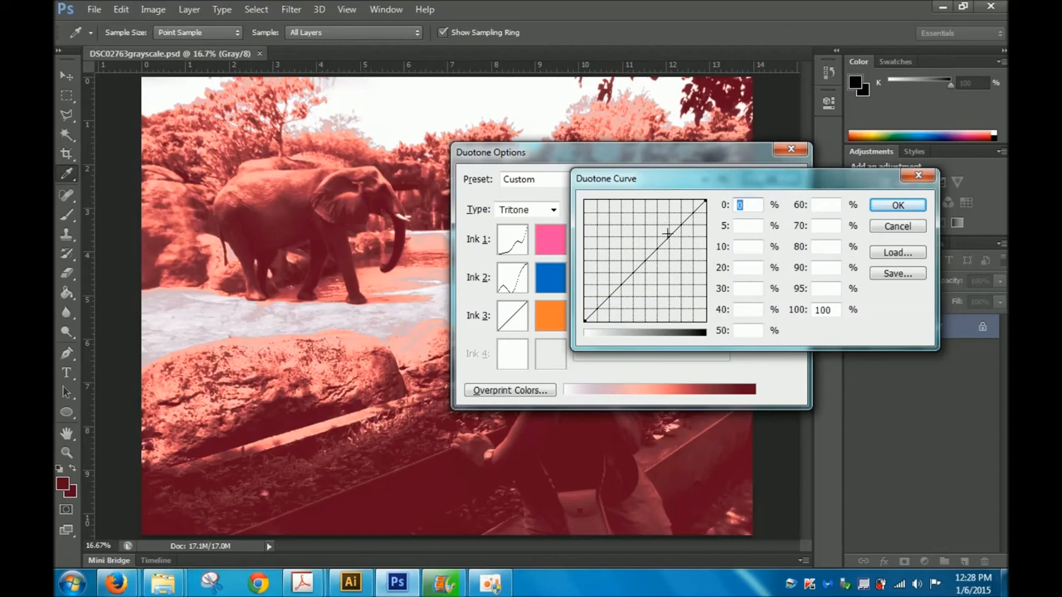
{"action": "left_click_drag", "start_coordinate": [668, 235], "coordinate": [651, 237]}
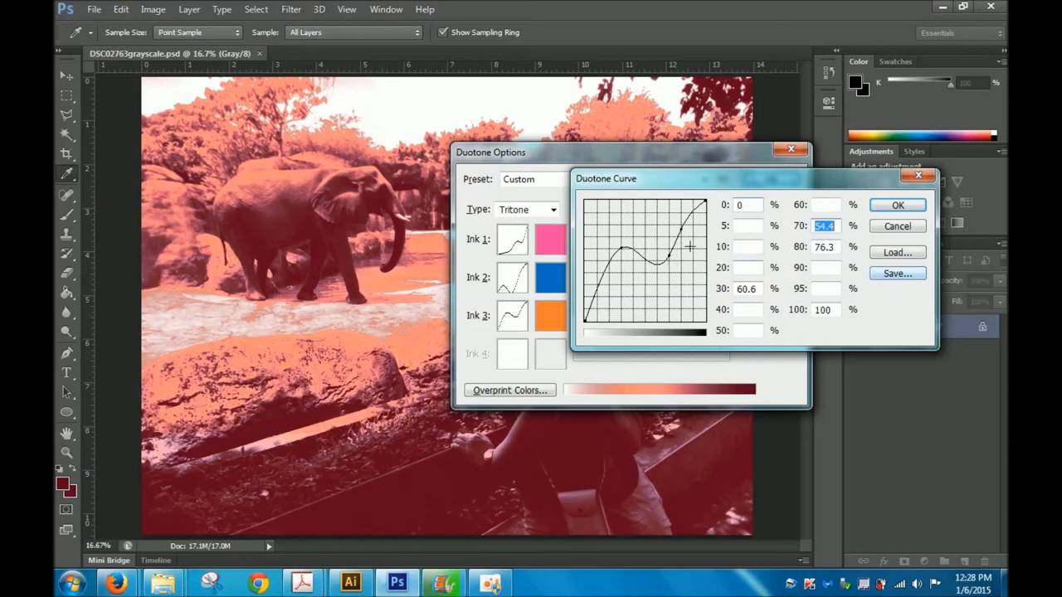
{"action": "left_click", "coordinate": [897, 204]}
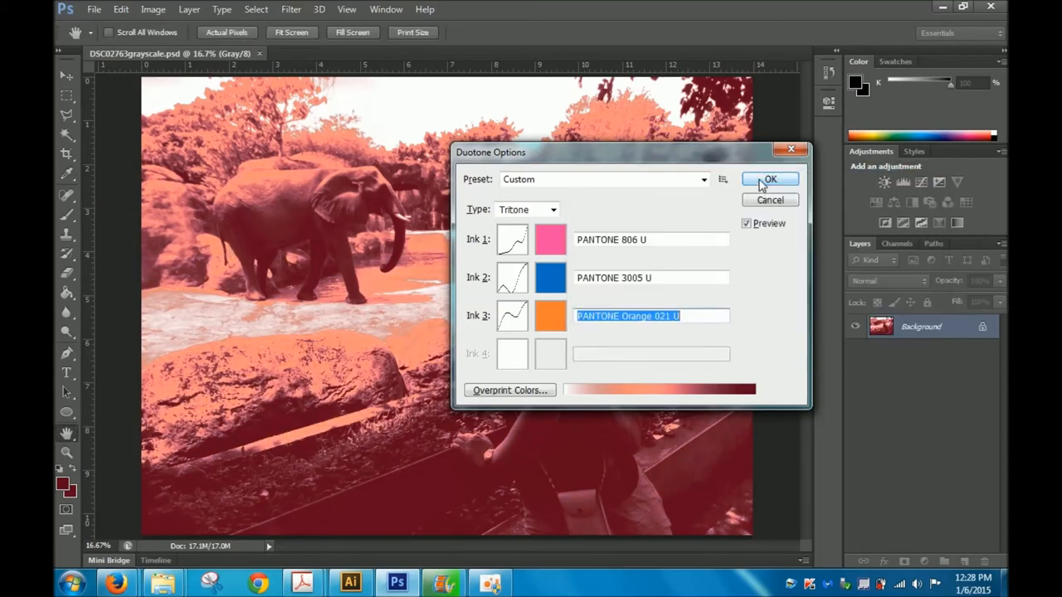
{"action": "left_click", "coordinate": [769, 180]}
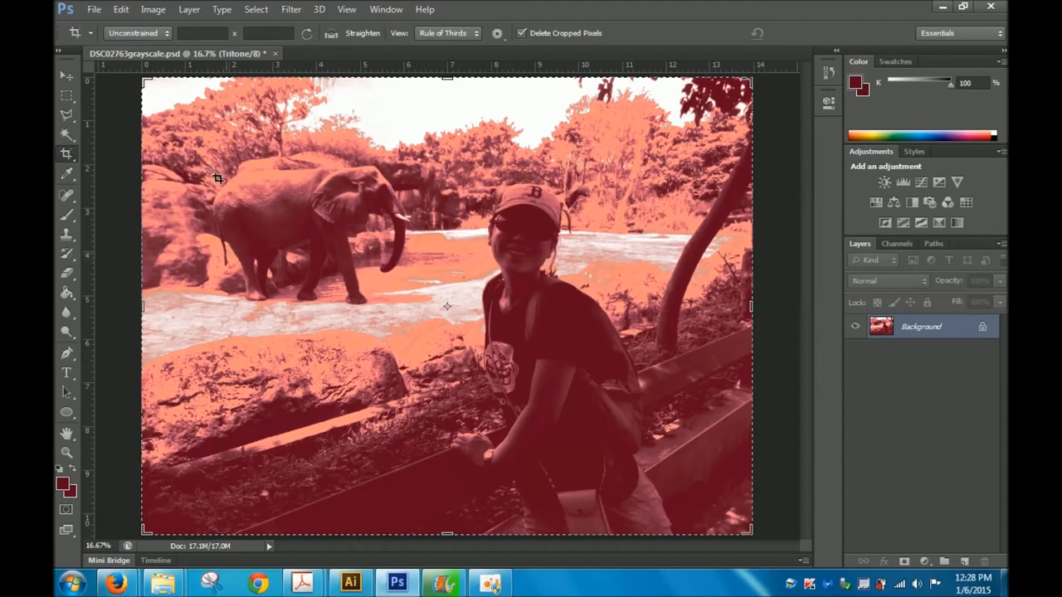
Save the tritone photo in Photoshop format as DSC02763tritone.psd.
{"action": "left_click", "coordinate": [94, 9]}
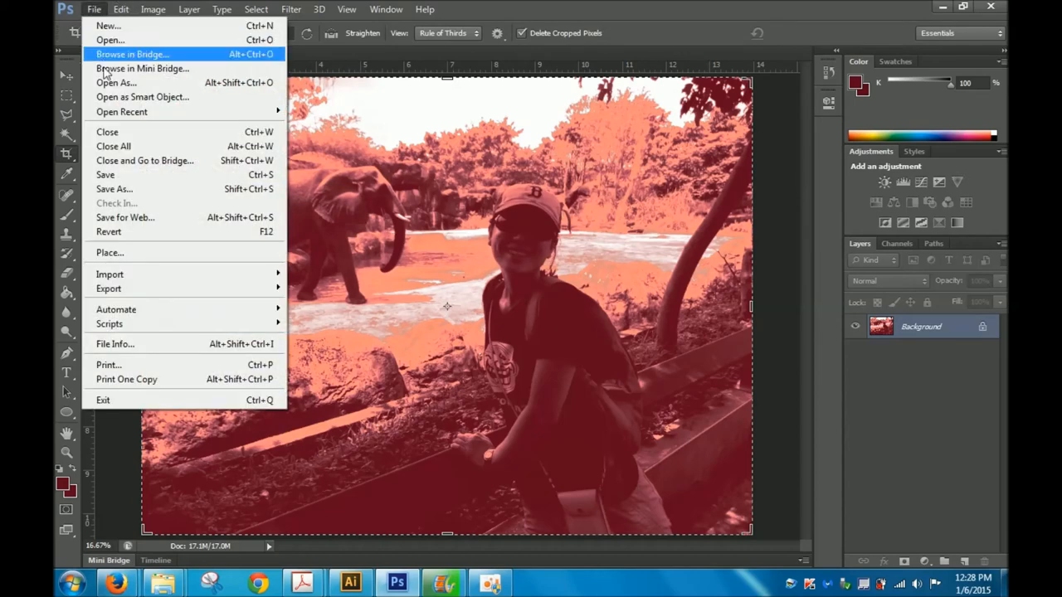
{"action": "mouse_move", "coordinate": [527, 75]}
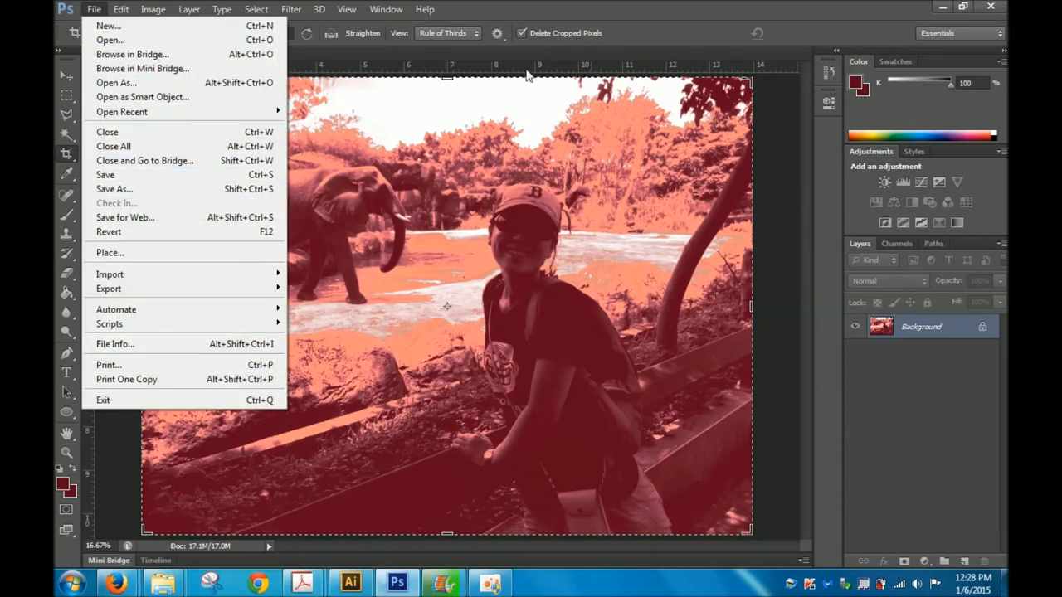
{"action": "mouse_move", "coordinate": [114, 189]}
{"action": "type", "text": "DSC02763tritone"}
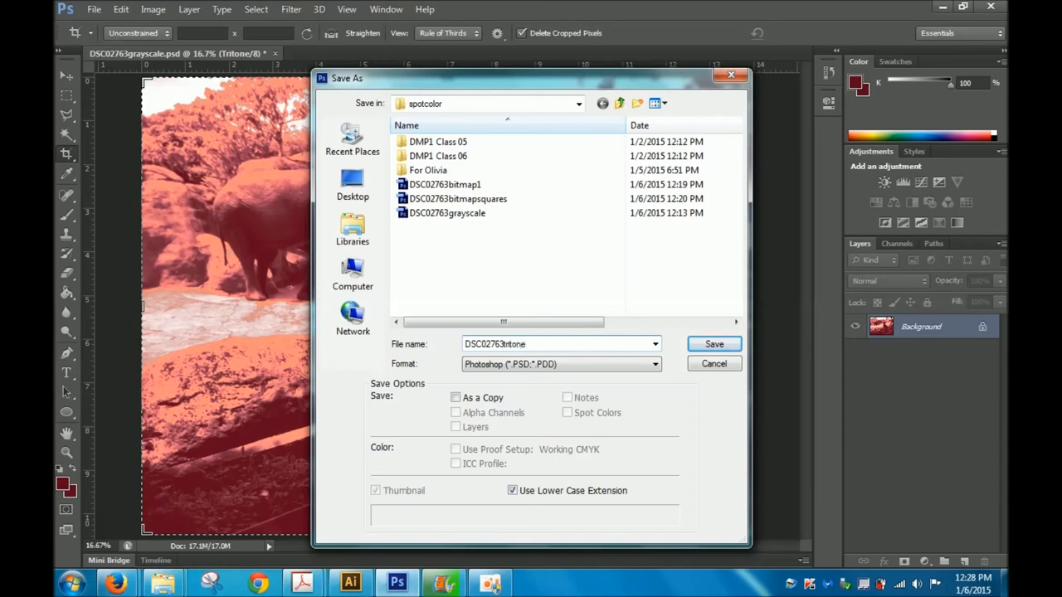
{"action": "left_click", "coordinate": [713, 344]}
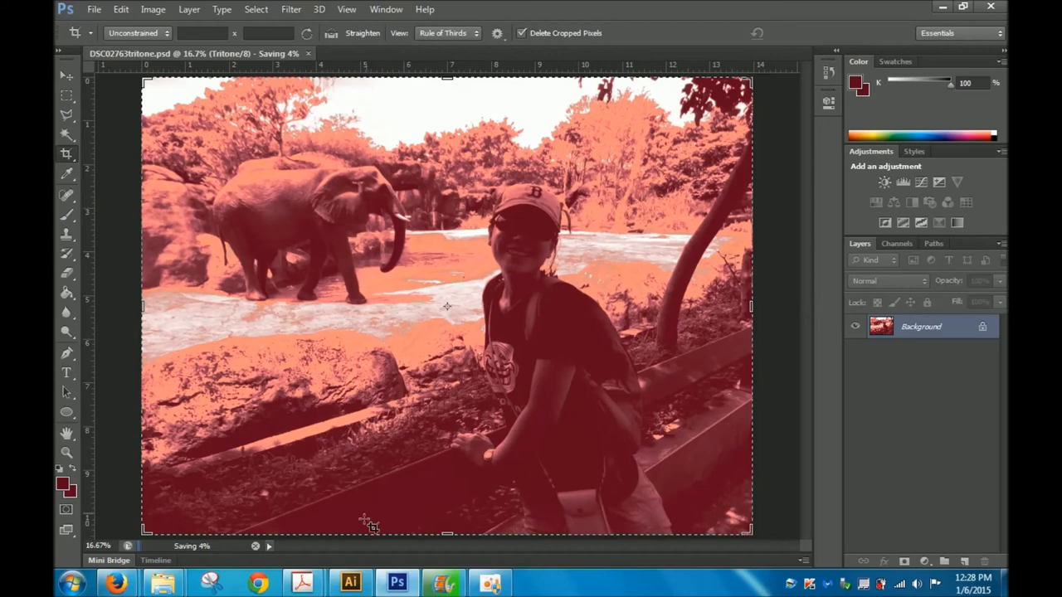
{"action": "left_click", "coordinate": [349, 583]}
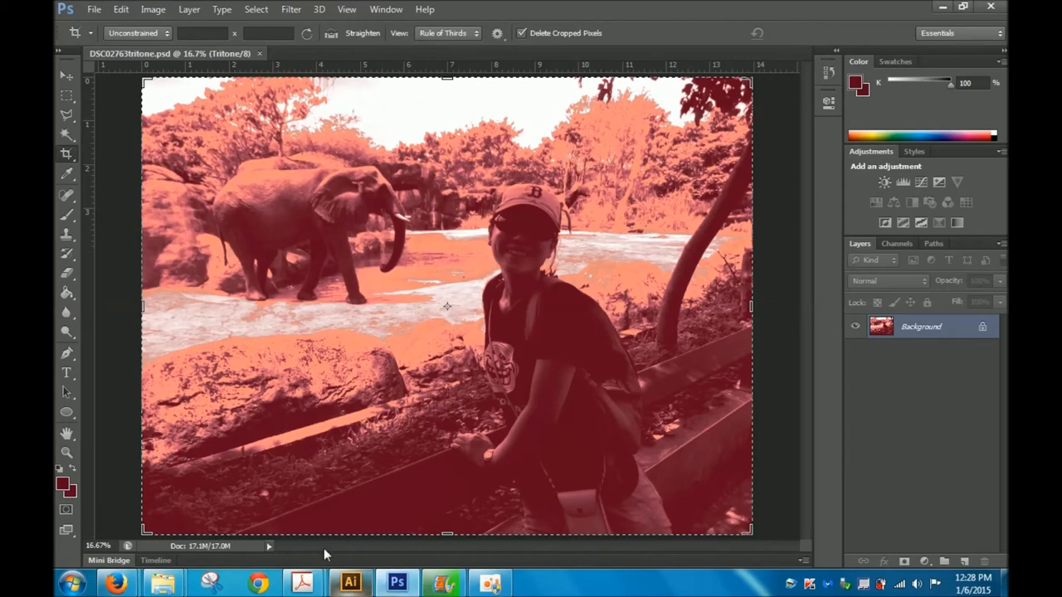
Place DSC02763tritone.psd into the Illustrator Riso template and drag it over the lower page.
{"action": "left_click", "coordinate": [350, 583]}
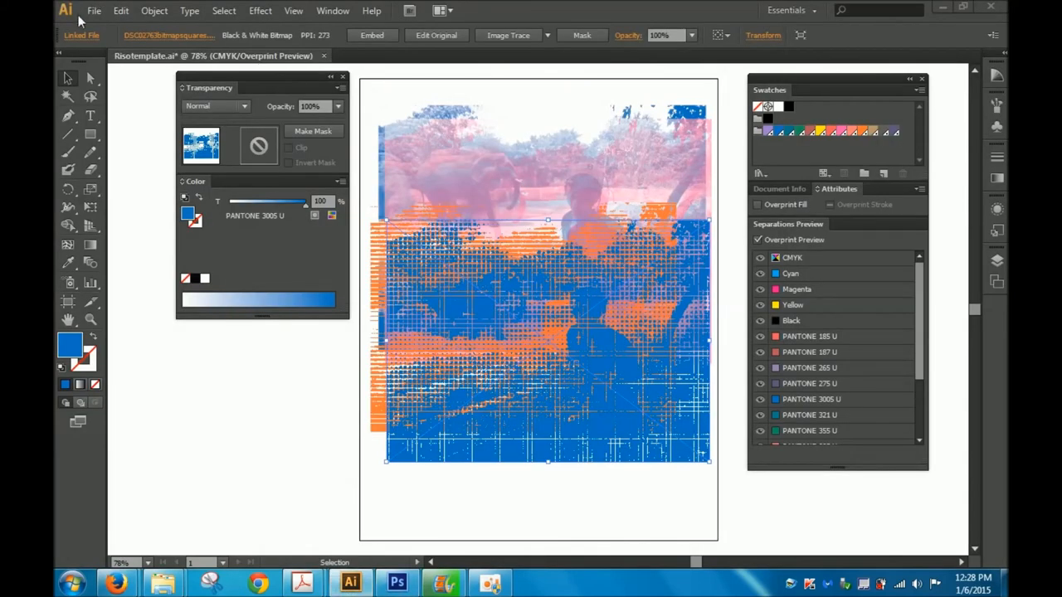
{"action": "mouse_move", "coordinate": [279, 169]}
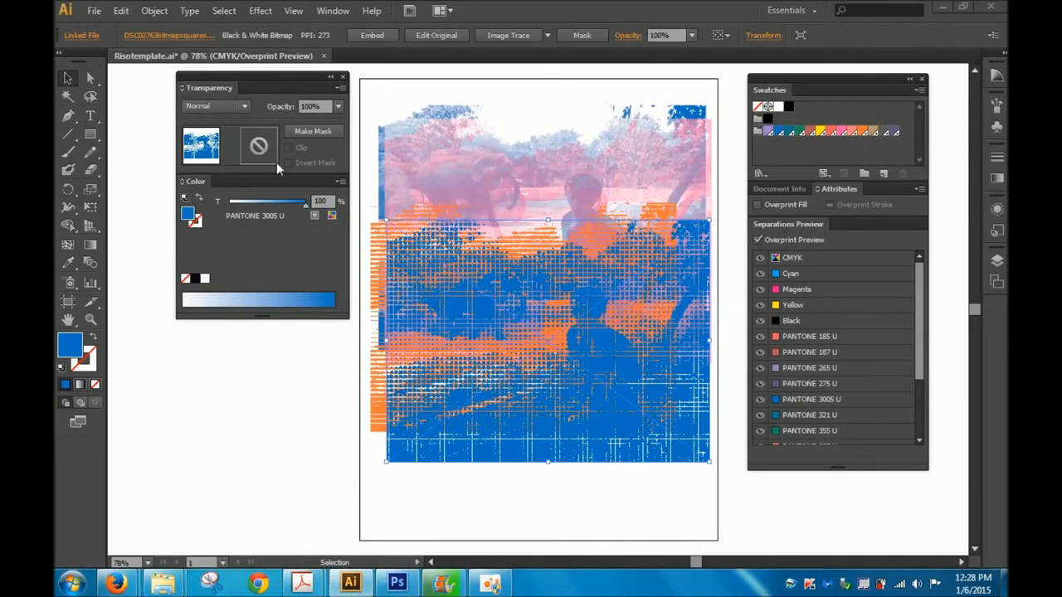
{"action": "left_click", "coordinate": [94, 10]}
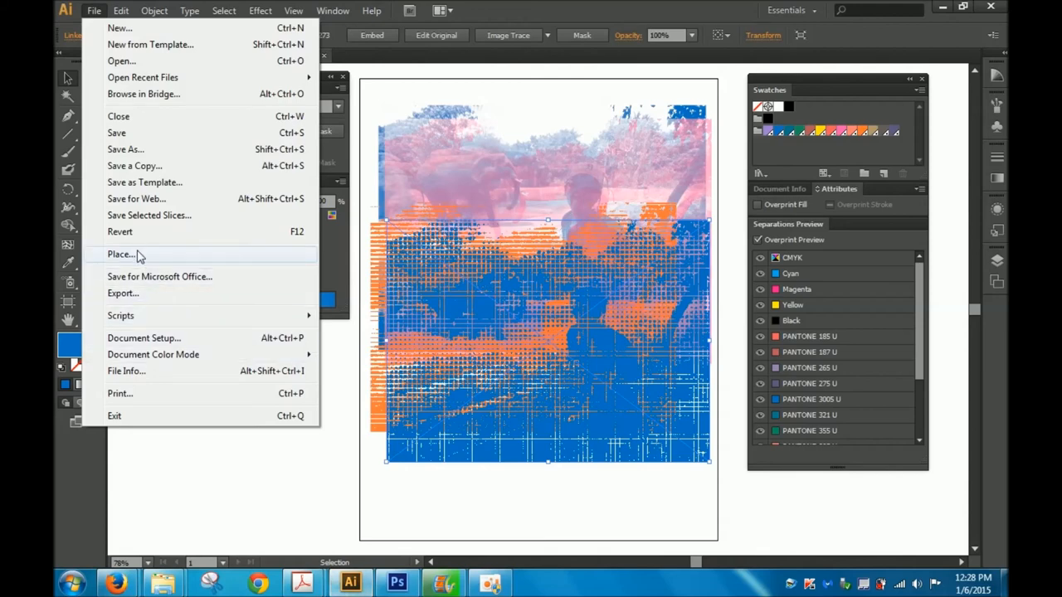
{"action": "left_click", "coordinate": [121, 254]}
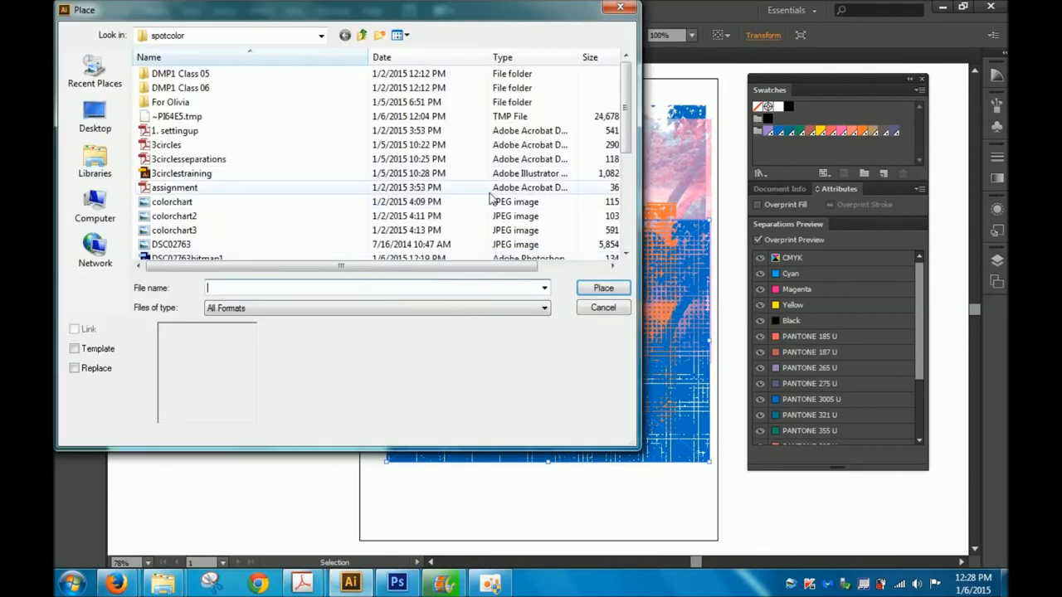
{"action": "scroll", "scroll_direction": "down", "scroll_amount": 3}
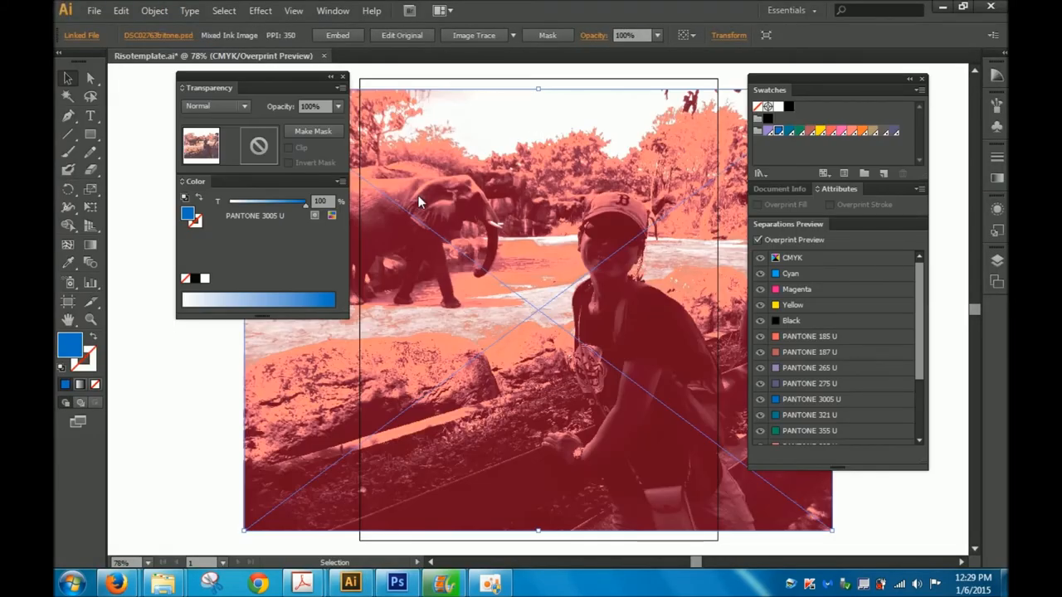
{"action": "mouse_move", "coordinate": [832, 531]}
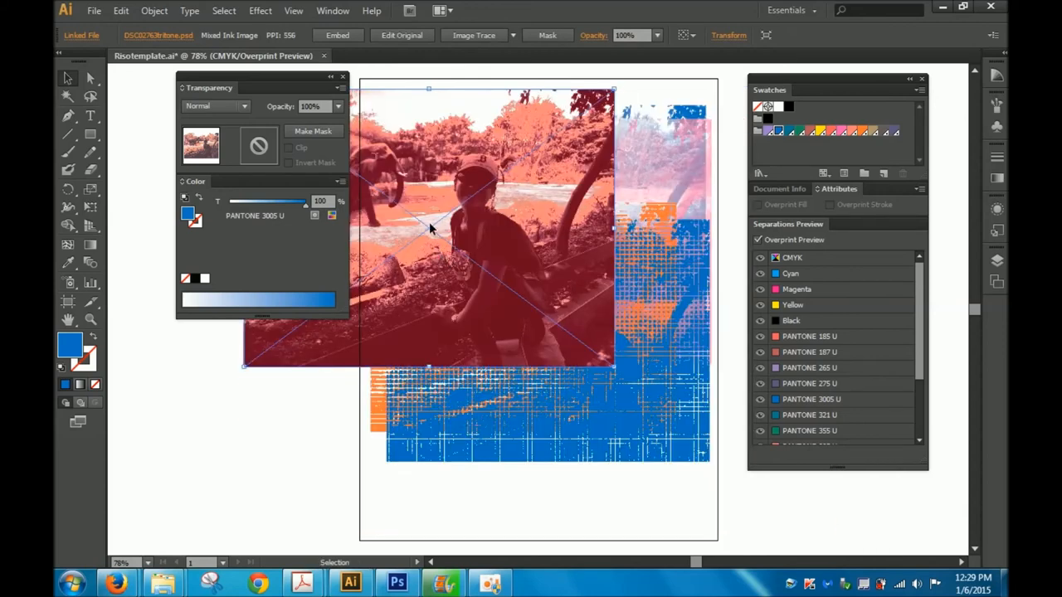
{"action": "left_click_drag", "start_coordinate": [428, 228], "coordinate": [556, 370]}
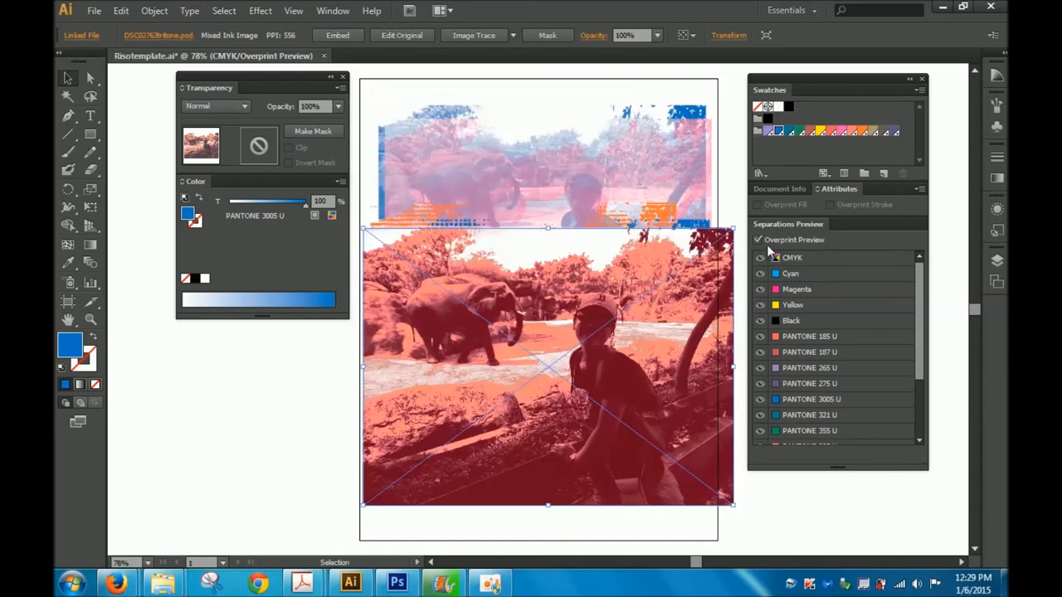
Hide the CMYK and unused Pantone plates in Separations Preview, and shift the tritone photo slightly.
{"action": "left_click", "coordinate": [760, 257]}
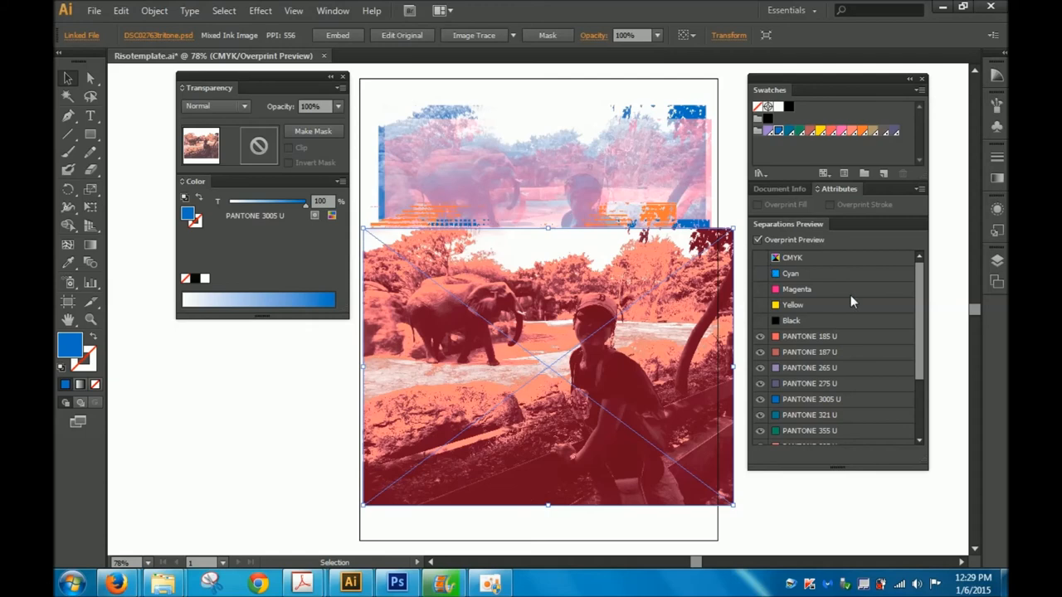
{"action": "scroll", "scroll_direction": "down", "scroll_amount": 3}
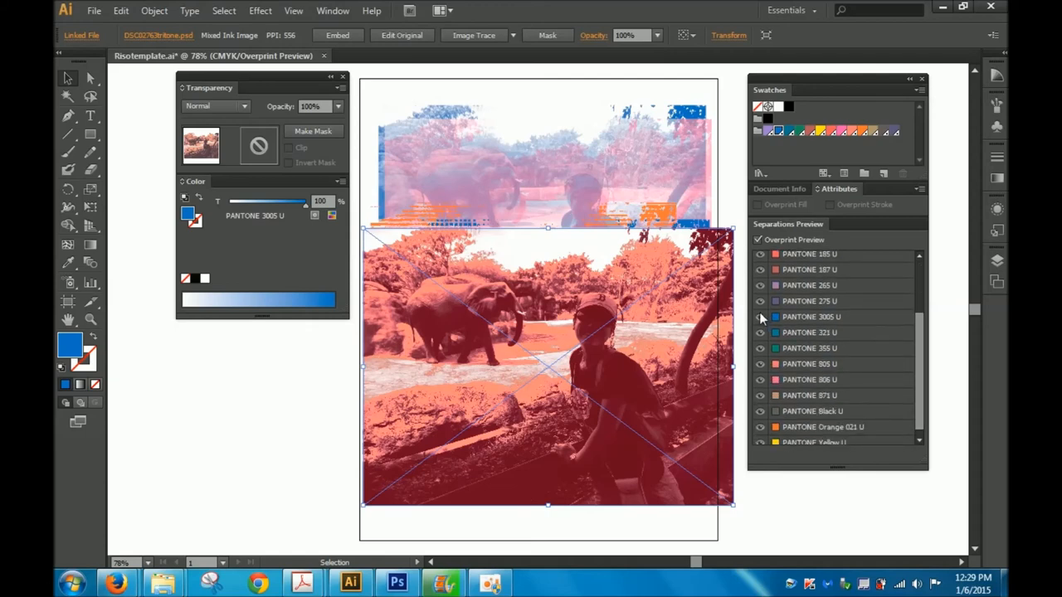
{"action": "scroll", "scroll_direction": "up", "scroll_amount": 3}
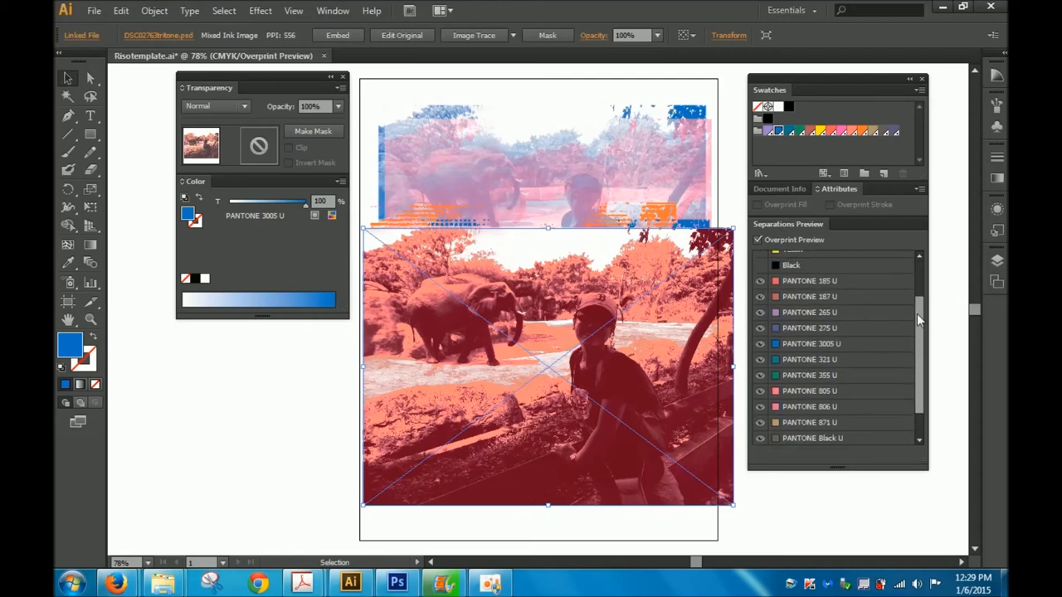
{"action": "scroll", "scroll_direction": "up", "scroll_amount": 3}
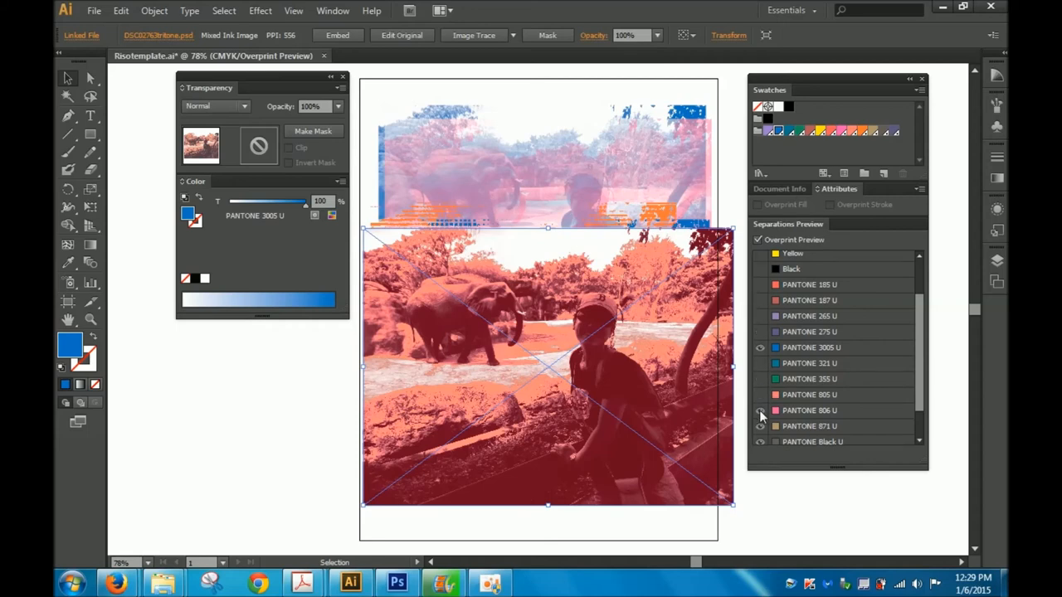
{"action": "left_click", "coordinate": [760, 410]}
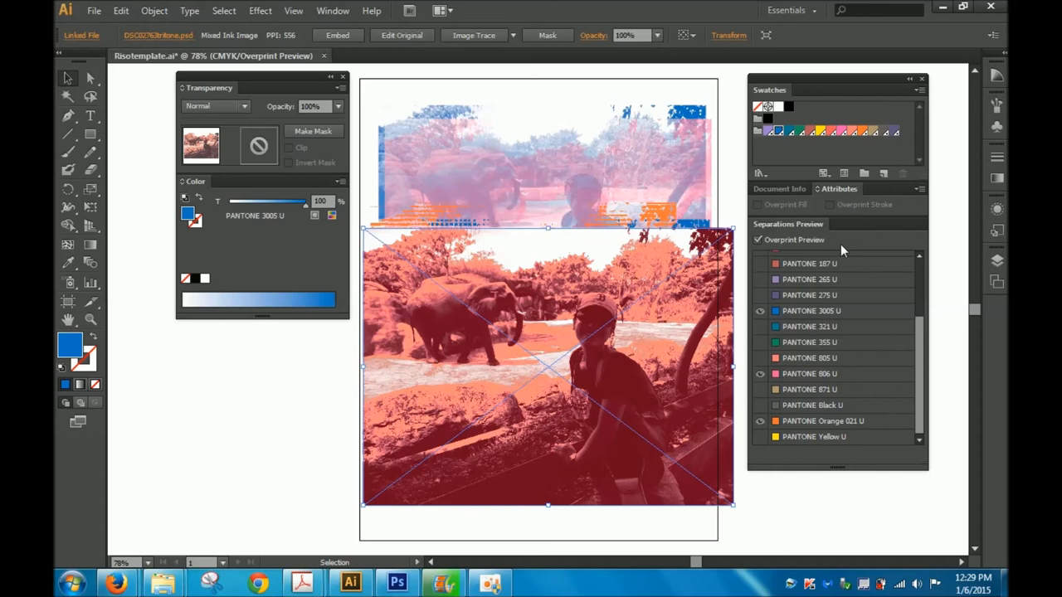
{"action": "scroll", "scroll_direction": "up", "scroll_amount": 3}
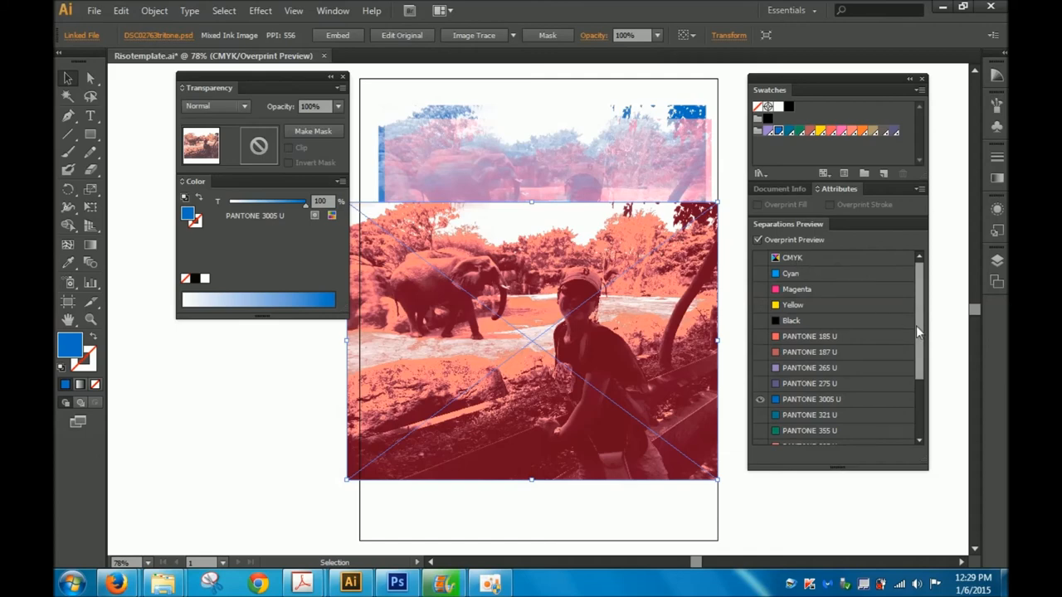
{"action": "left_click_drag", "start_coordinate": [531, 341], "coordinate": [565, 365]}
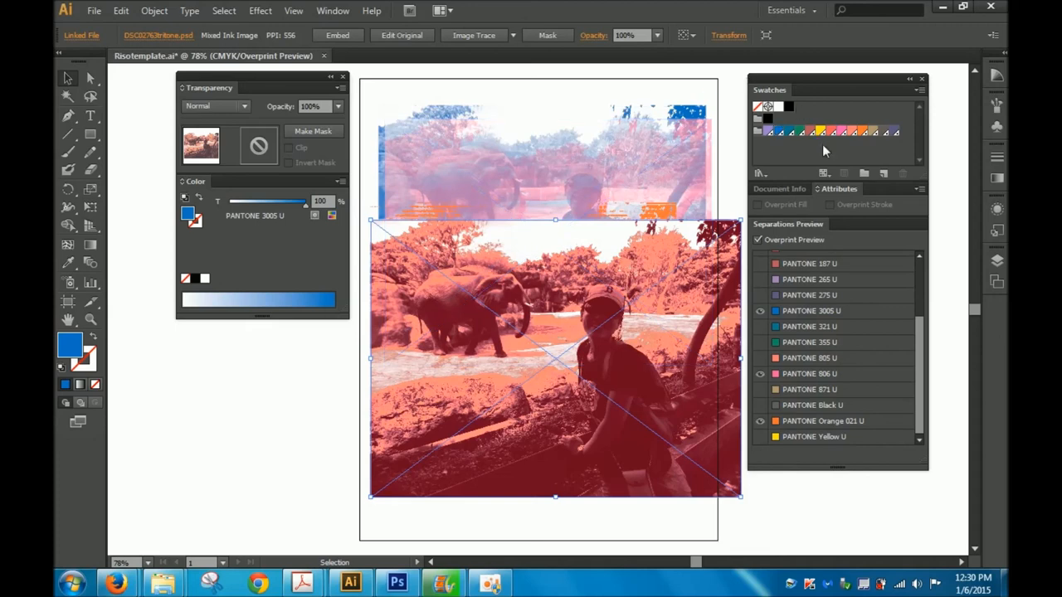
{"action": "mouse_move", "coordinate": [913, 92]}
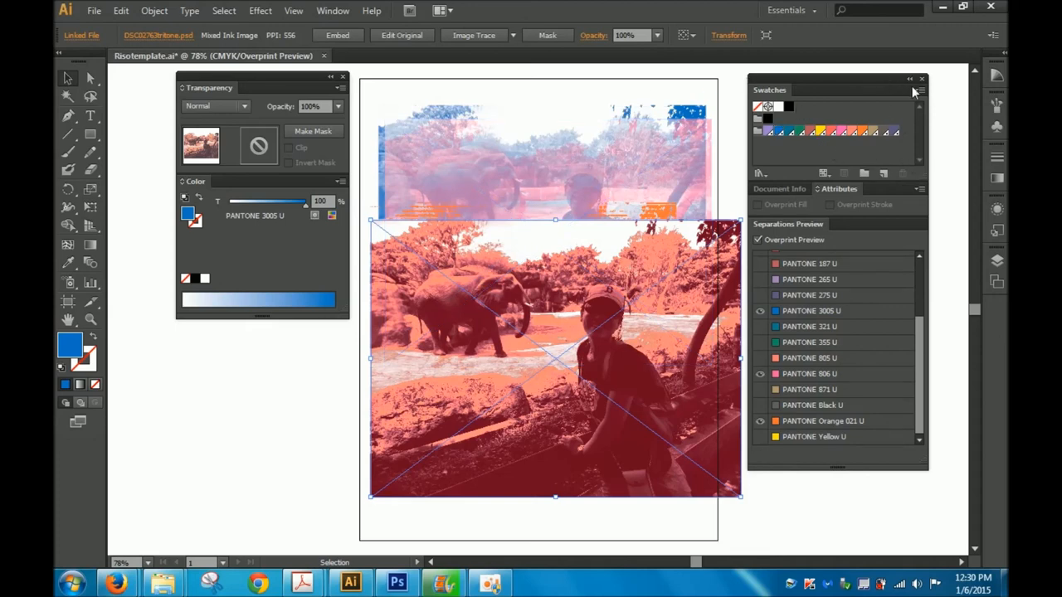
Delete all unused swatches, keeping PANTONE 3005 U, 806 U and Orange 021 U, and shrink the photo.
{"action": "left_click", "coordinate": [920, 90]}
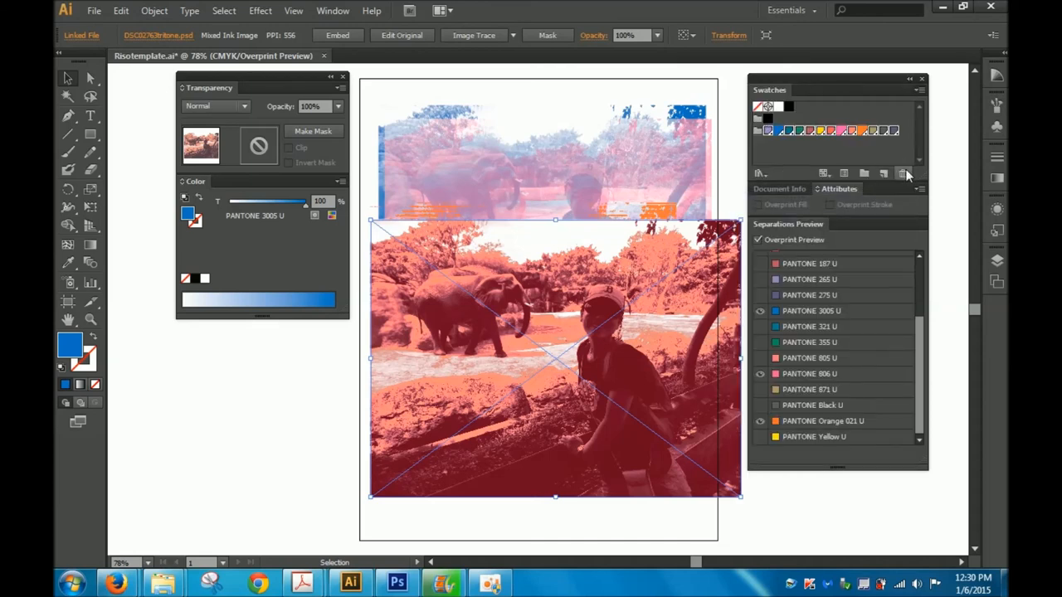
{"action": "left_click", "coordinate": [903, 173]}
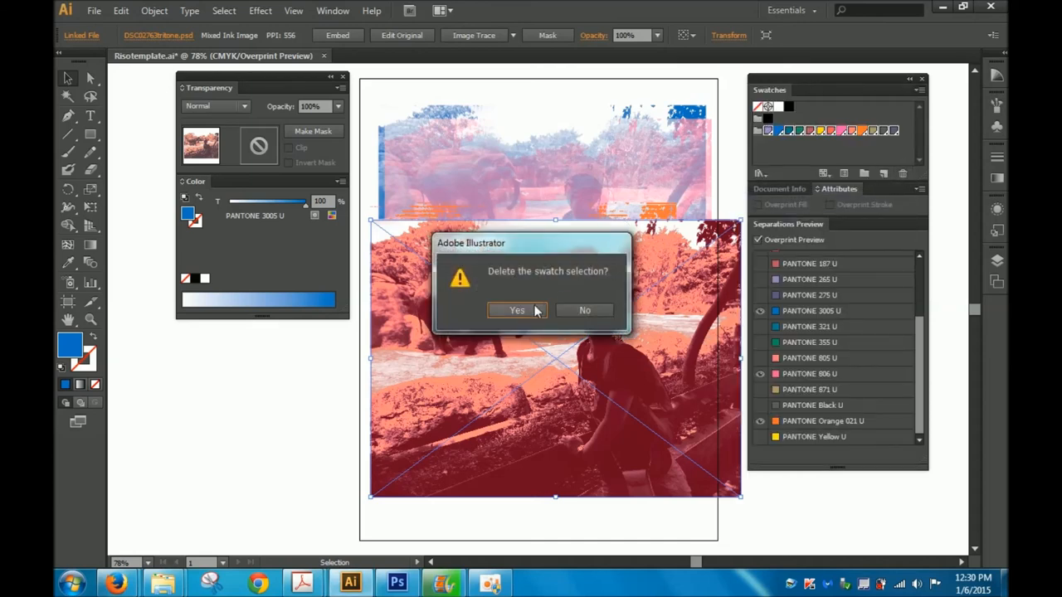
{"action": "left_click", "coordinate": [517, 309]}
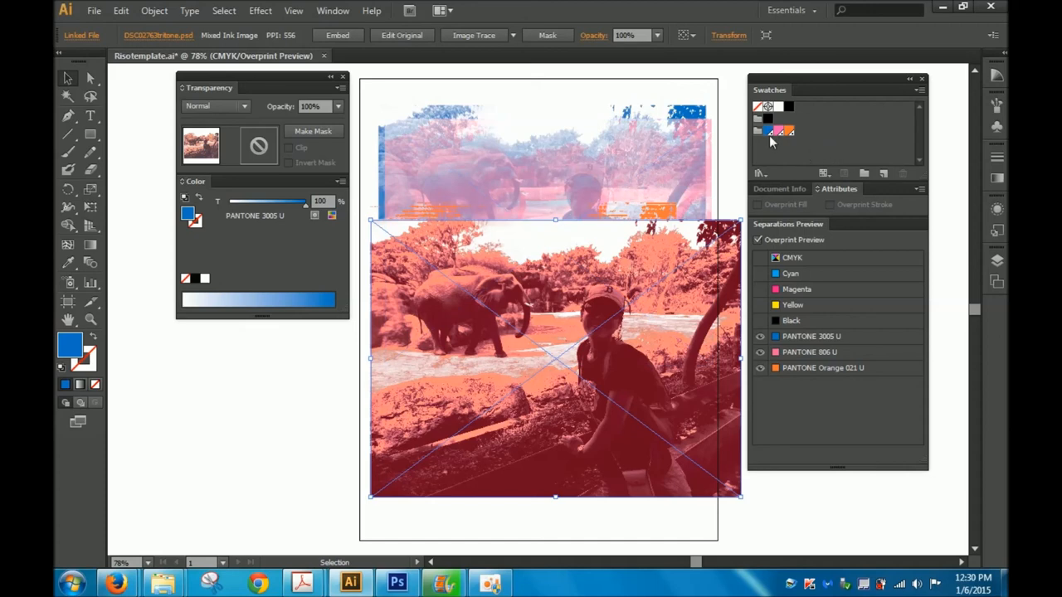
{"action": "mouse_move", "coordinate": [743, 512]}
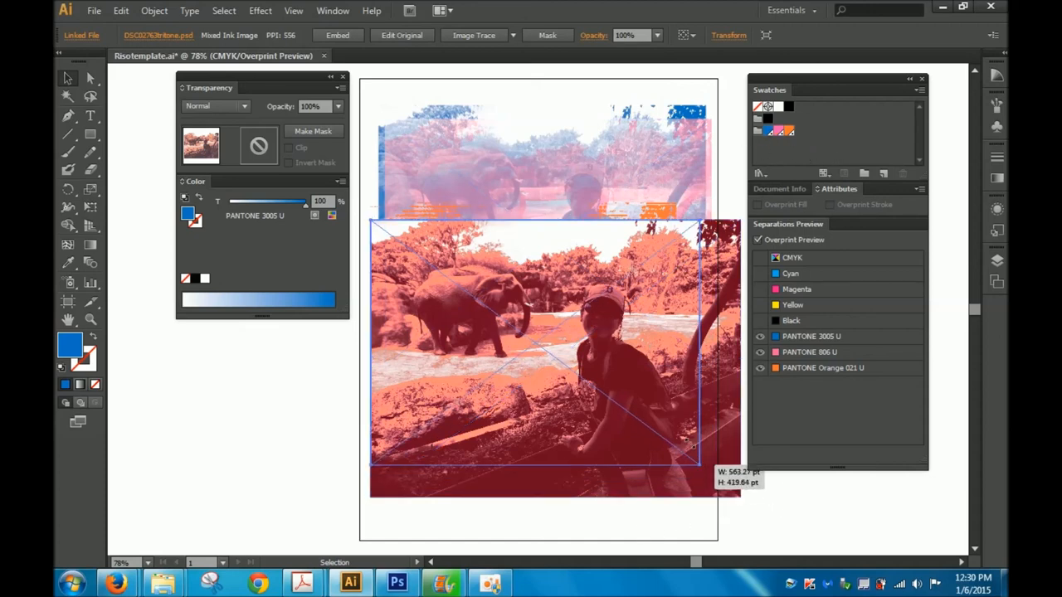
{"action": "left_click_drag", "start_coordinate": [548, 356], "coordinate": [531, 396]}
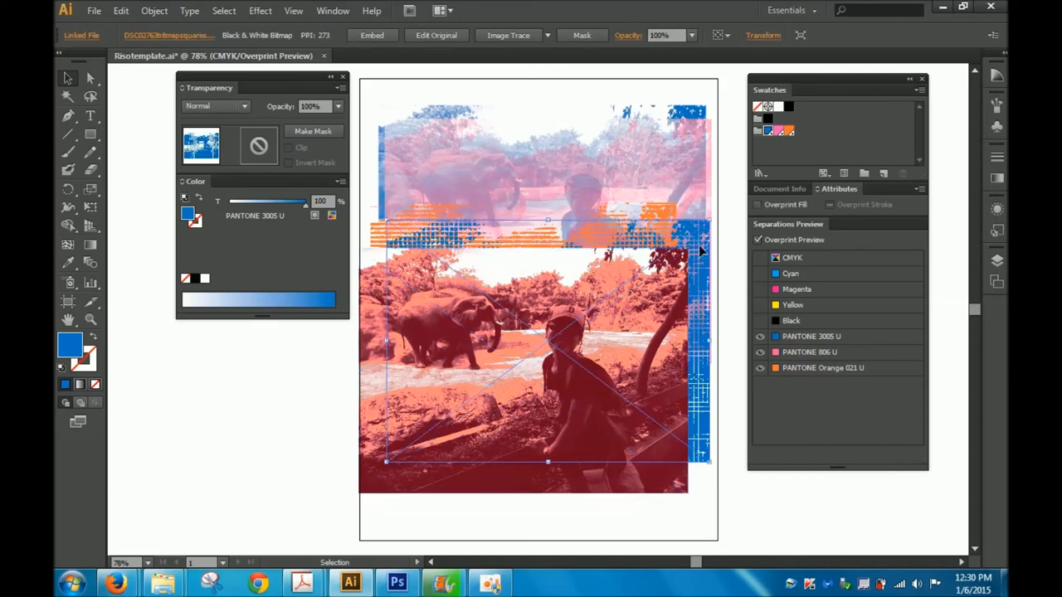
Bring the blue halftone bitmap to front, align it over the tritone photo, and set opacity to 40%.
{"action": "right_click", "coordinate": [556, 340]}
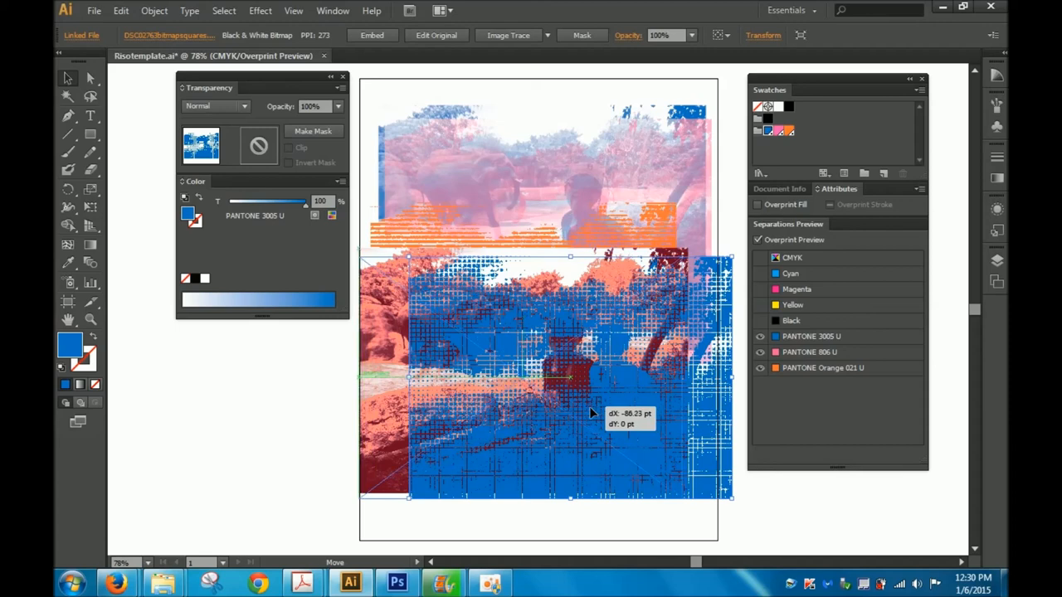
{"action": "left_click_drag", "start_coordinate": [589, 406], "coordinate": [593, 237]}
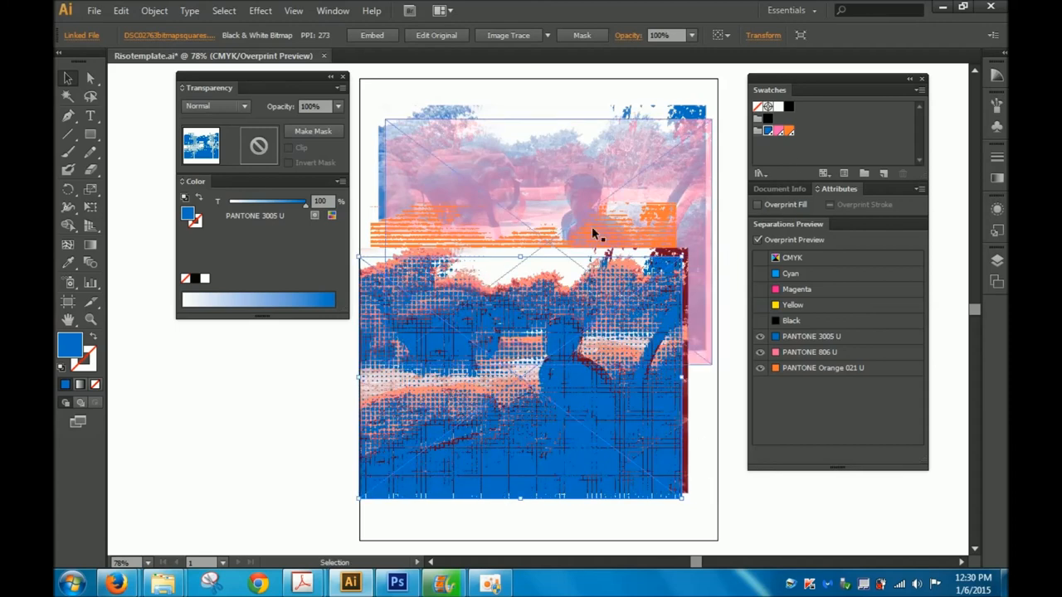
{"action": "left_click", "coordinate": [337, 106]}
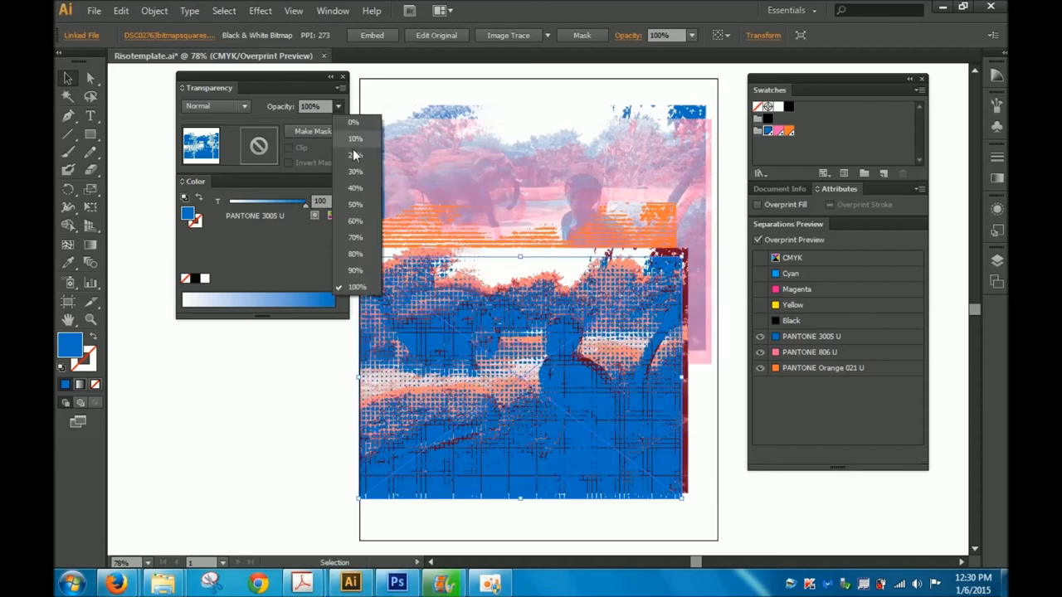
{"action": "left_click", "coordinate": [355, 188]}
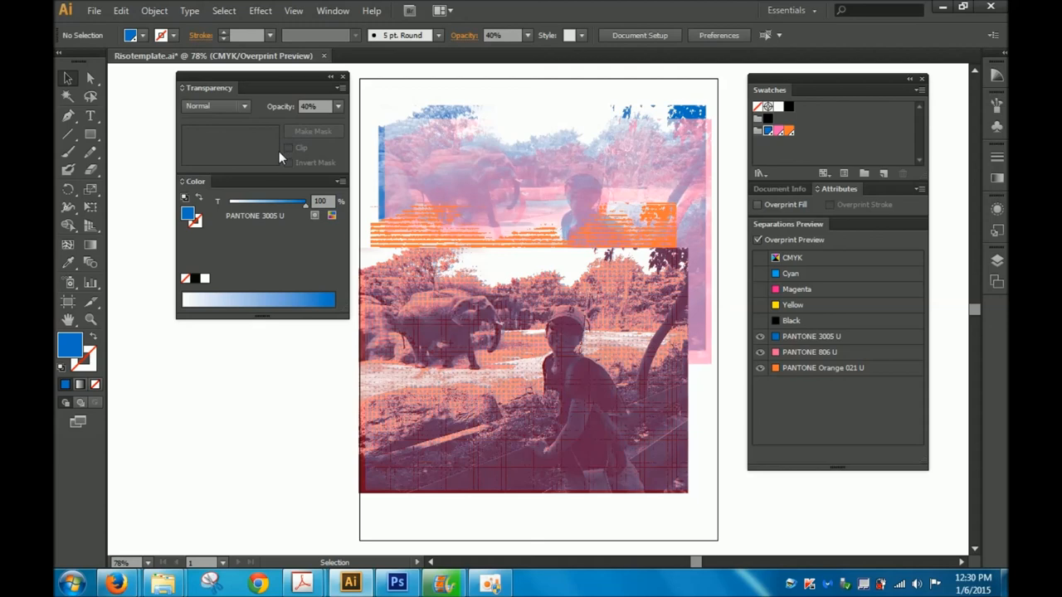
{"action": "mouse_move", "coordinate": [151, 169]}
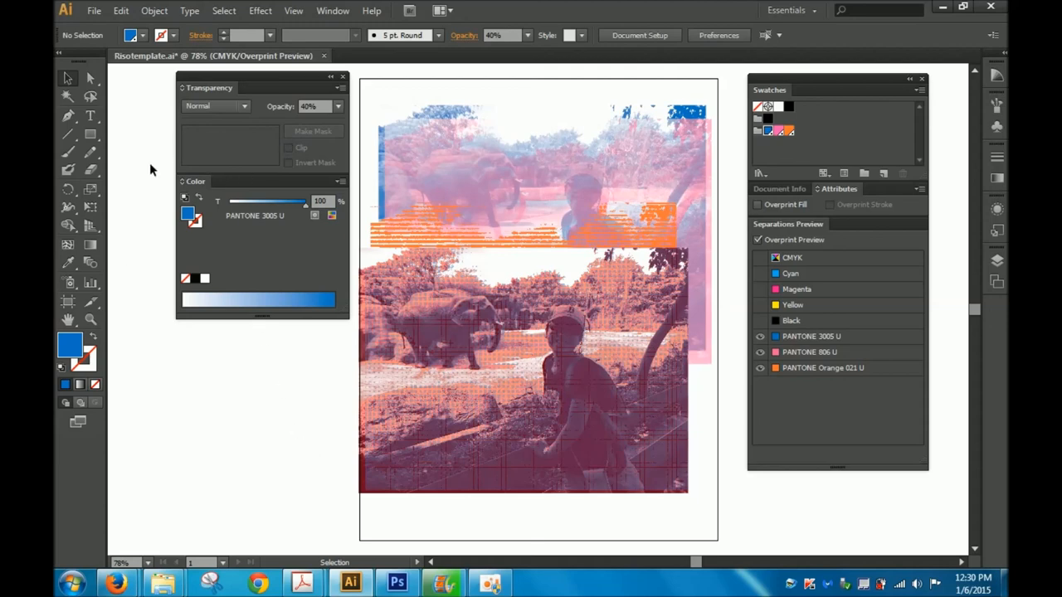